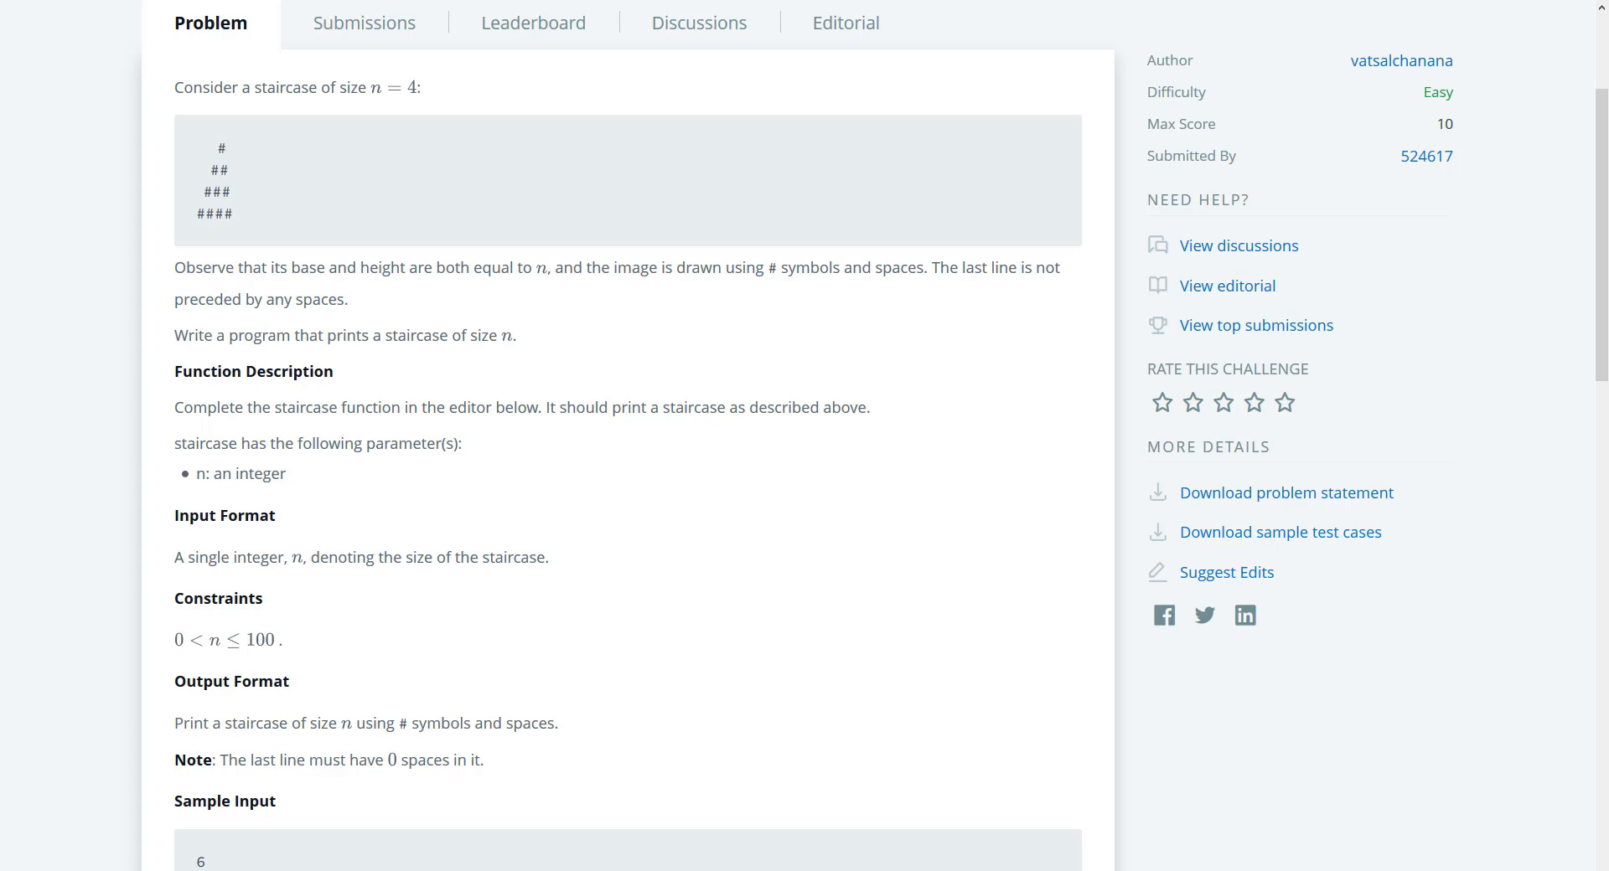
{"action": "mouse_move", "coordinate": [67, 44]}
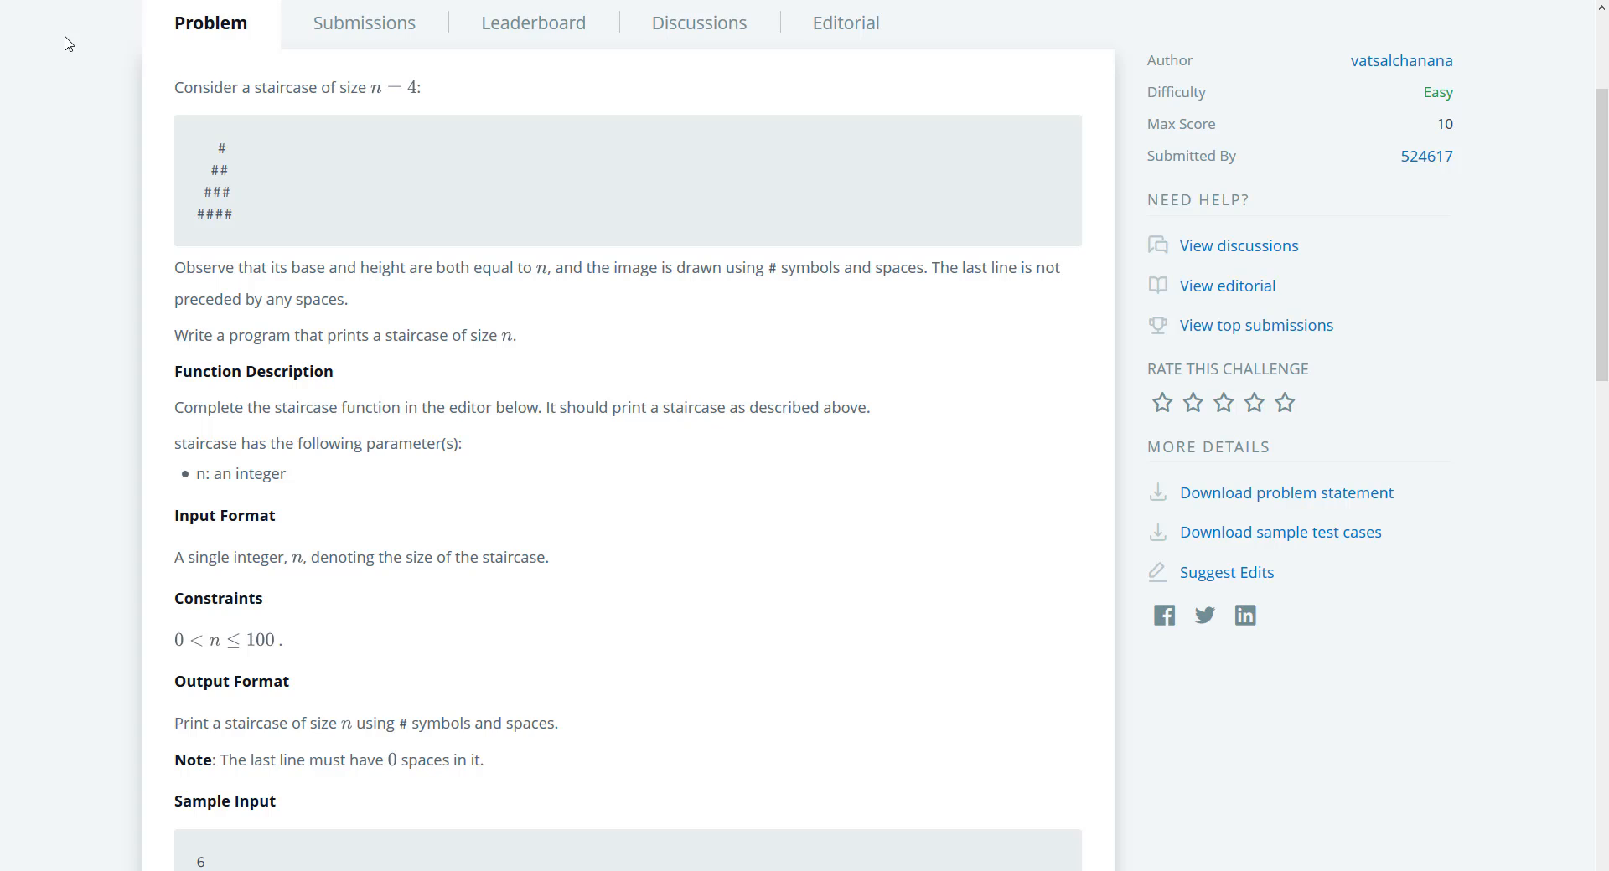
Highlight the size-4 '#' staircase example block in the Staircase problem statement
{"action": "left_click_drag", "start_coordinate": [205, 144], "coordinate": [232, 221]}
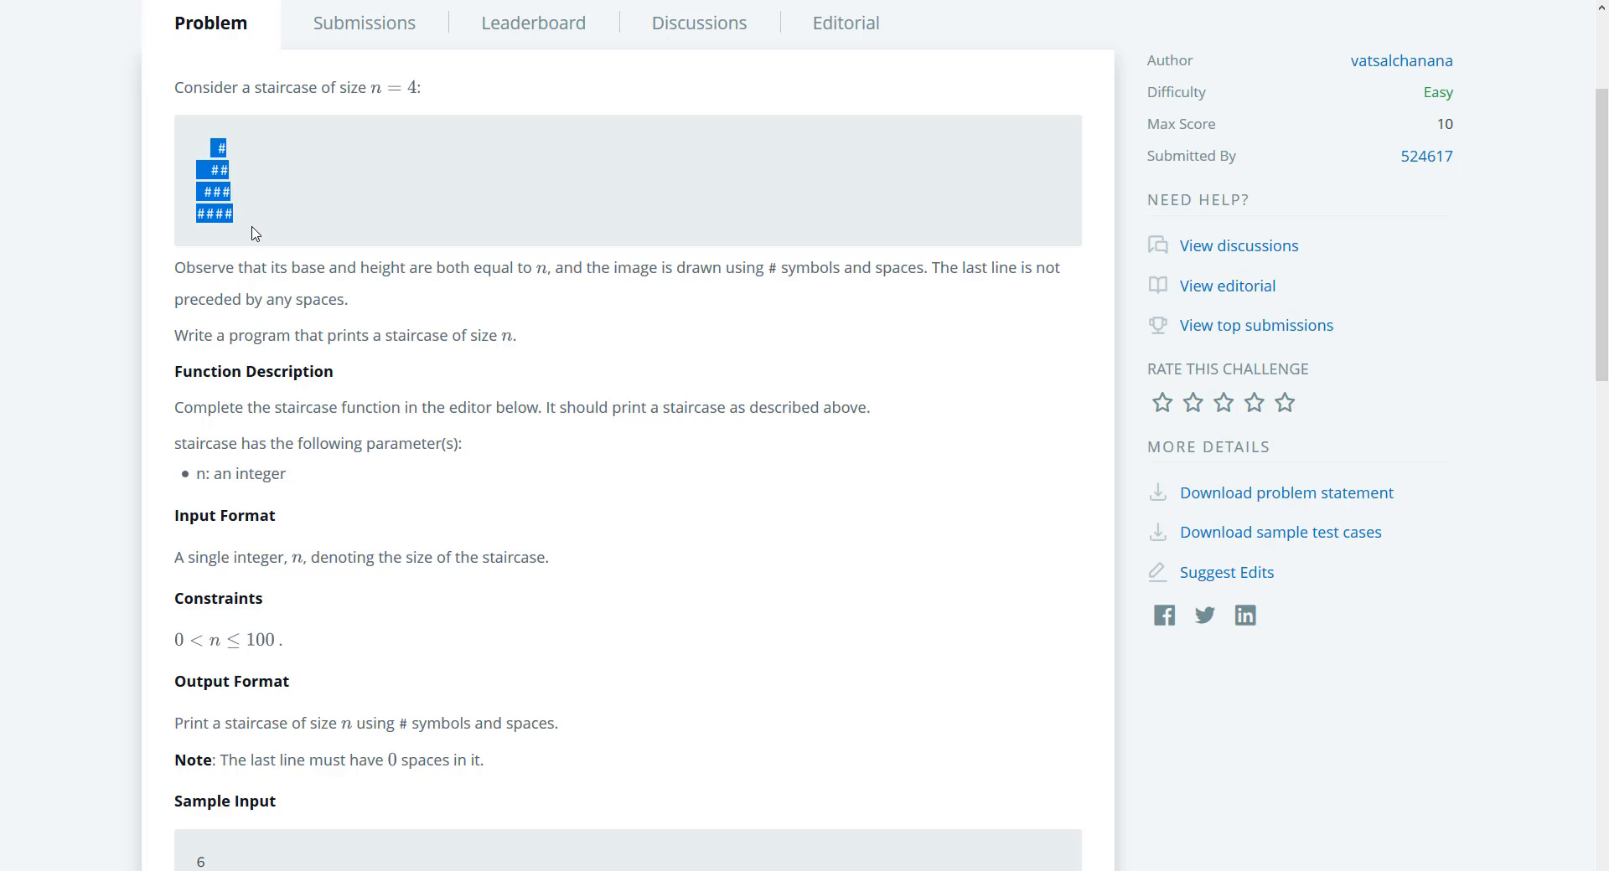
{"action": "mouse_move", "coordinate": [245, 271]}
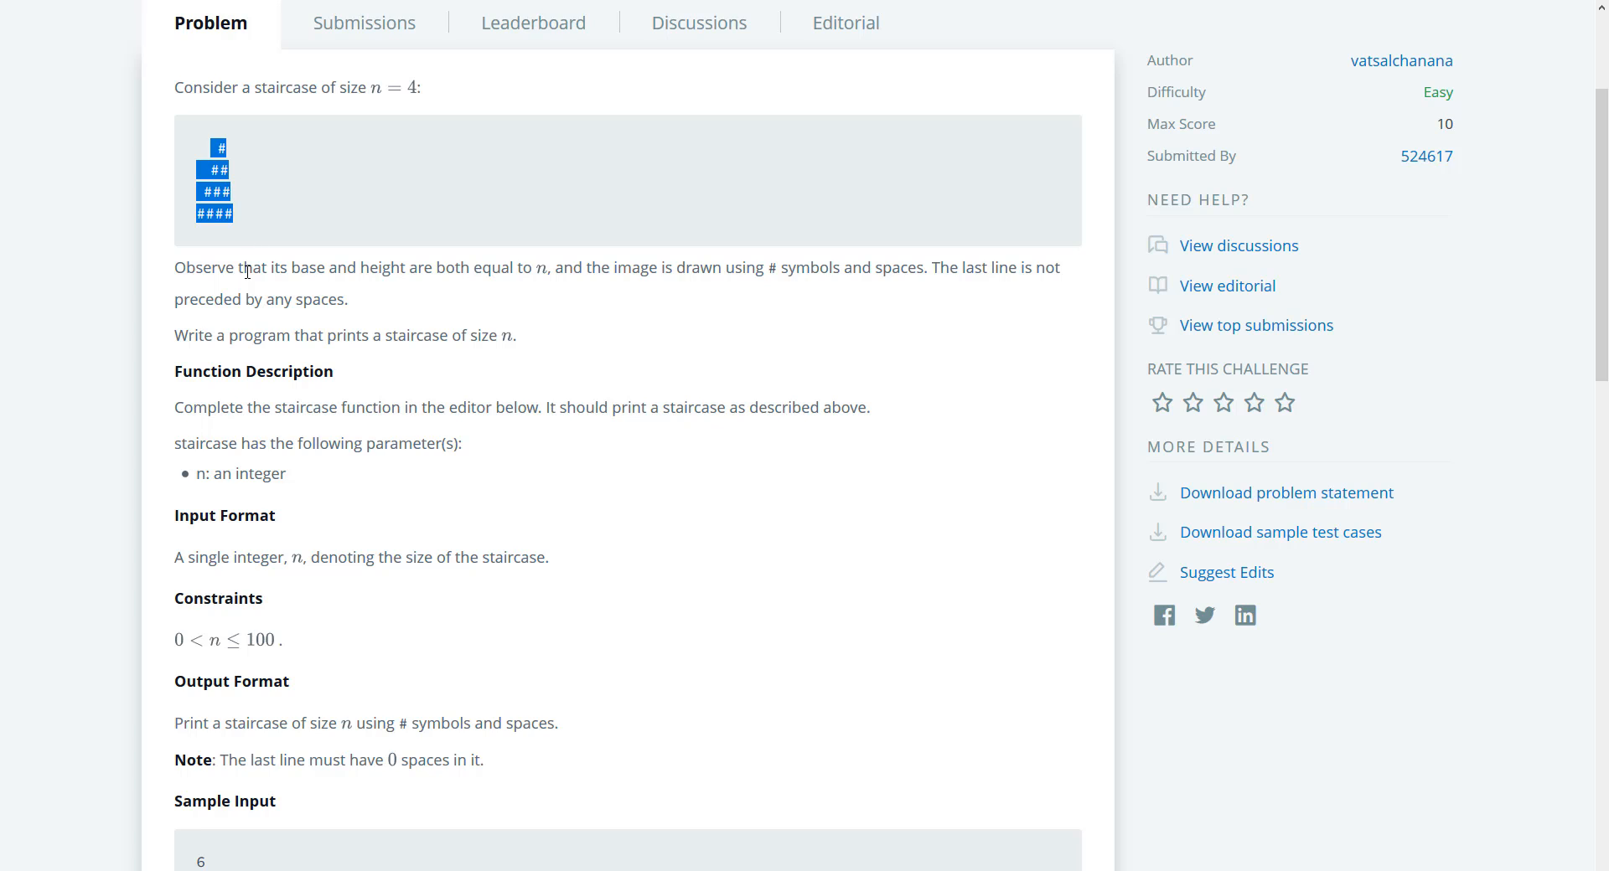
{"action": "mouse_move", "coordinate": [260, 293]}
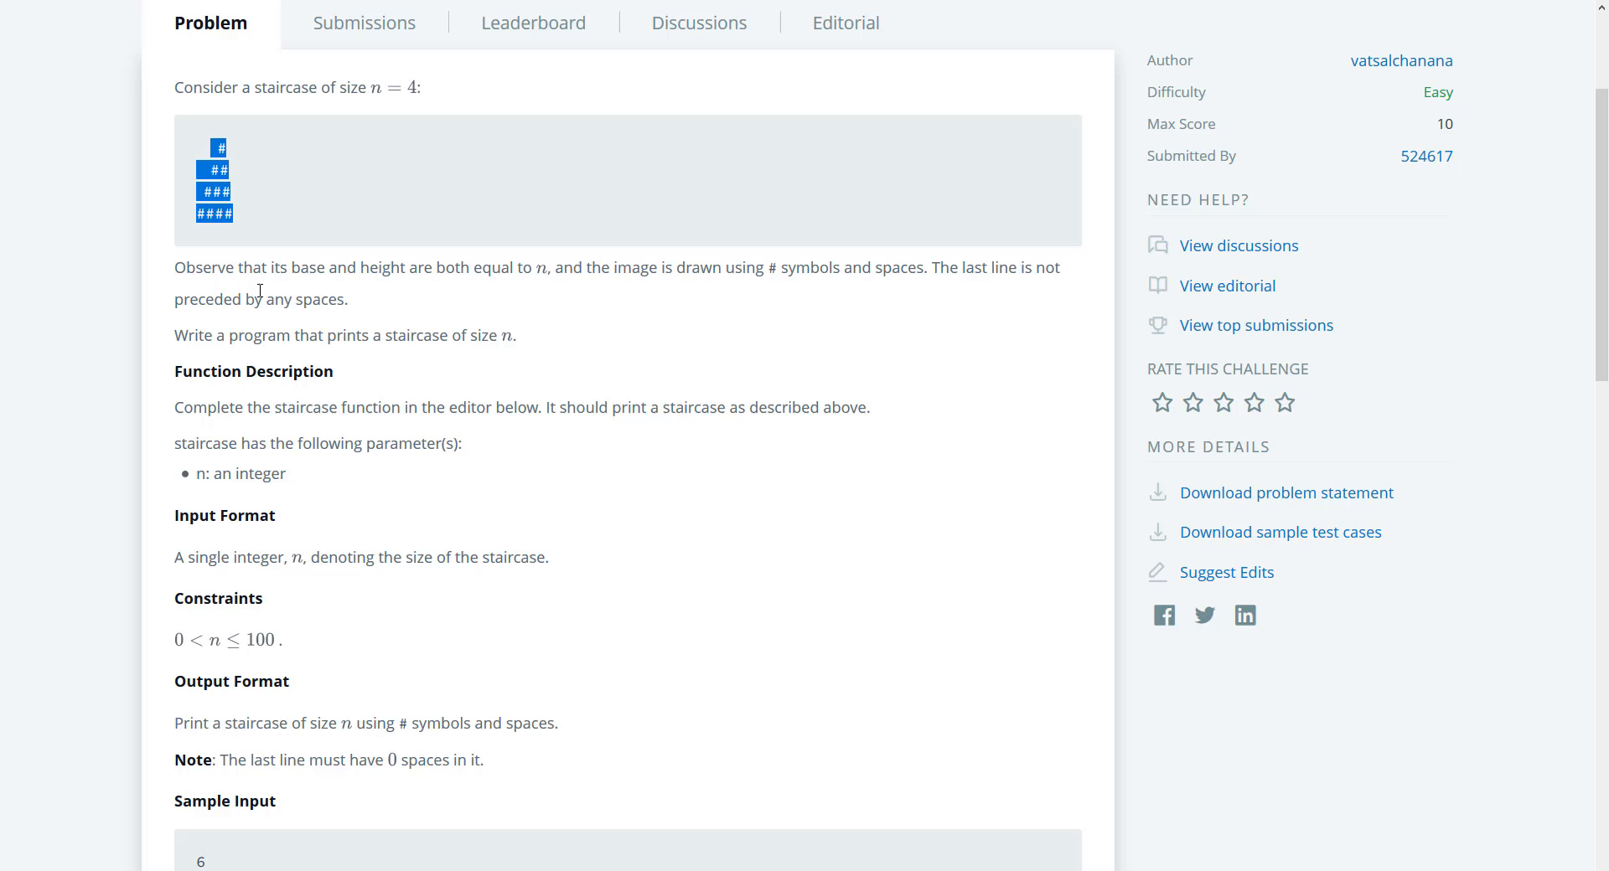
{"action": "mouse_move", "coordinate": [496, 233]}
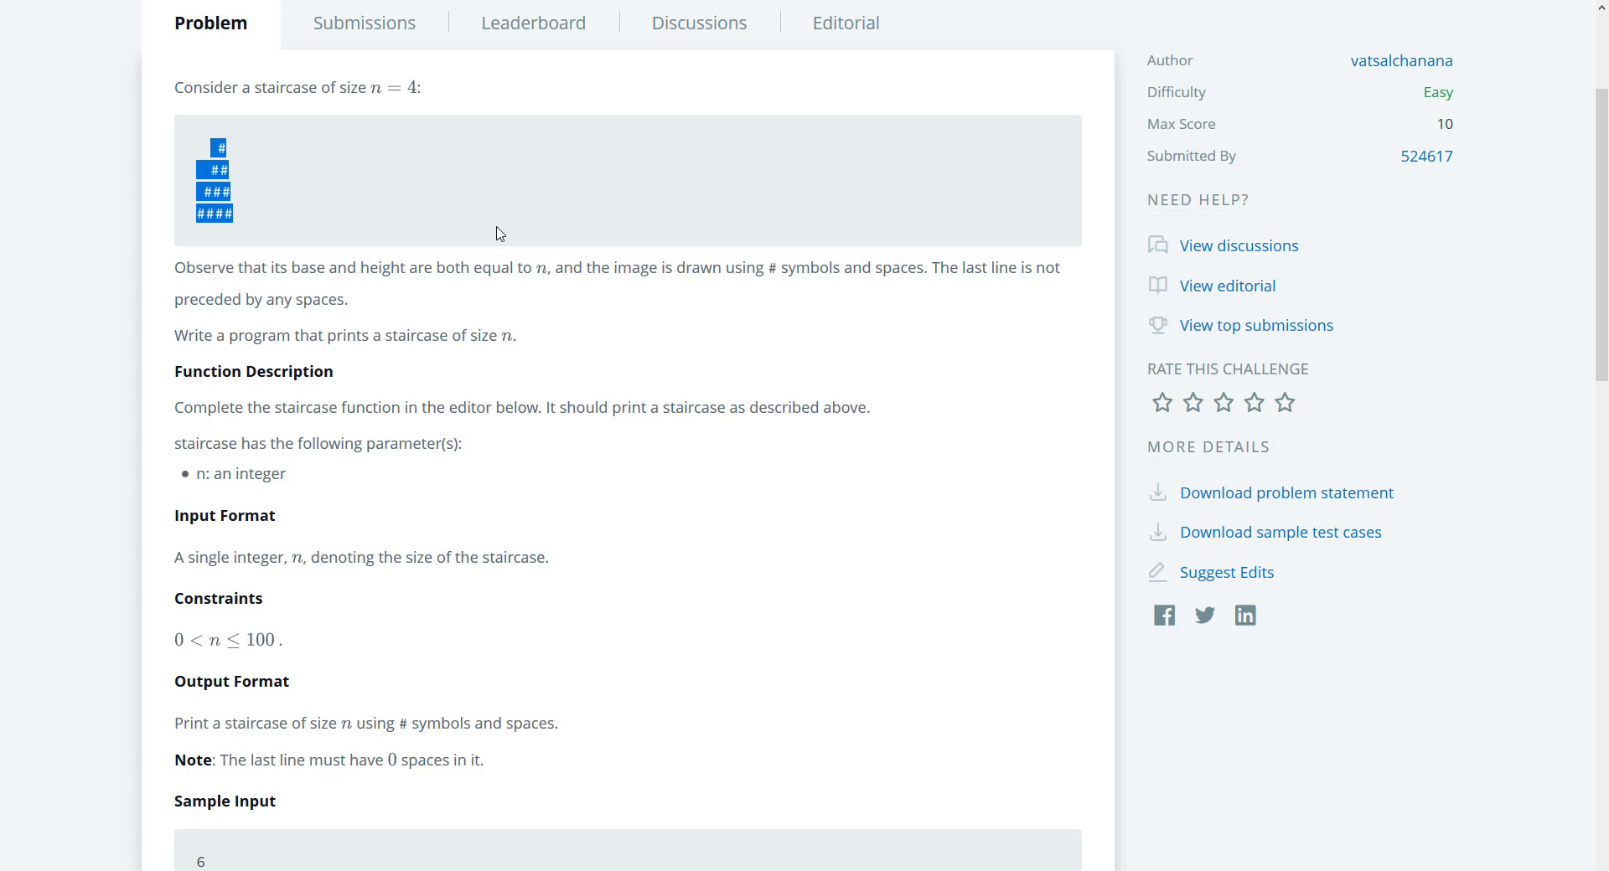
{"action": "mouse_move", "coordinate": [210, 653]}
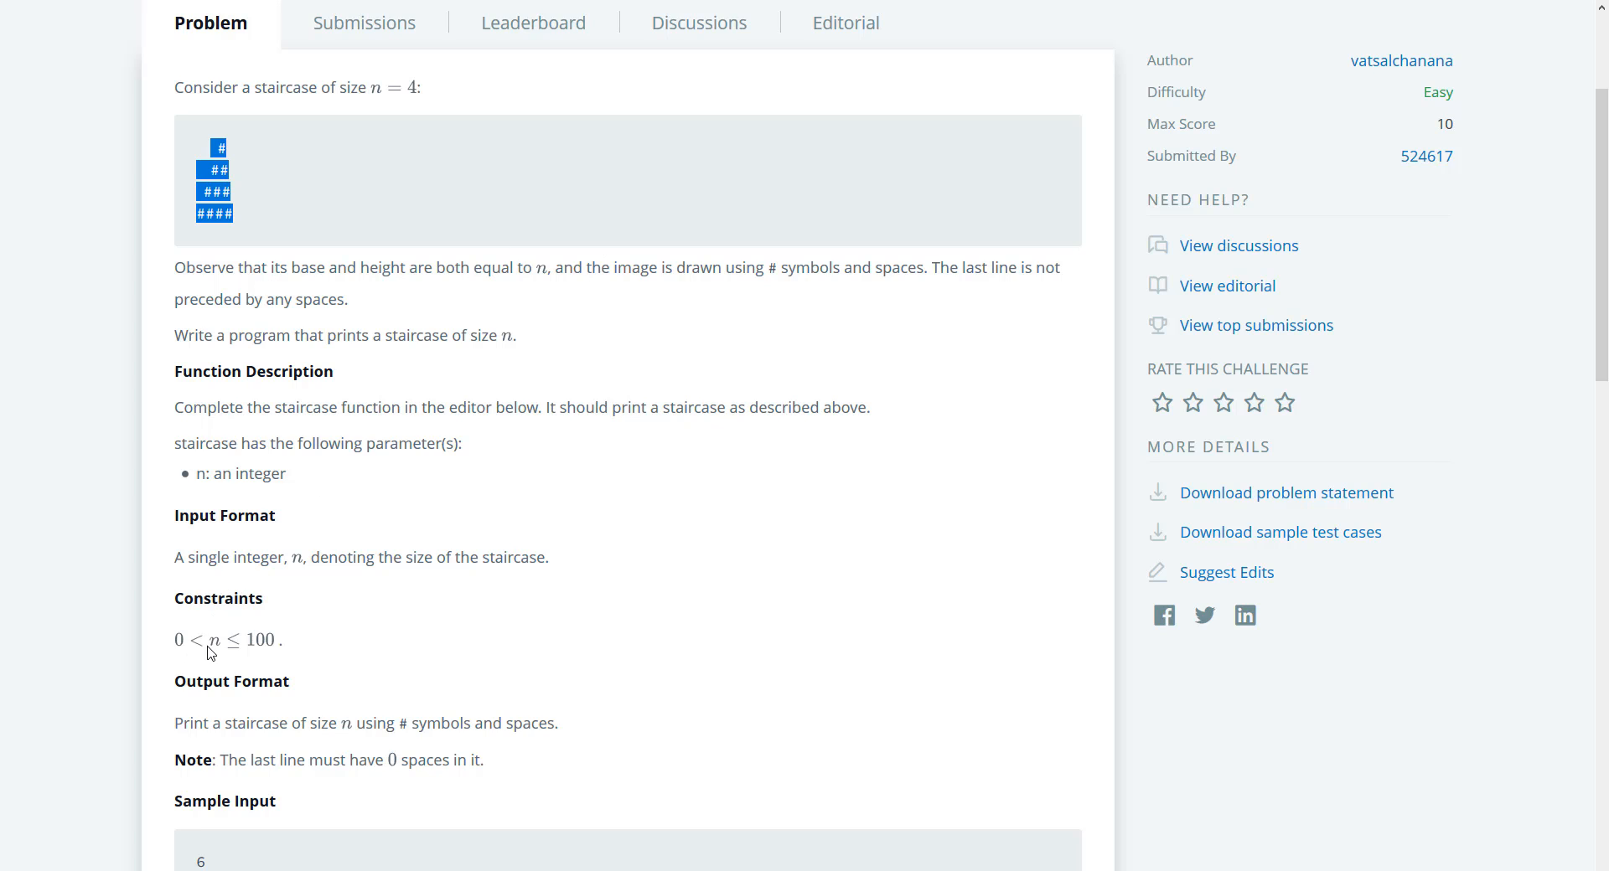
{"action": "mouse_move", "coordinate": [308, 662]}
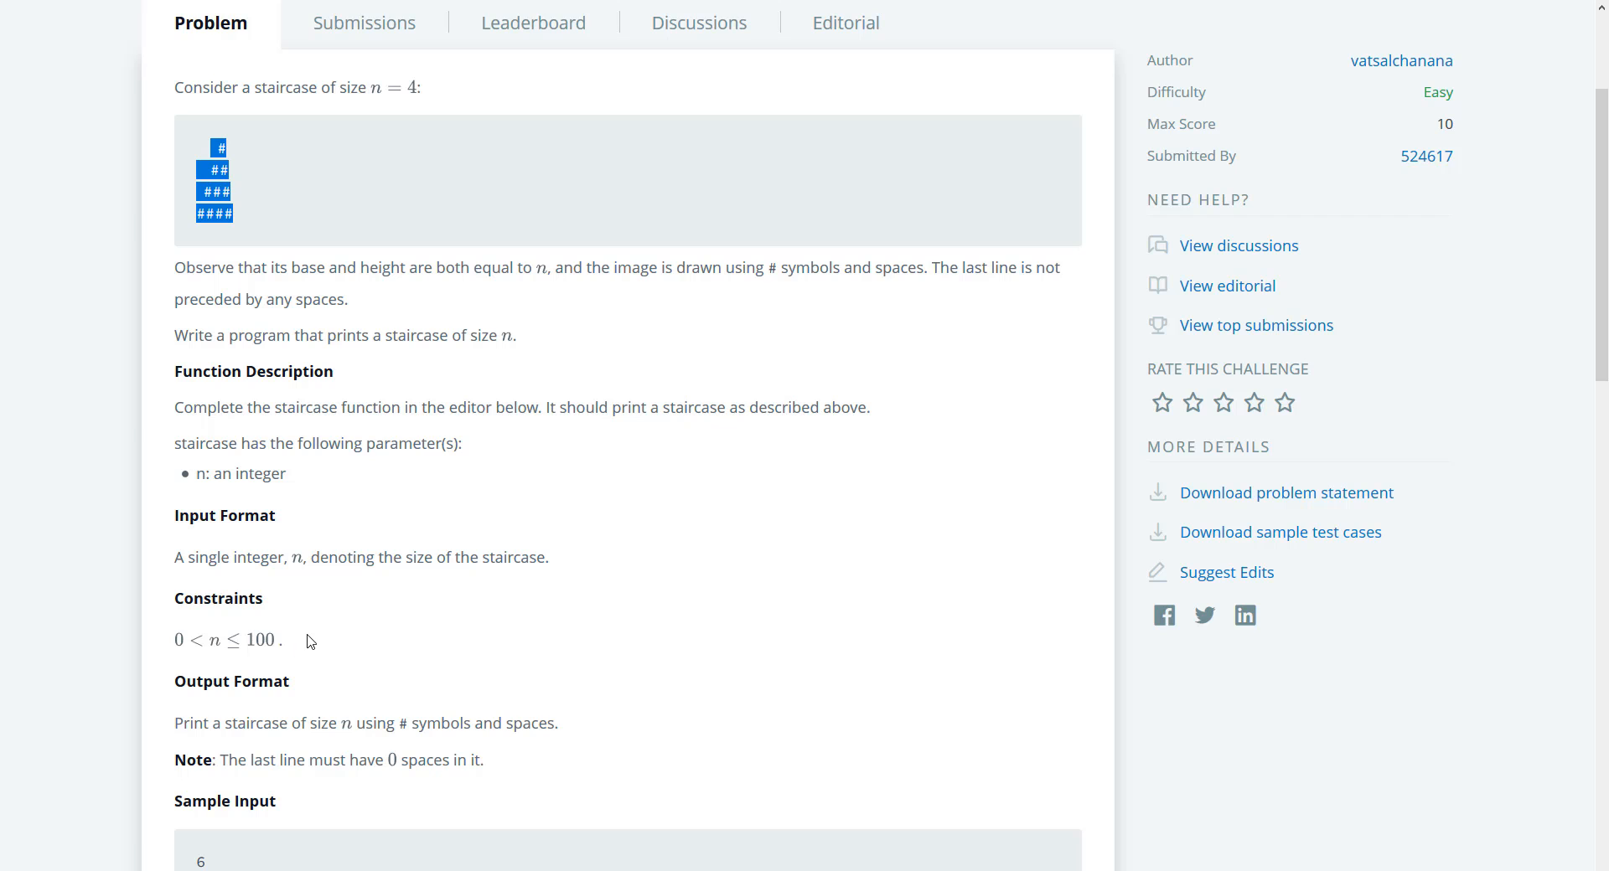
Scroll the problem statement to the sample input 6, its six-row staircase output and explanation
{"action": "scroll", "scroll_direction": "down", "scroll_amount": 3}
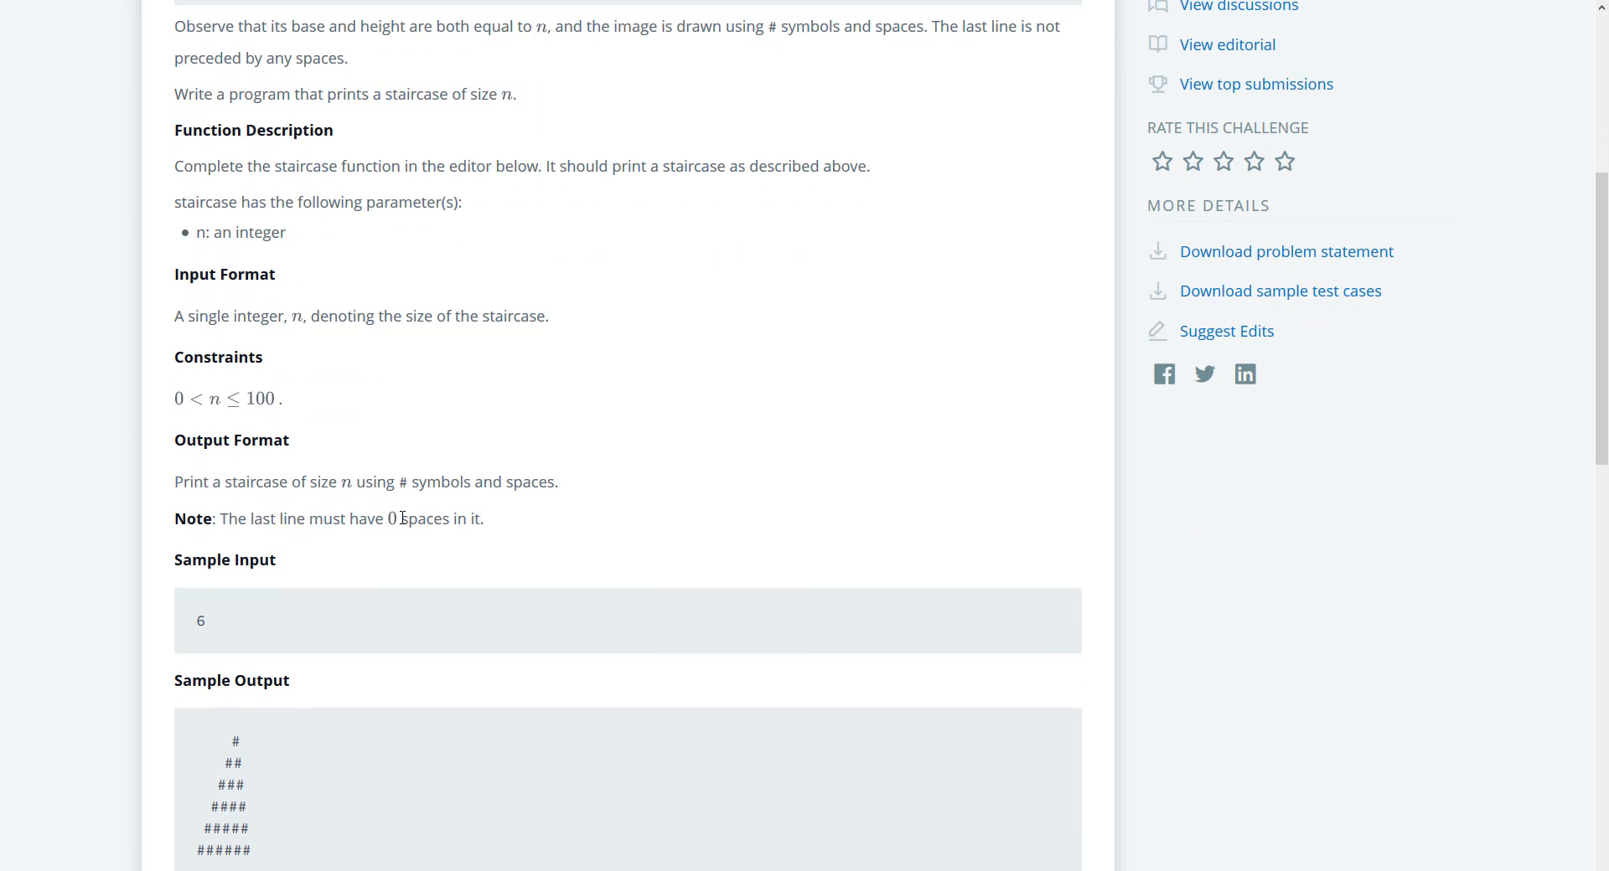
{"action": "mouse_move", "coordinate": [449, 554]}
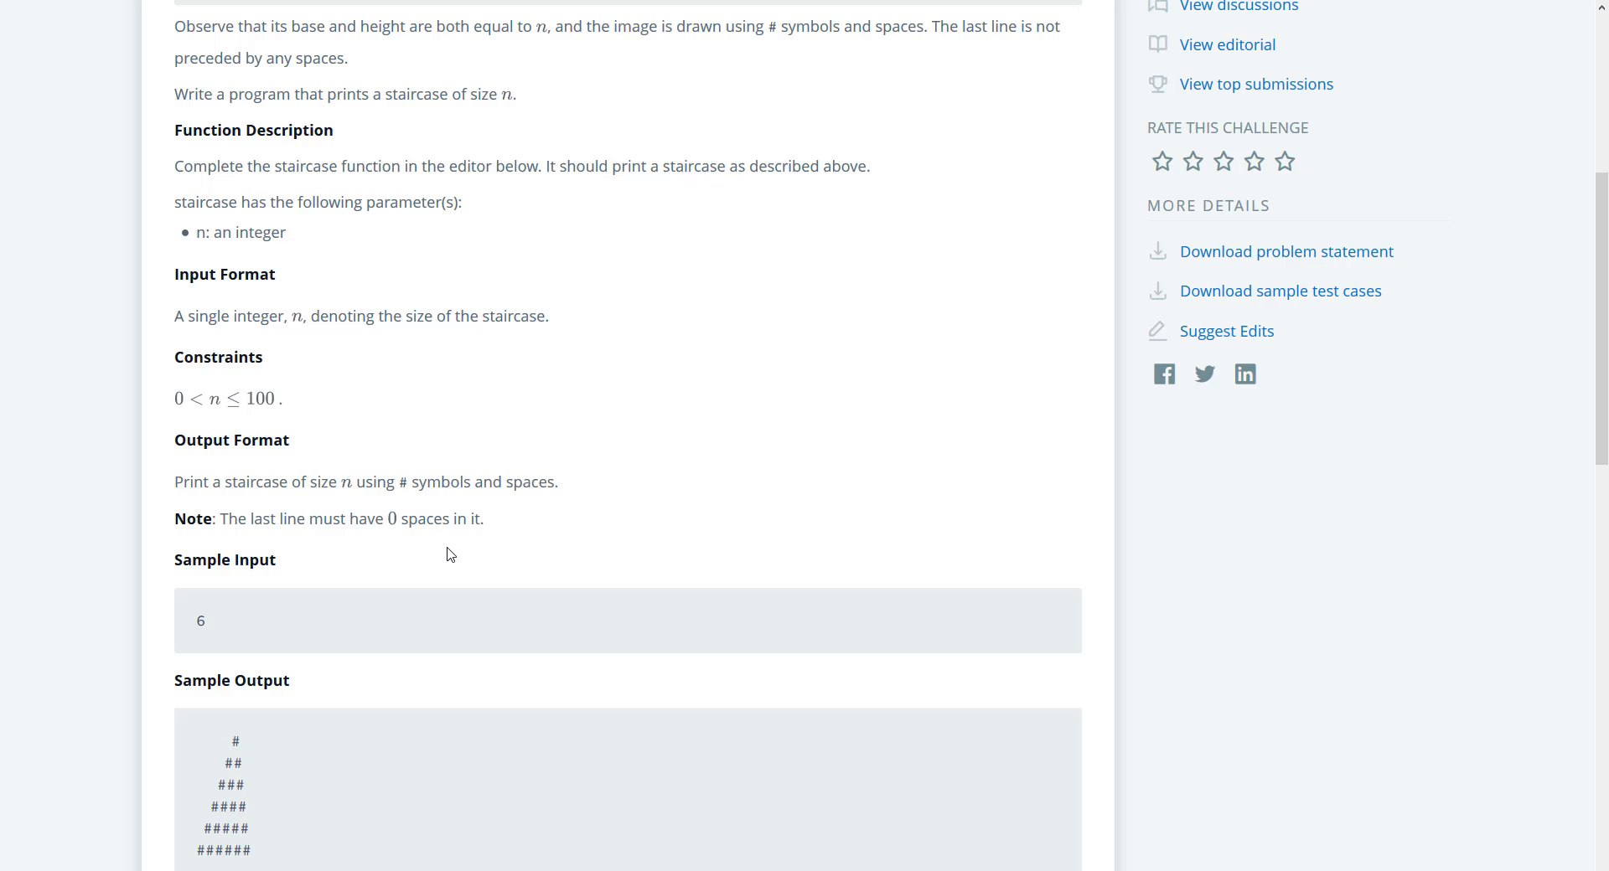
{"action": "scroll", "scroll_direction": "down", "scroll_amount": 3}
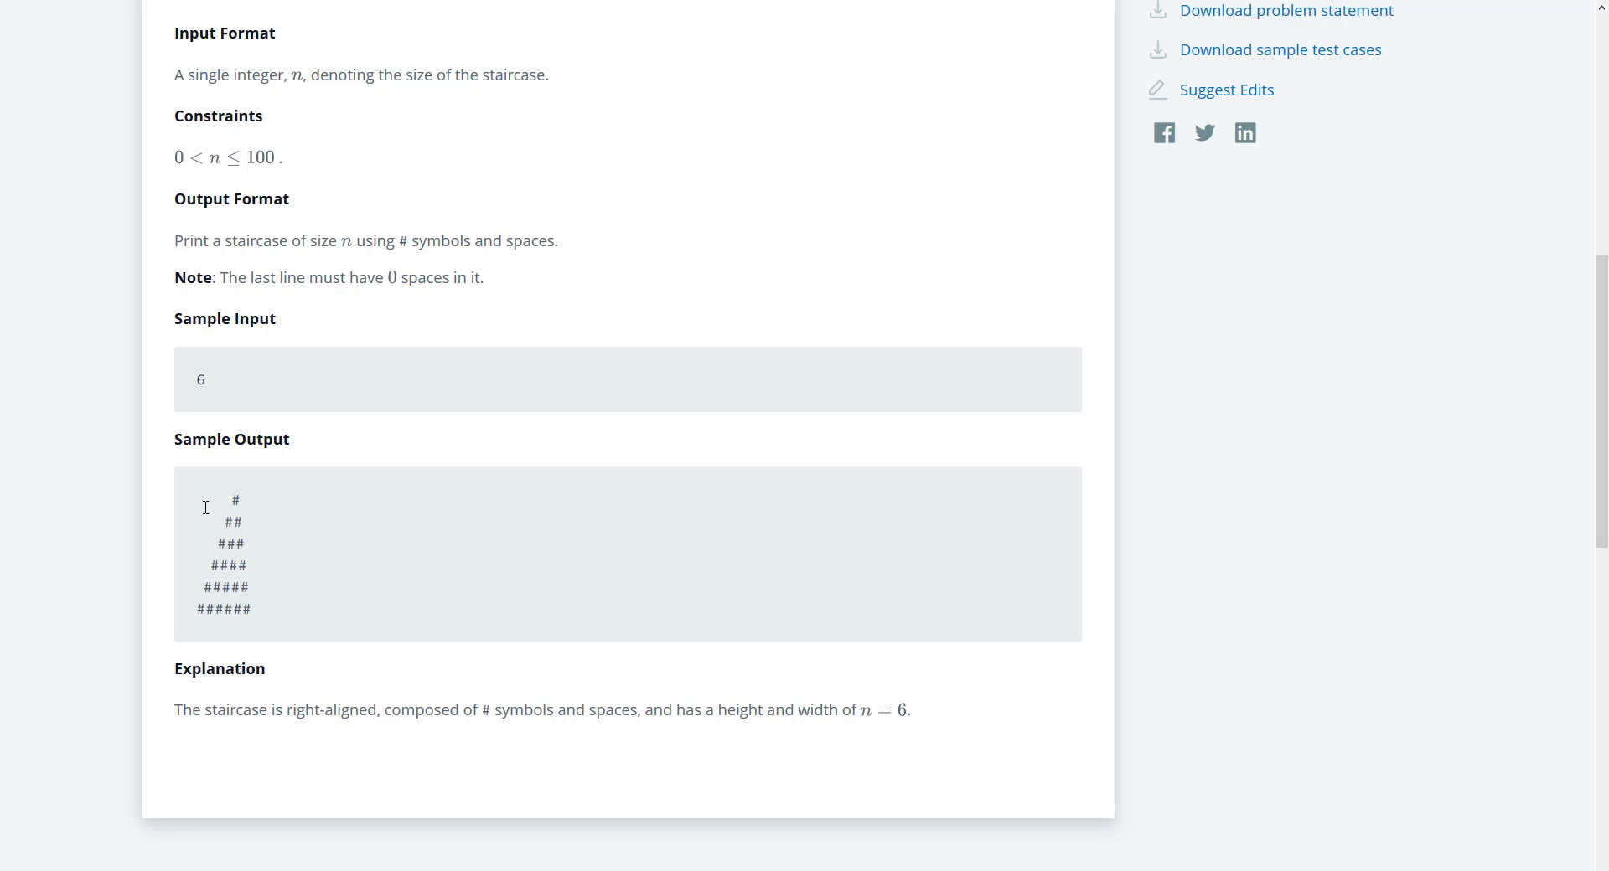
{"action": "mouse_move", "coordinate": [283, 560]}
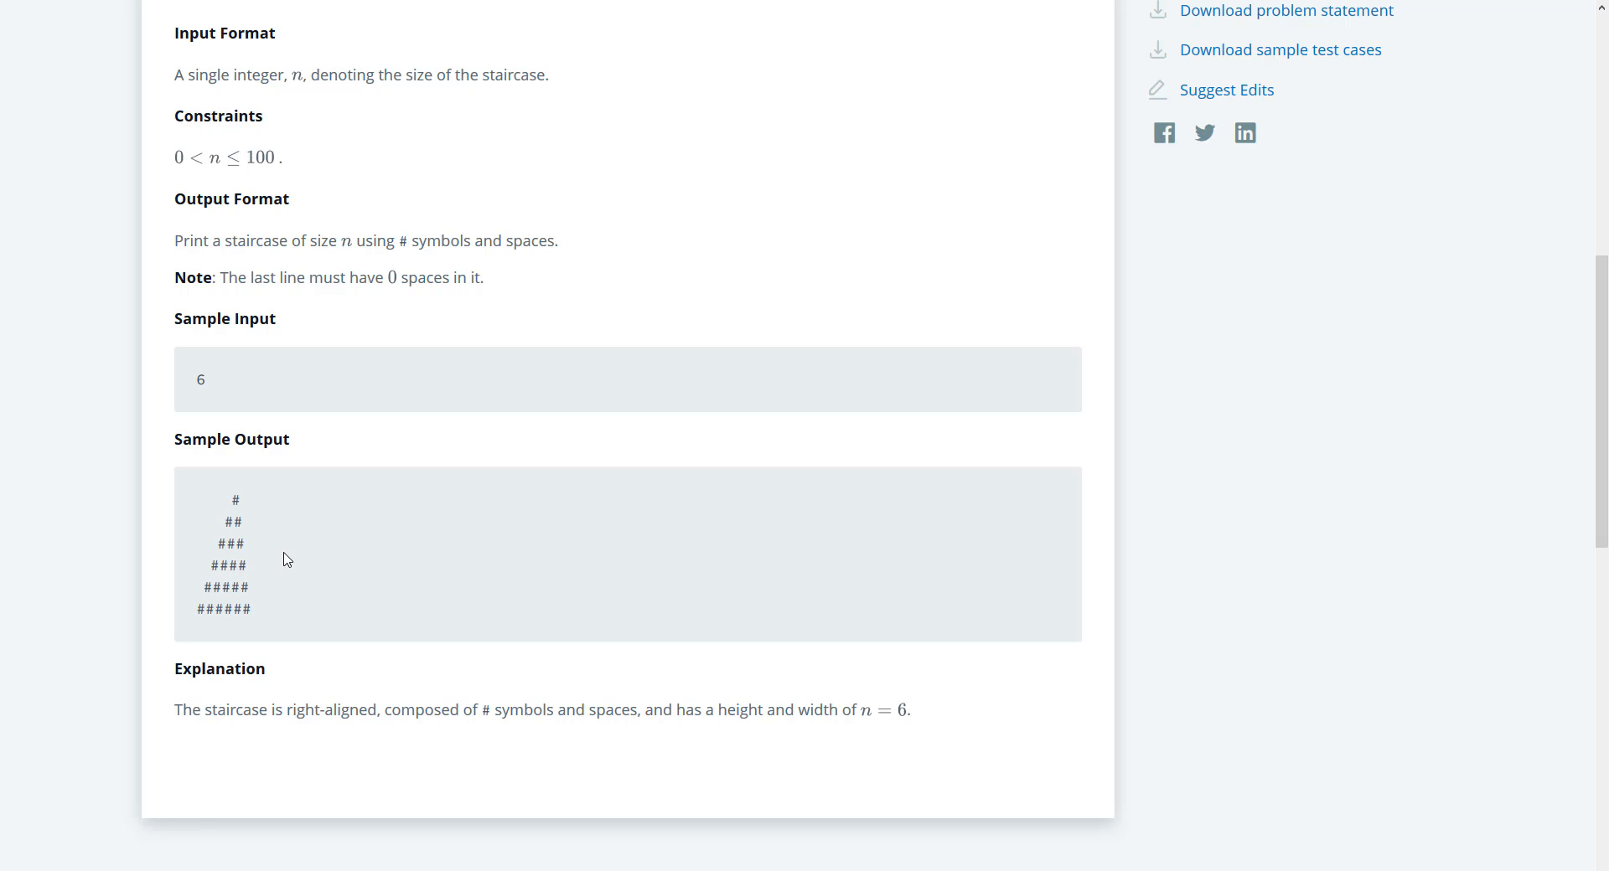
{"action": "mouse_move", "coordinate": [214, 550]}
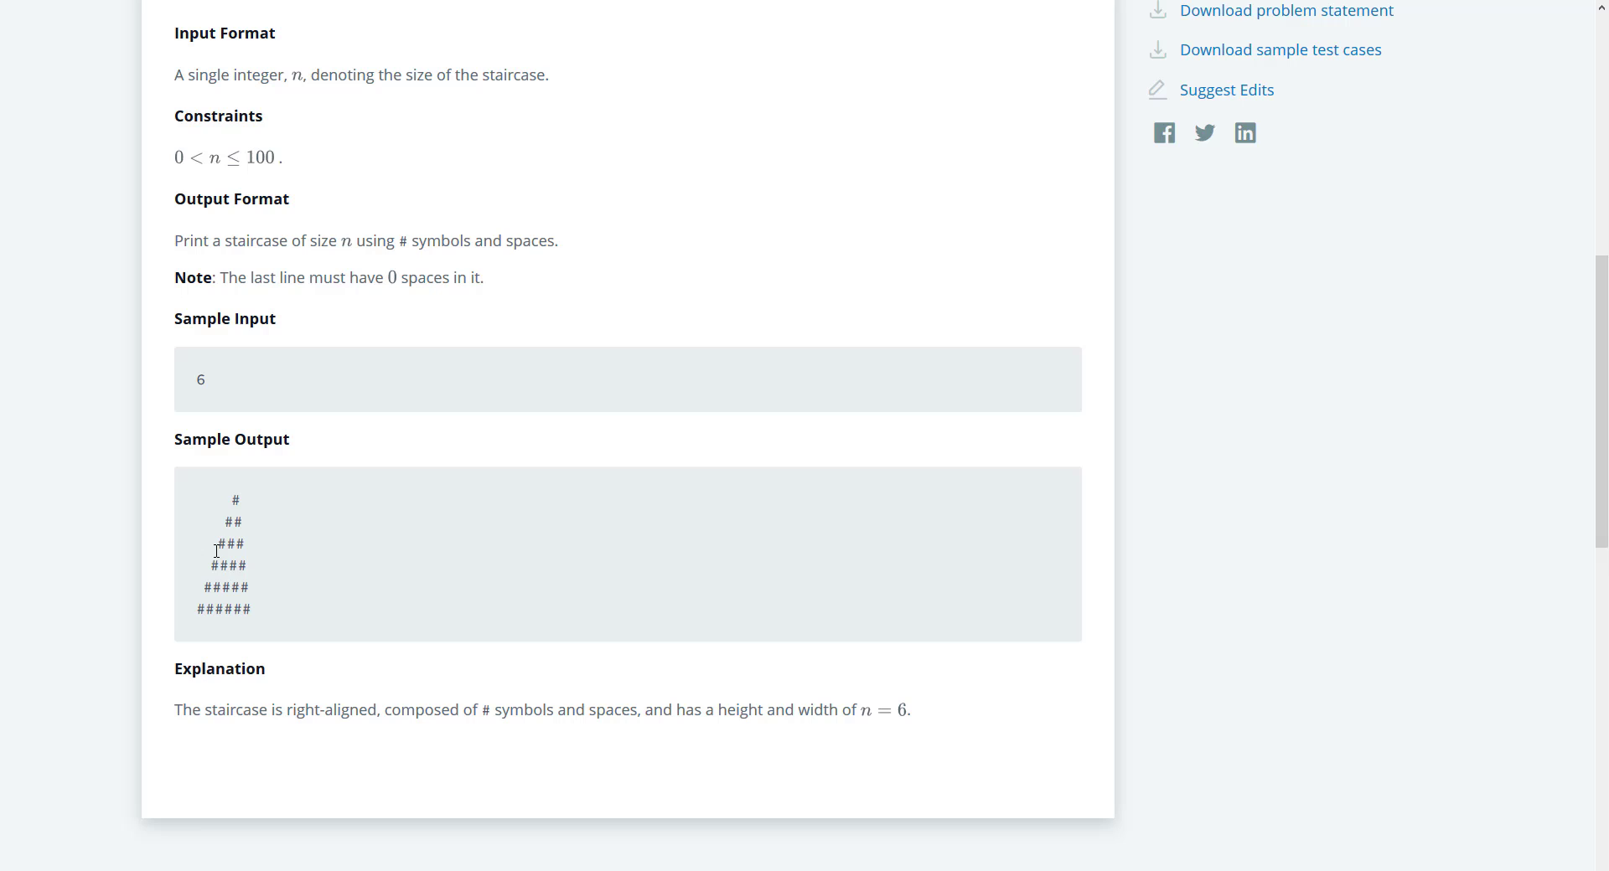
{"action": "mouse_move", "coordinate": [235, 562]}
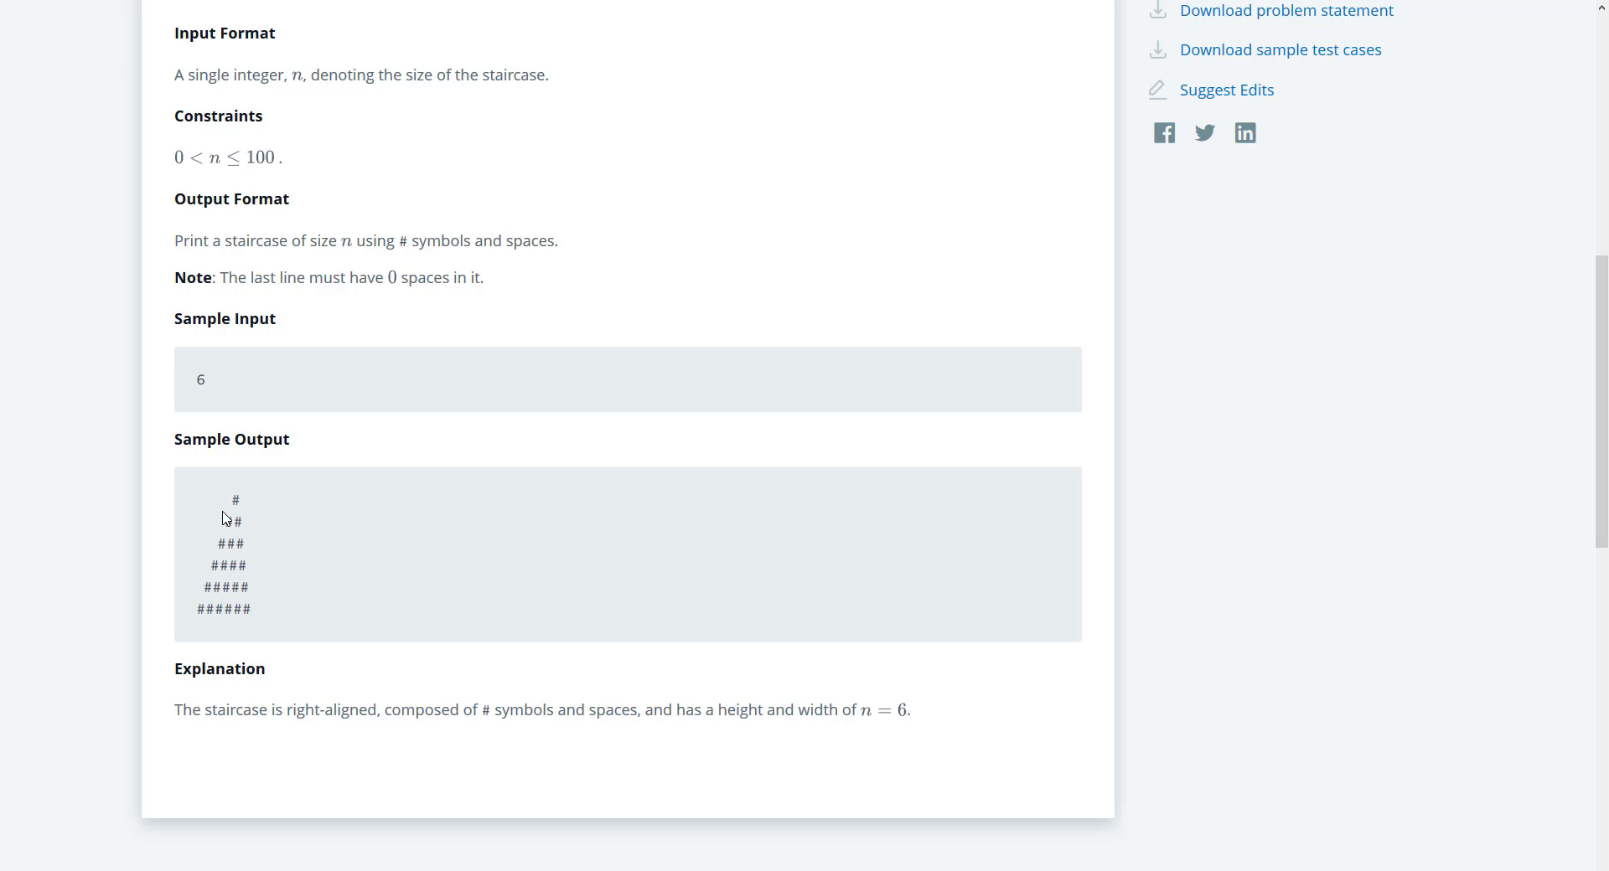
{"action": "mouse_move", "coordinate": [220, 533]}
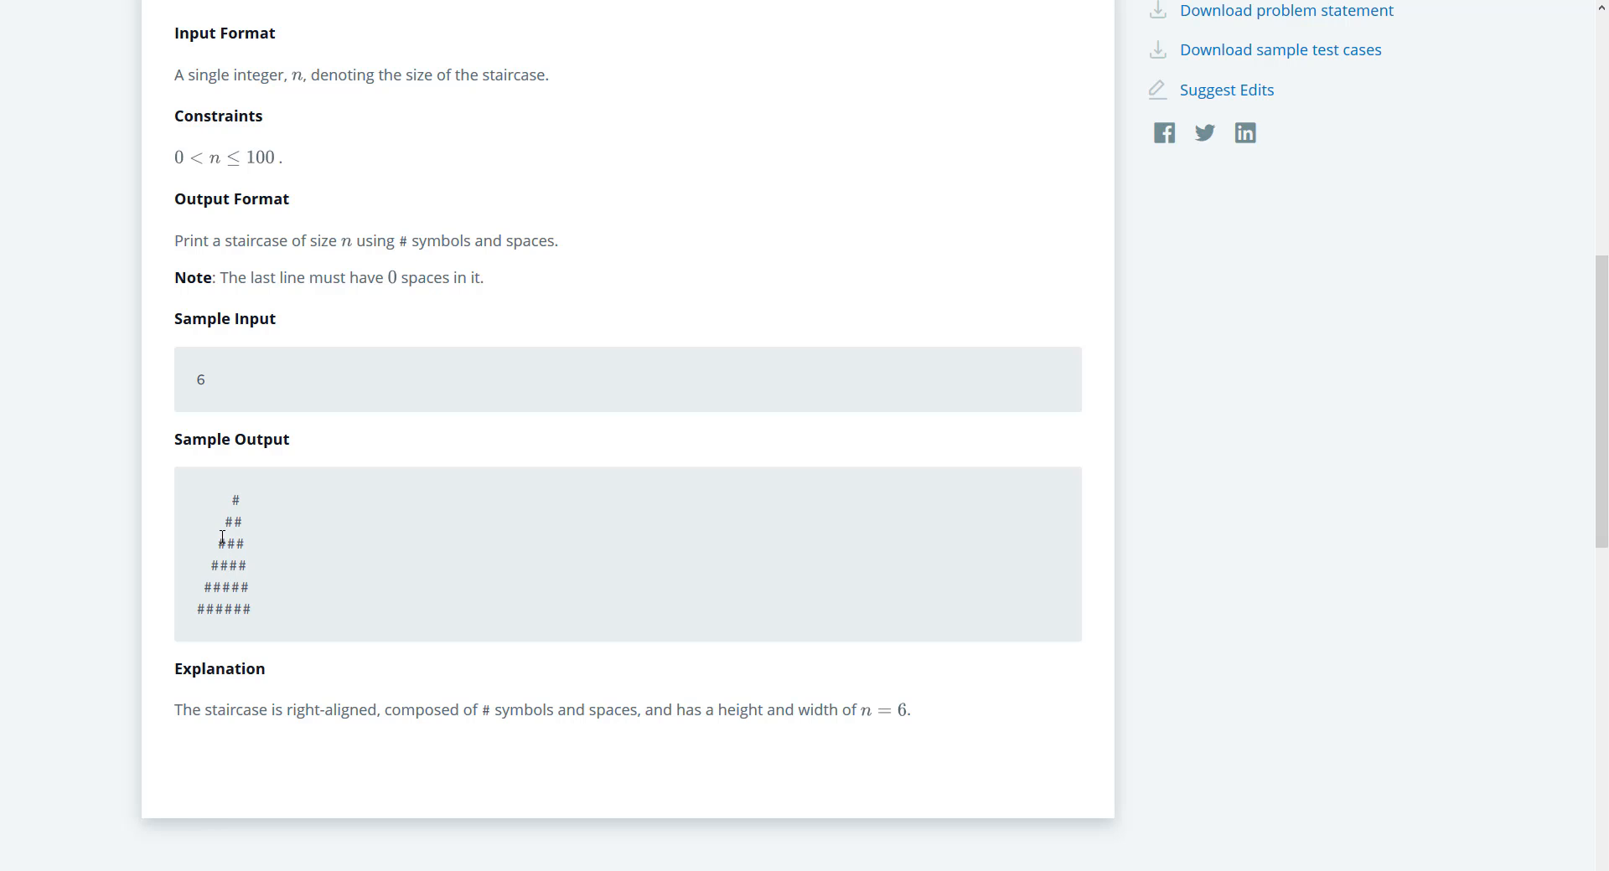
{"action": "mouse_move", "coordinate": [243, 513]}
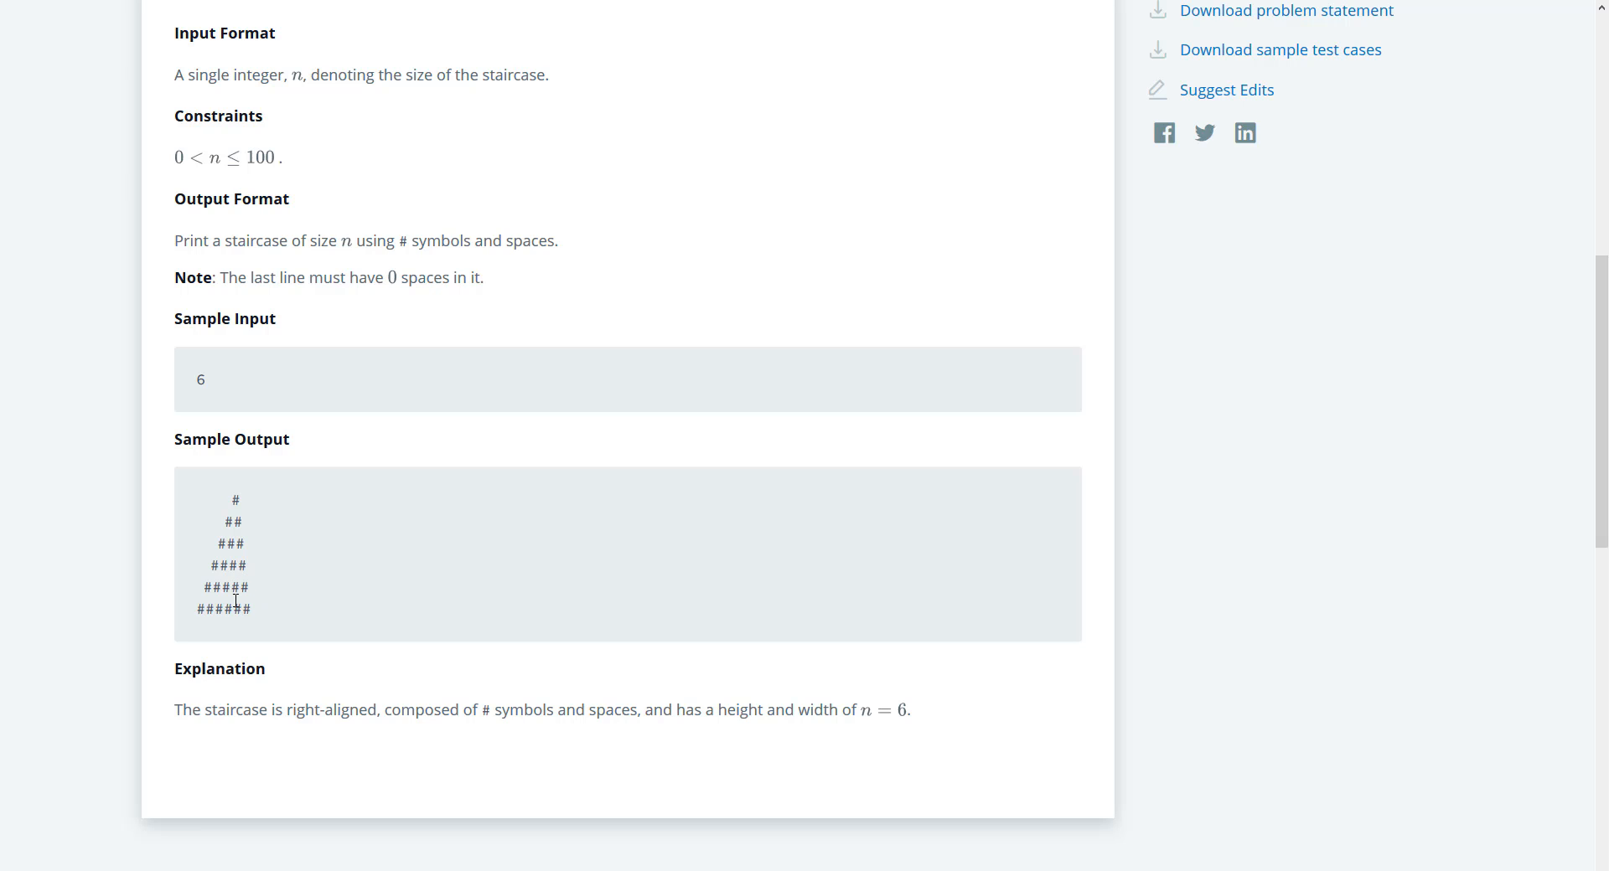
{"action": "mouse_move", "coordinate": [232, 543]}
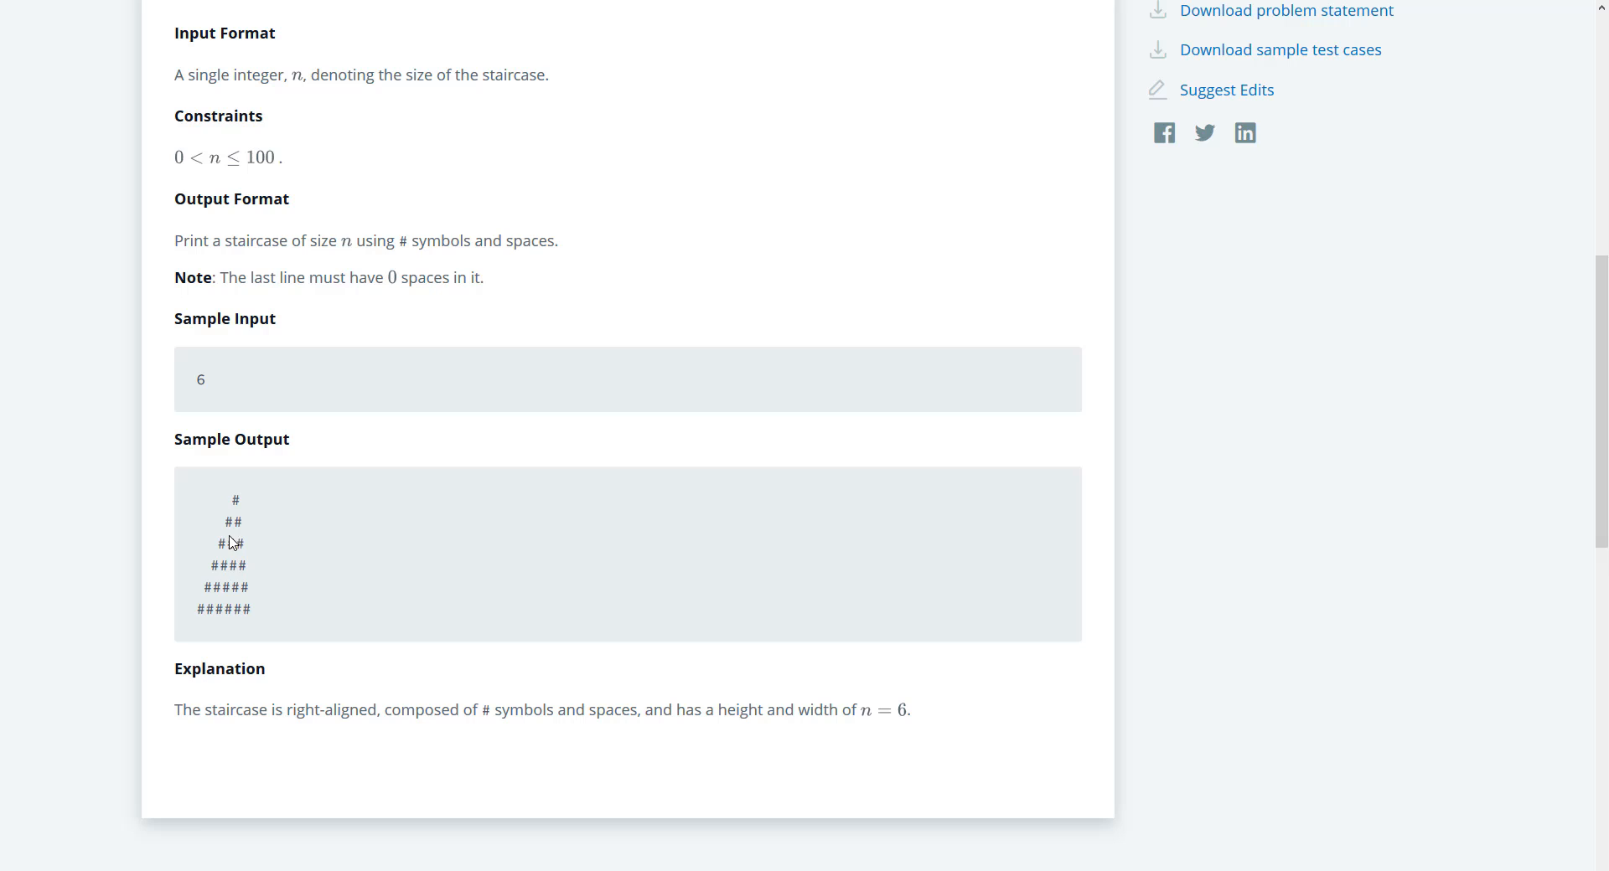
{"action": "mouse_move", "coordinate": [605, 579]}
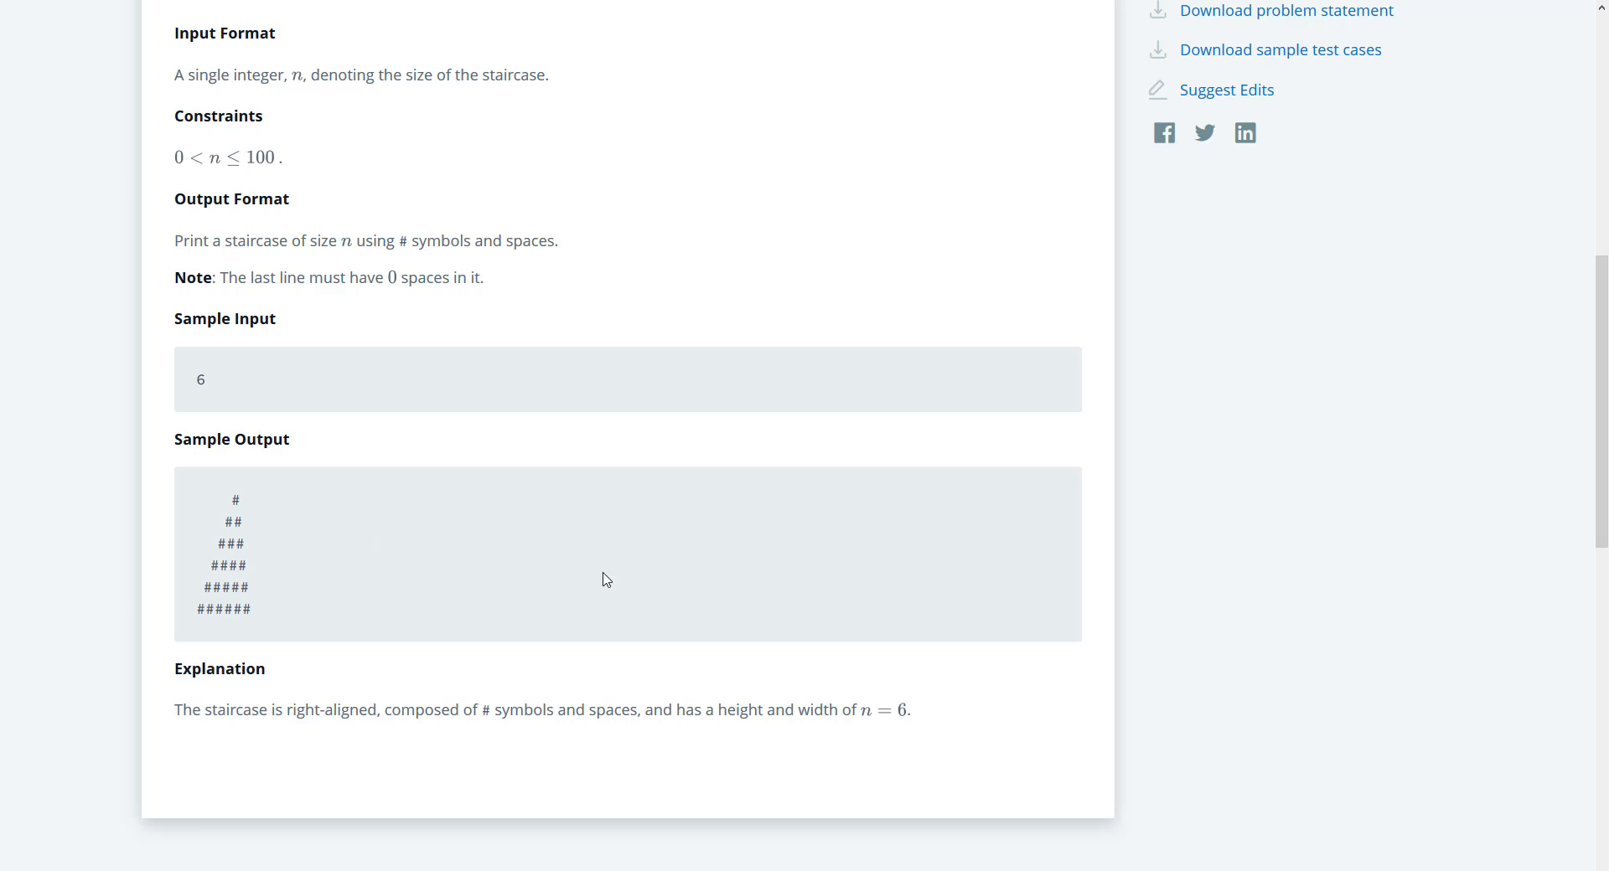
{"action": "mouse_move", "coordinate": [439, 543]}
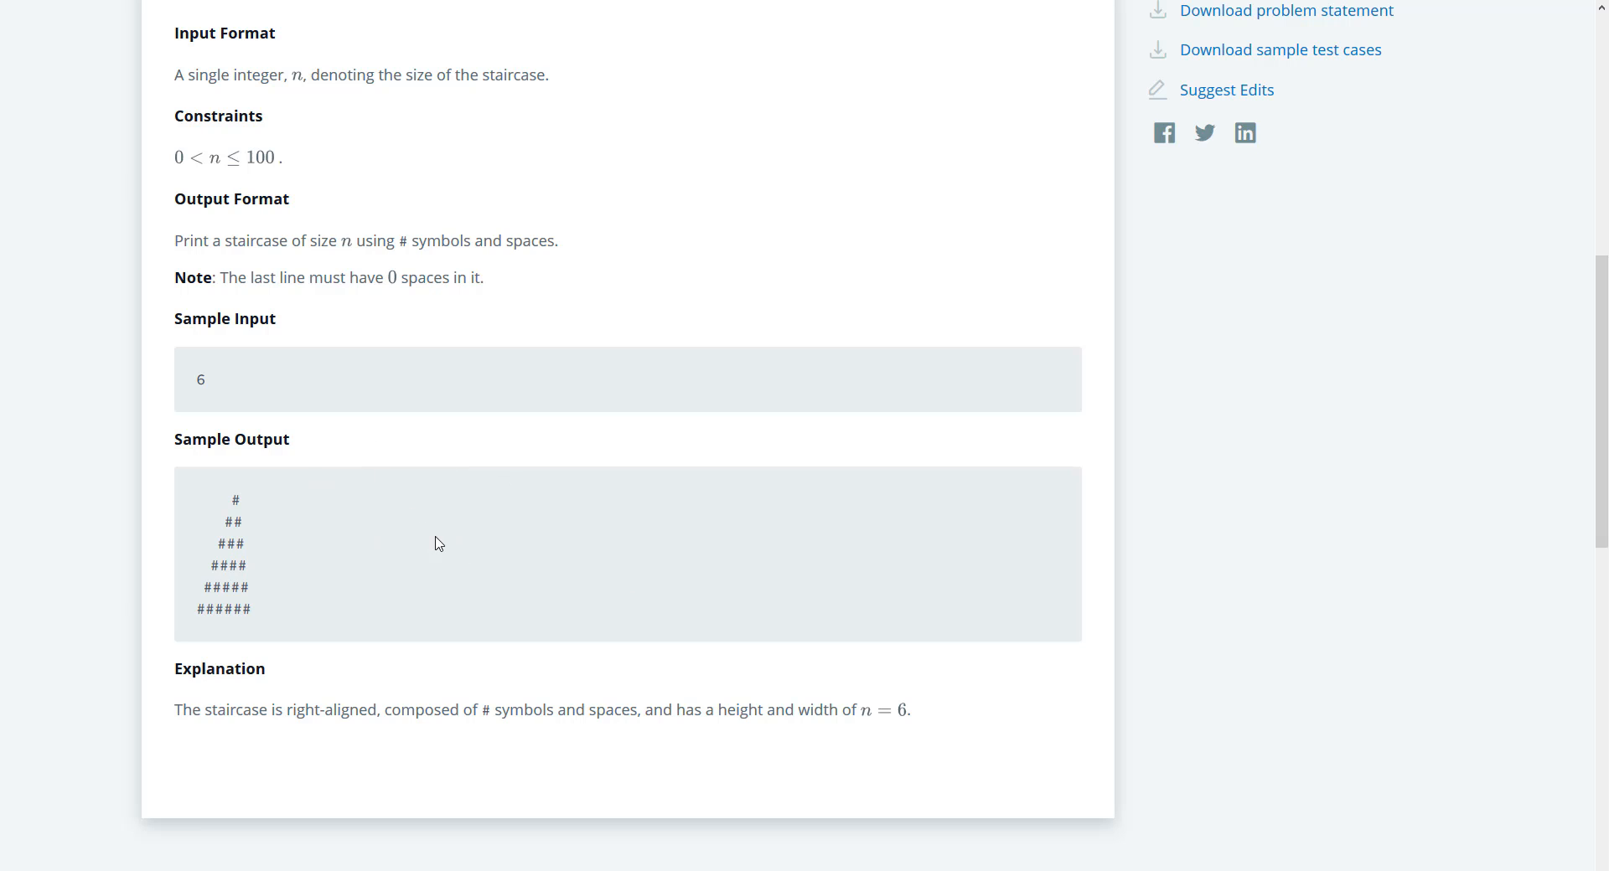
{"action": "mouse_move", "coordinate": [368, 343]}
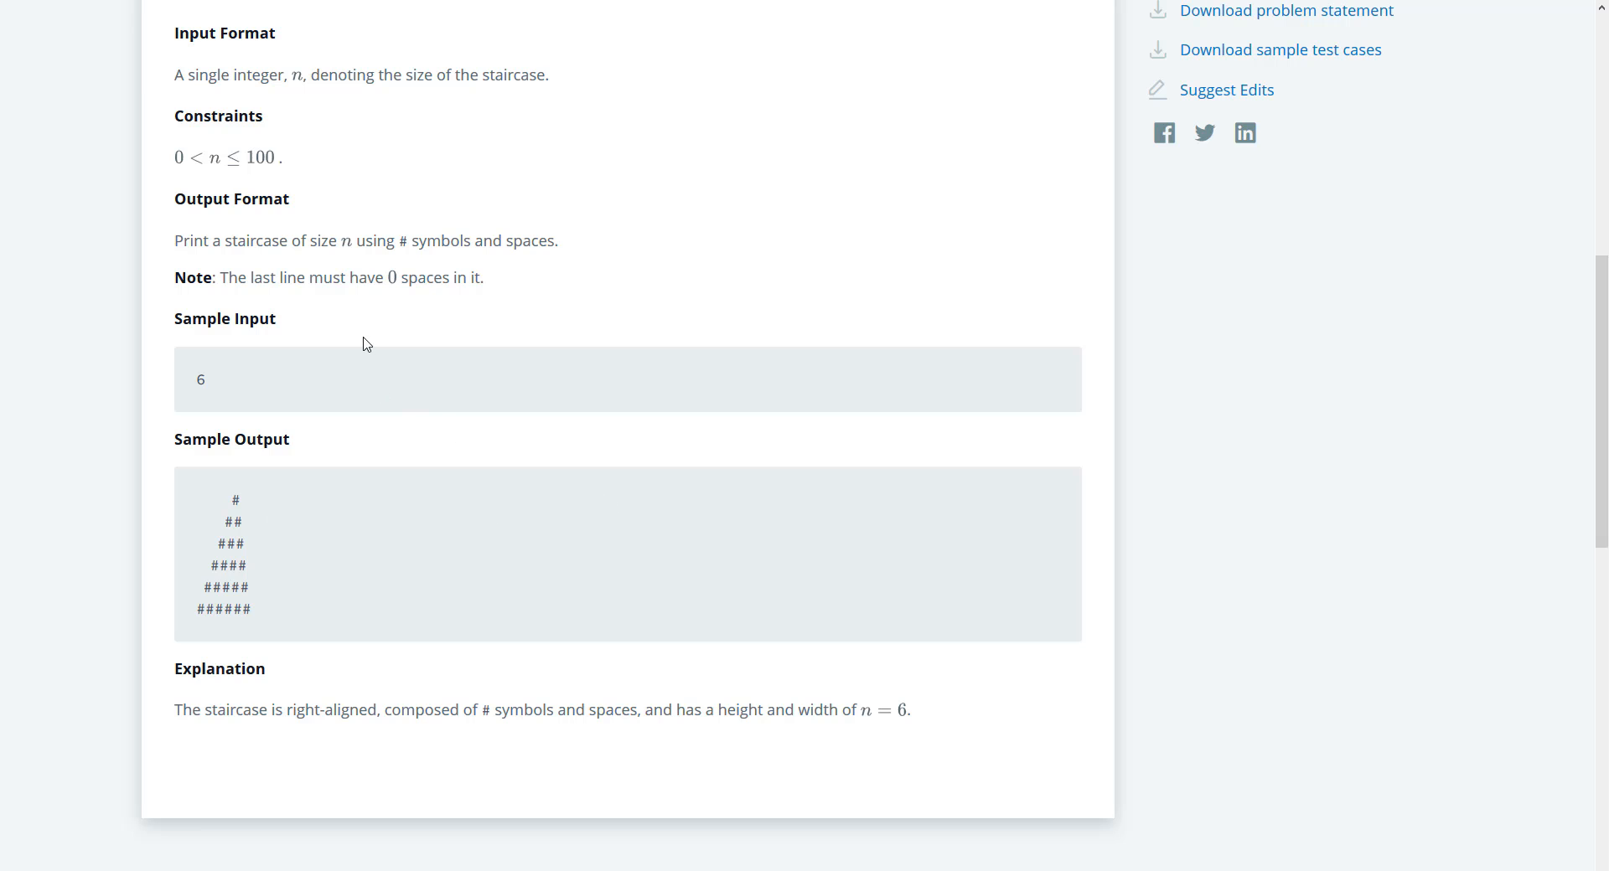
{"action": "mouse_move", "coordinate": [416, 457]}
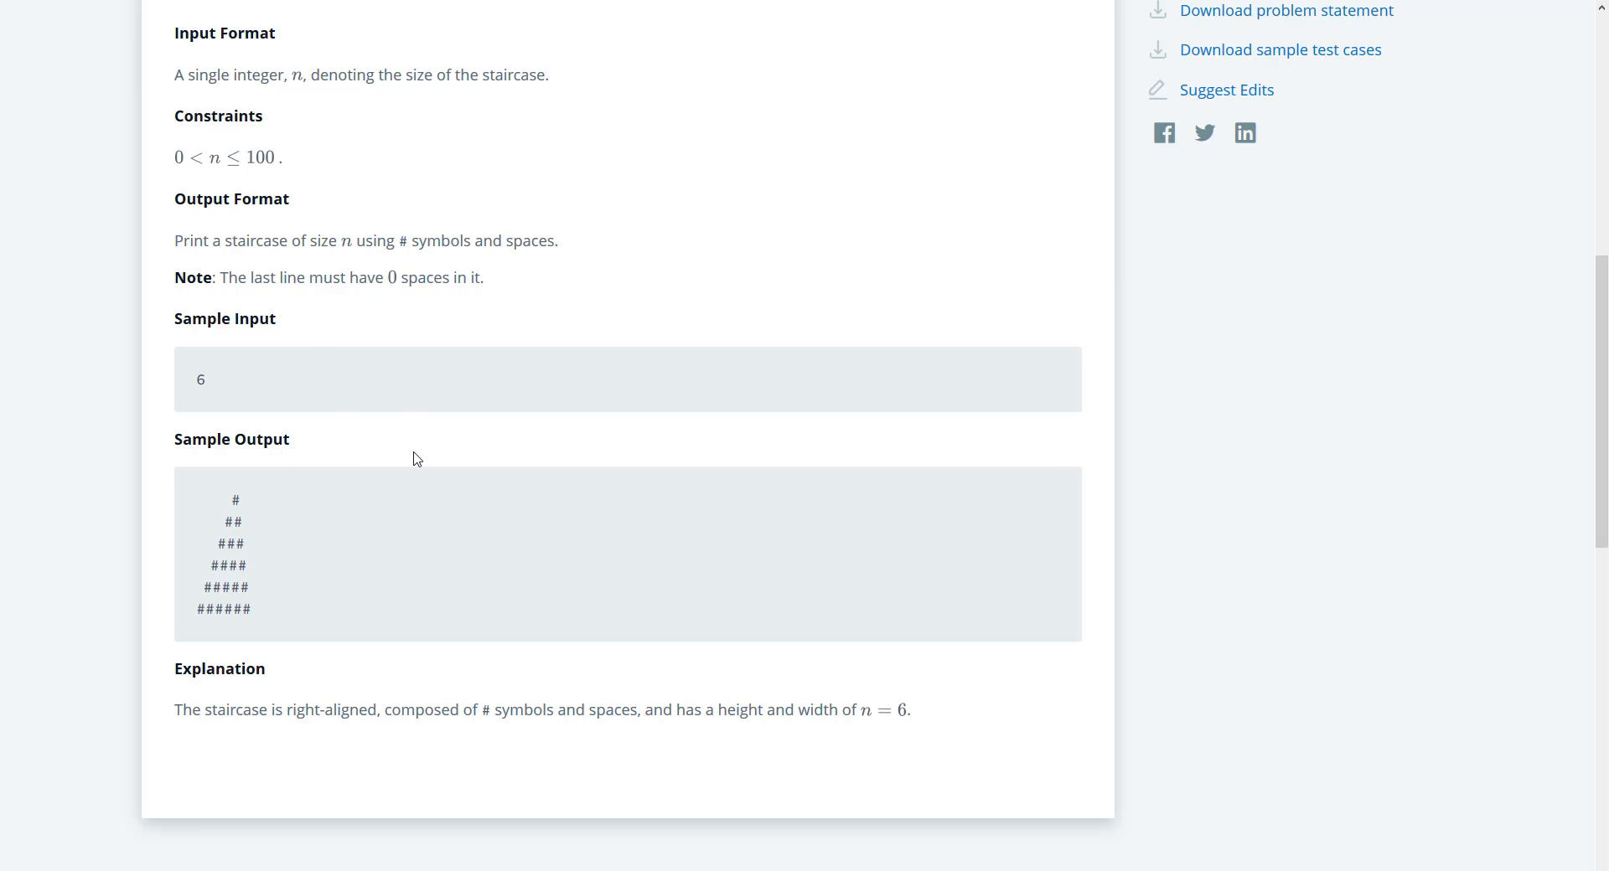
Declare String pnd = "" as the first line of the staircase method body
{"action": "scroll", "scroll_direction": "down", "scroll_amount": 3}
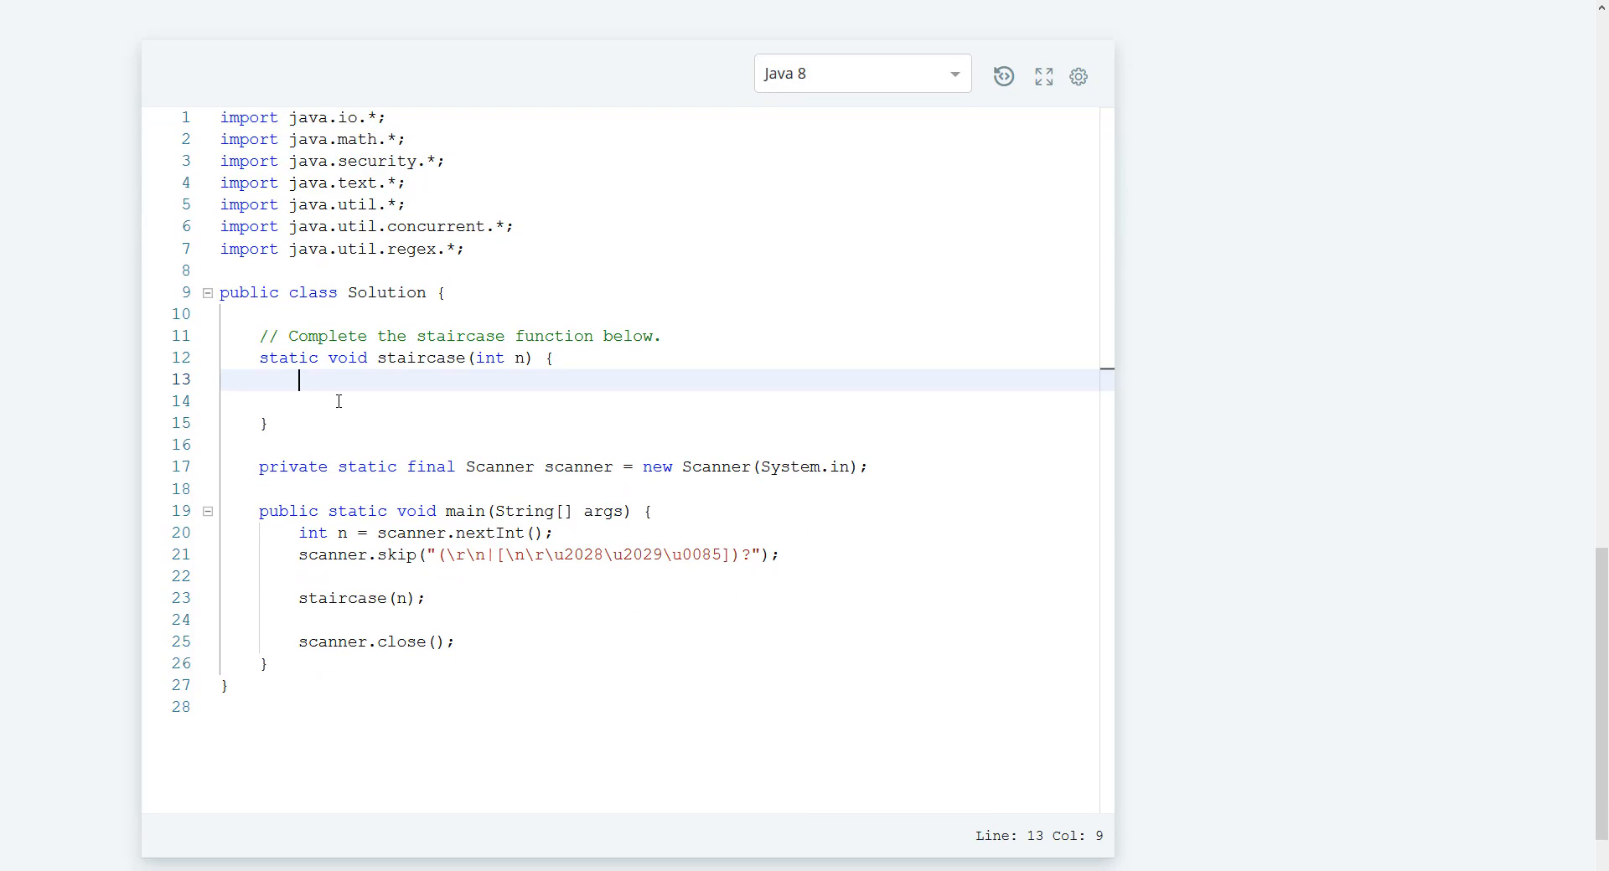
{"action": "type", "text": "St"}
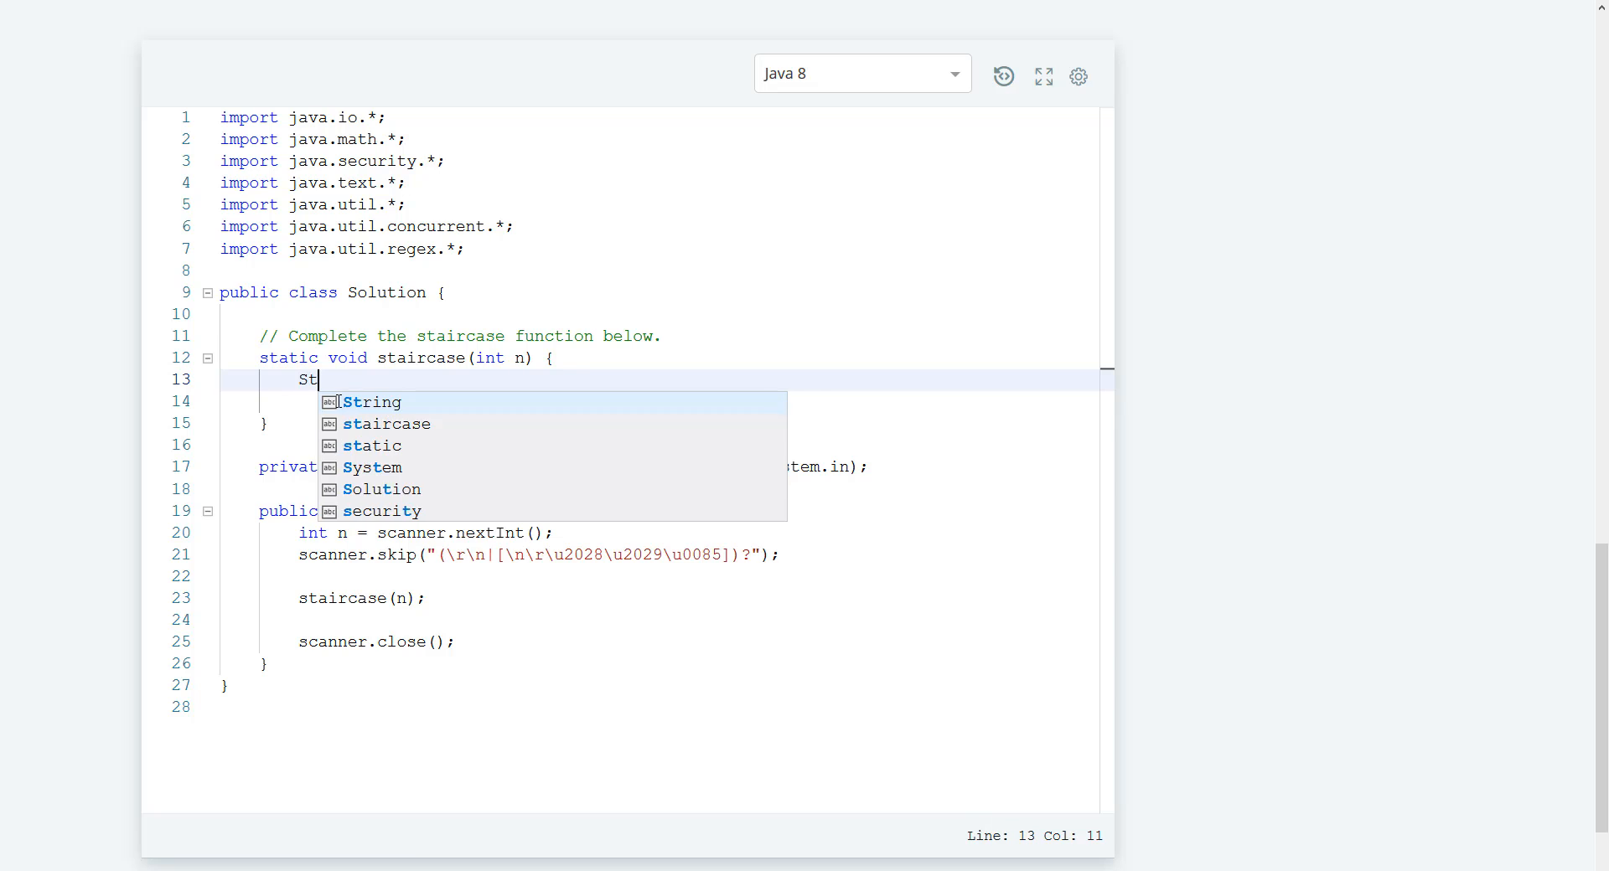
{"action": "left_click", "coordinate": [371, 403]}
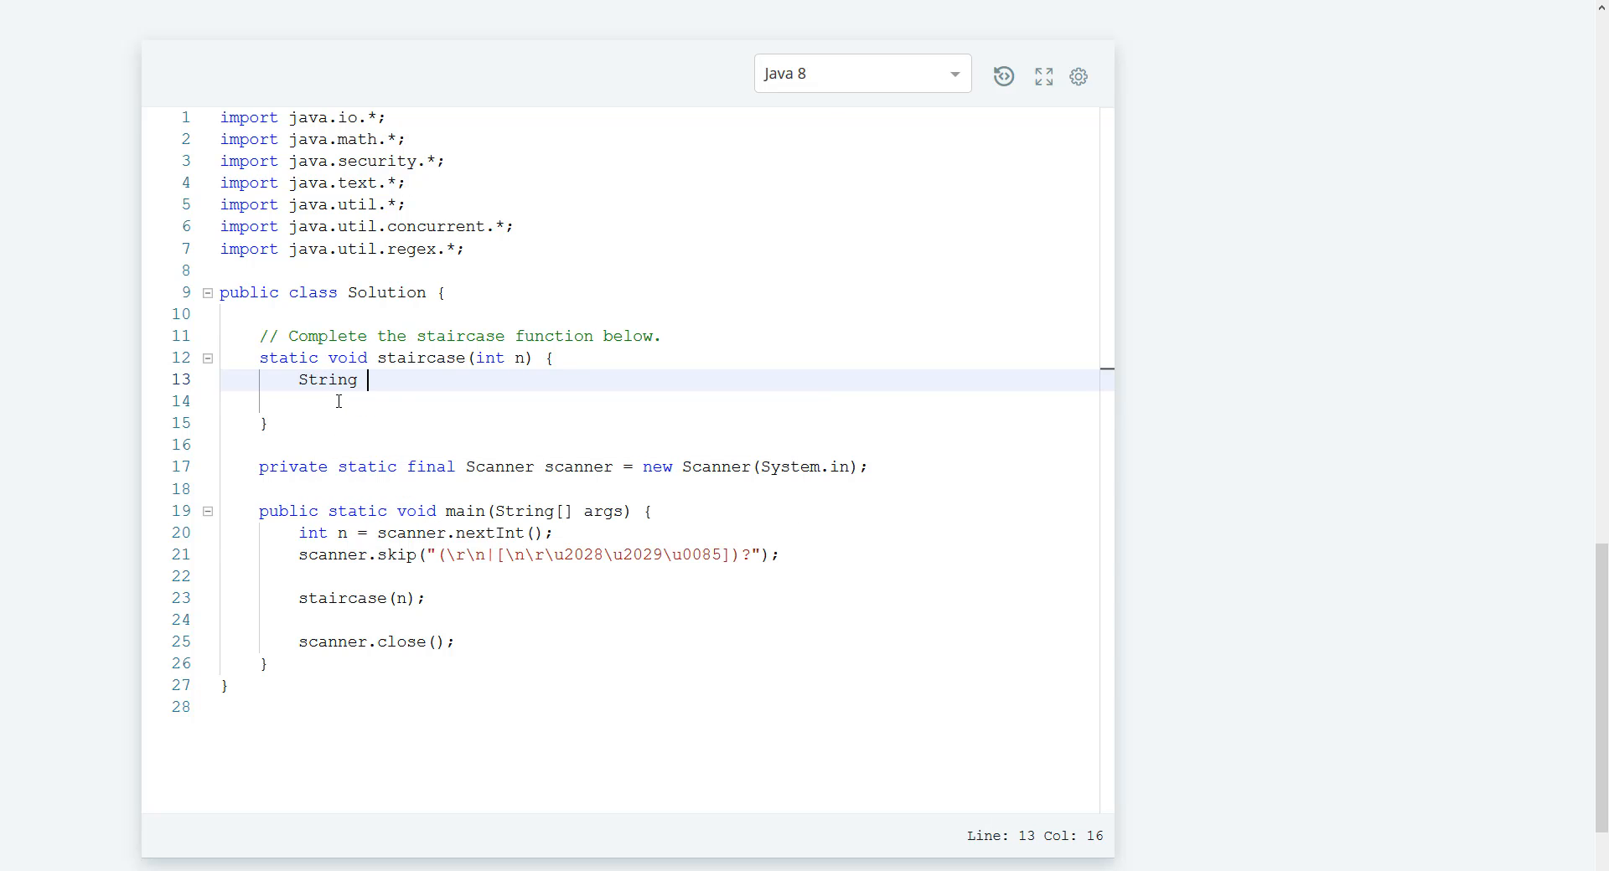
{"action": "type", "text": "p"}
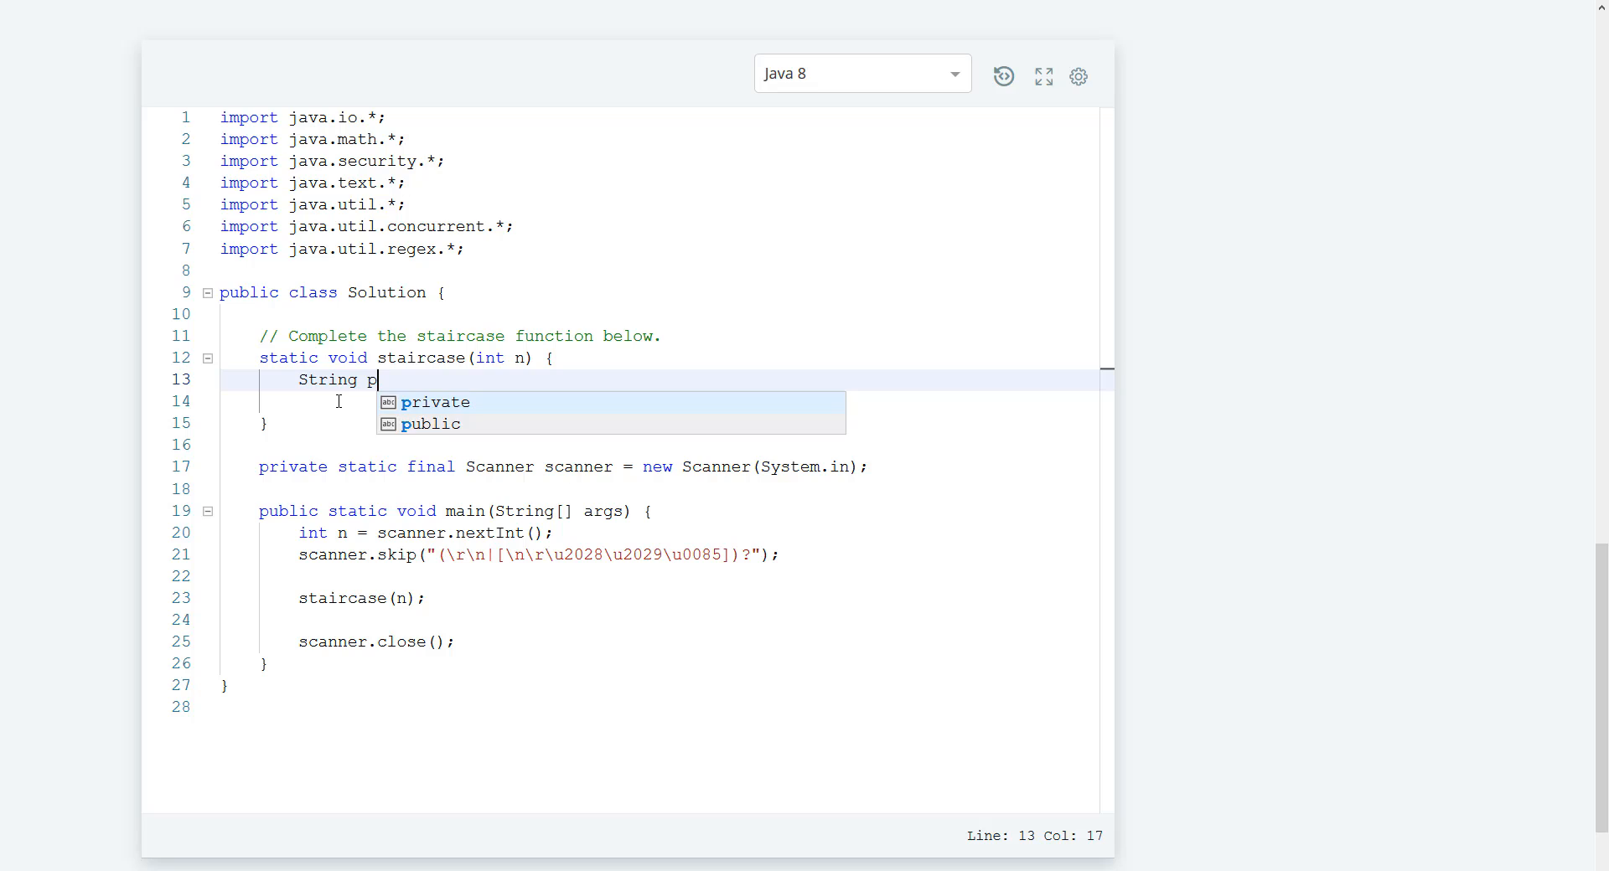
{"action": "type", "text": "nd ="}
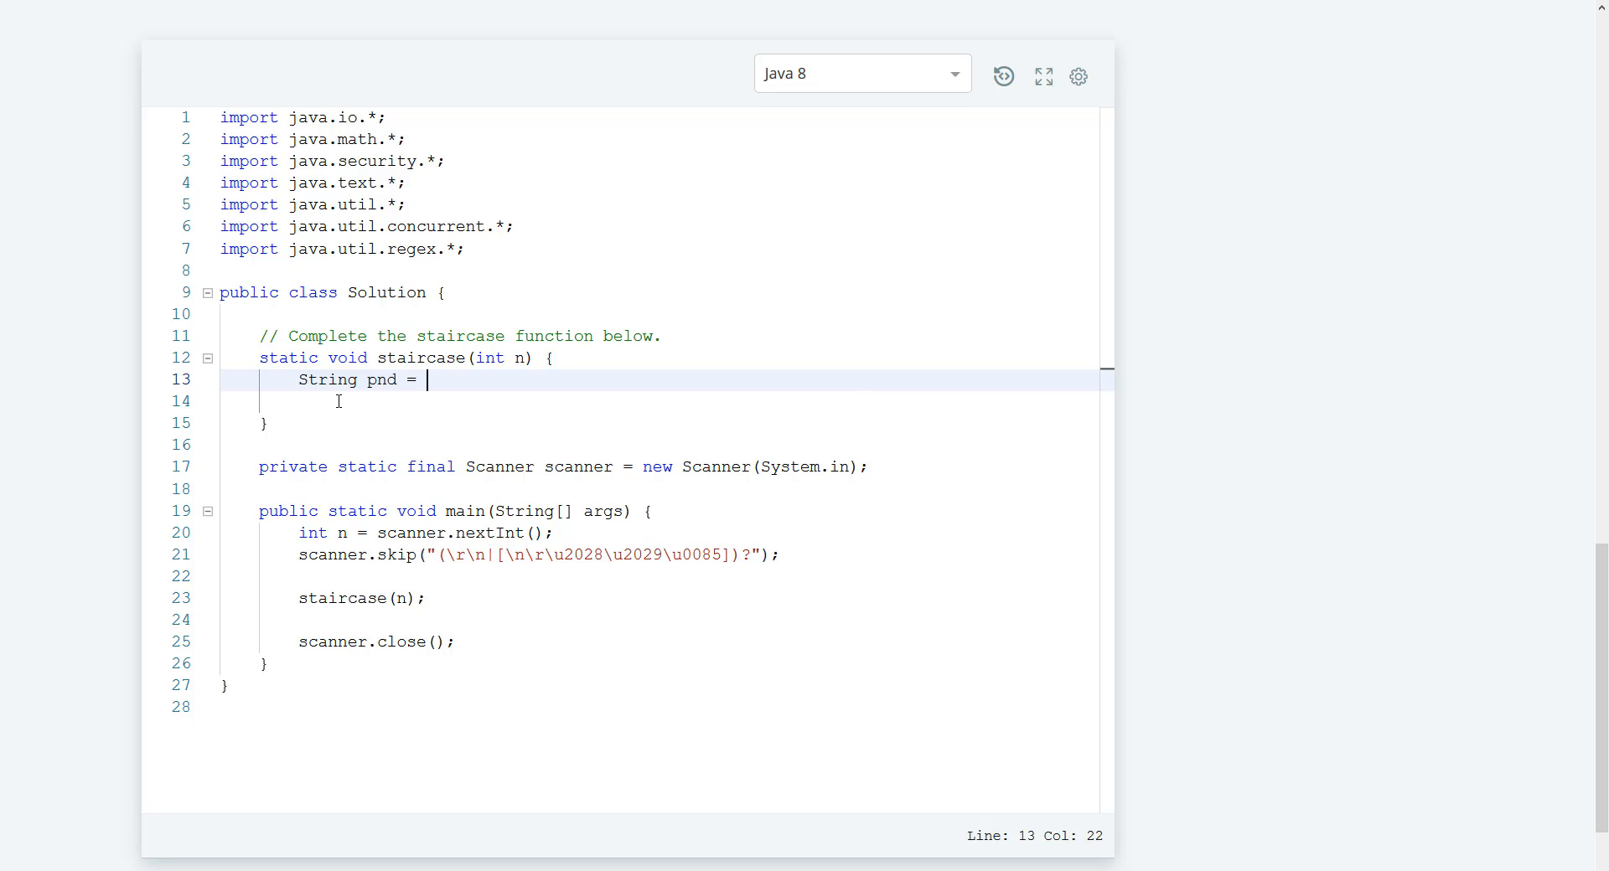
{"action": "type", "text": "\"\""}
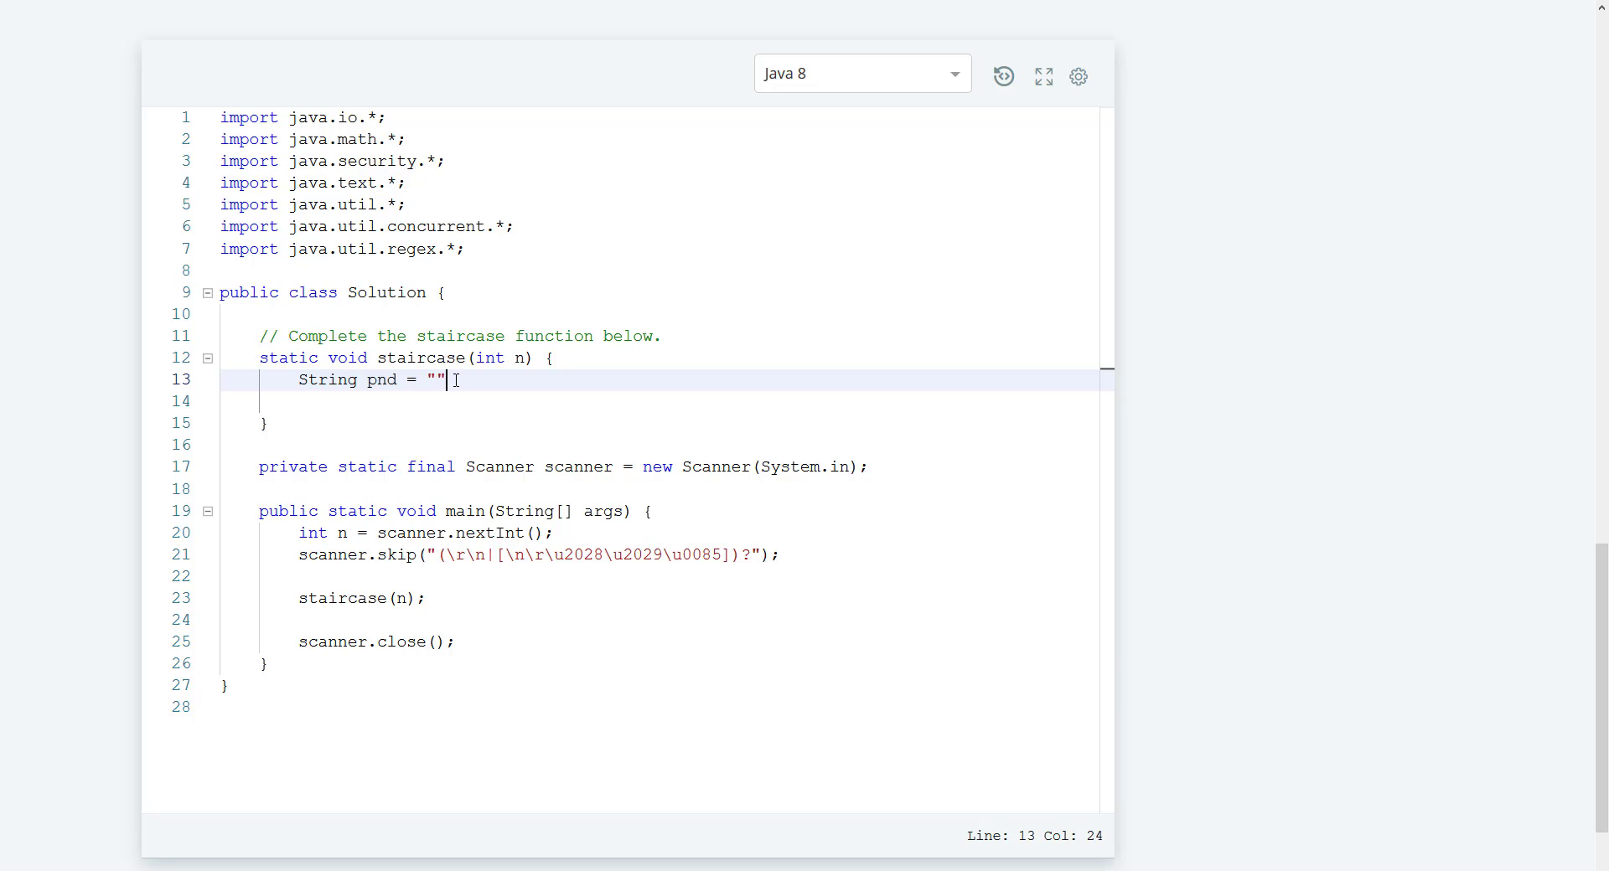
Declare String format = "%" + n + "%s%n"; on the line below pnd
{"action": "key", "text": "Enter"}
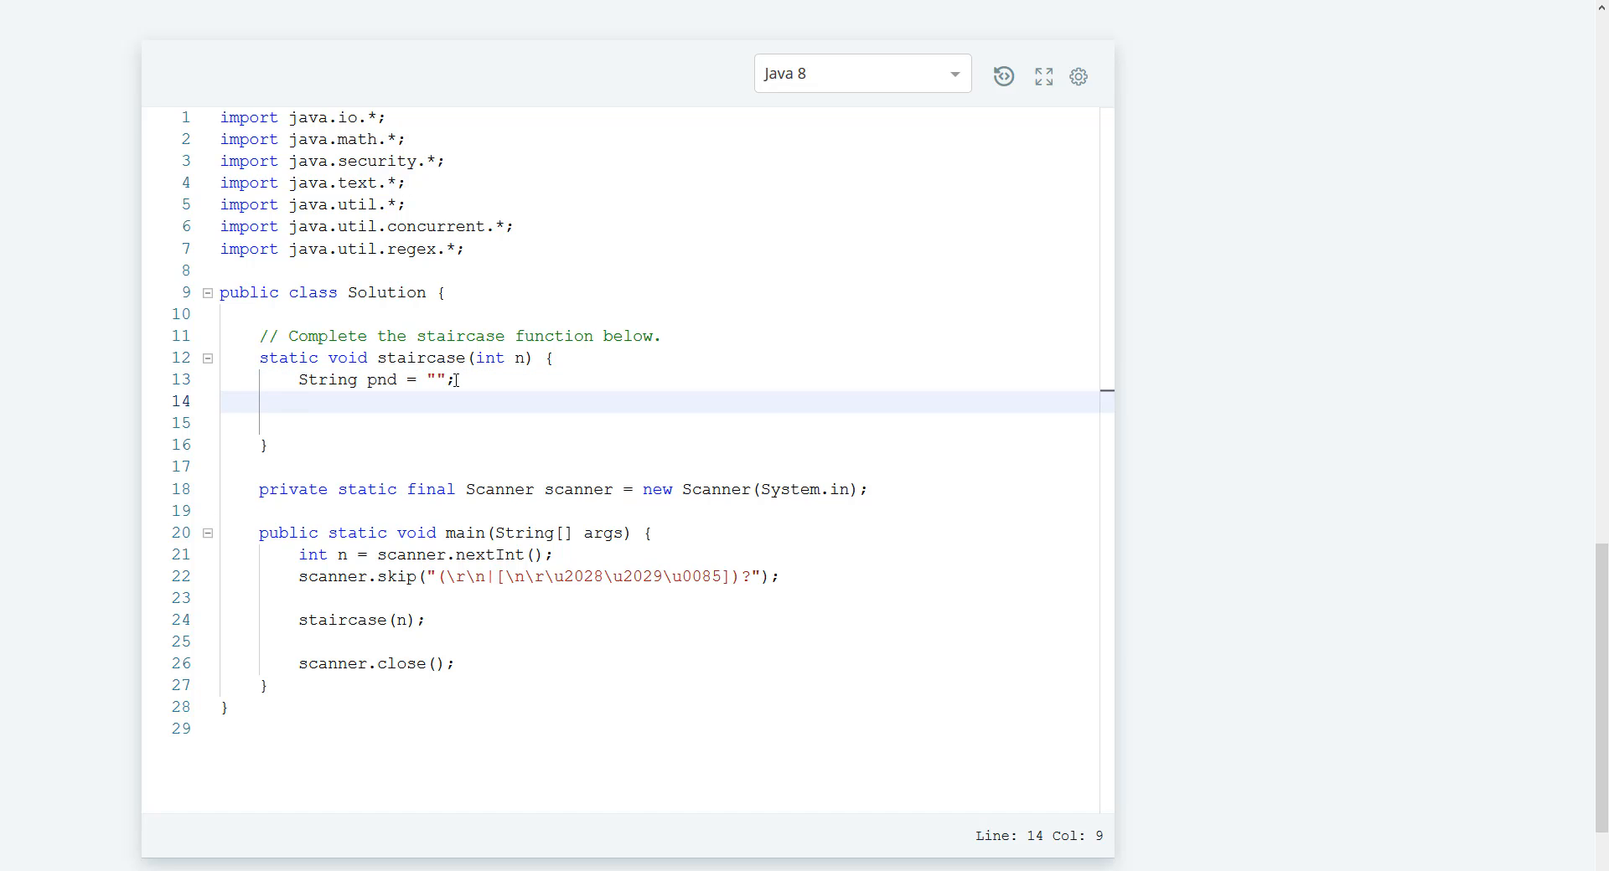
{"action": "type", "text": "String"}
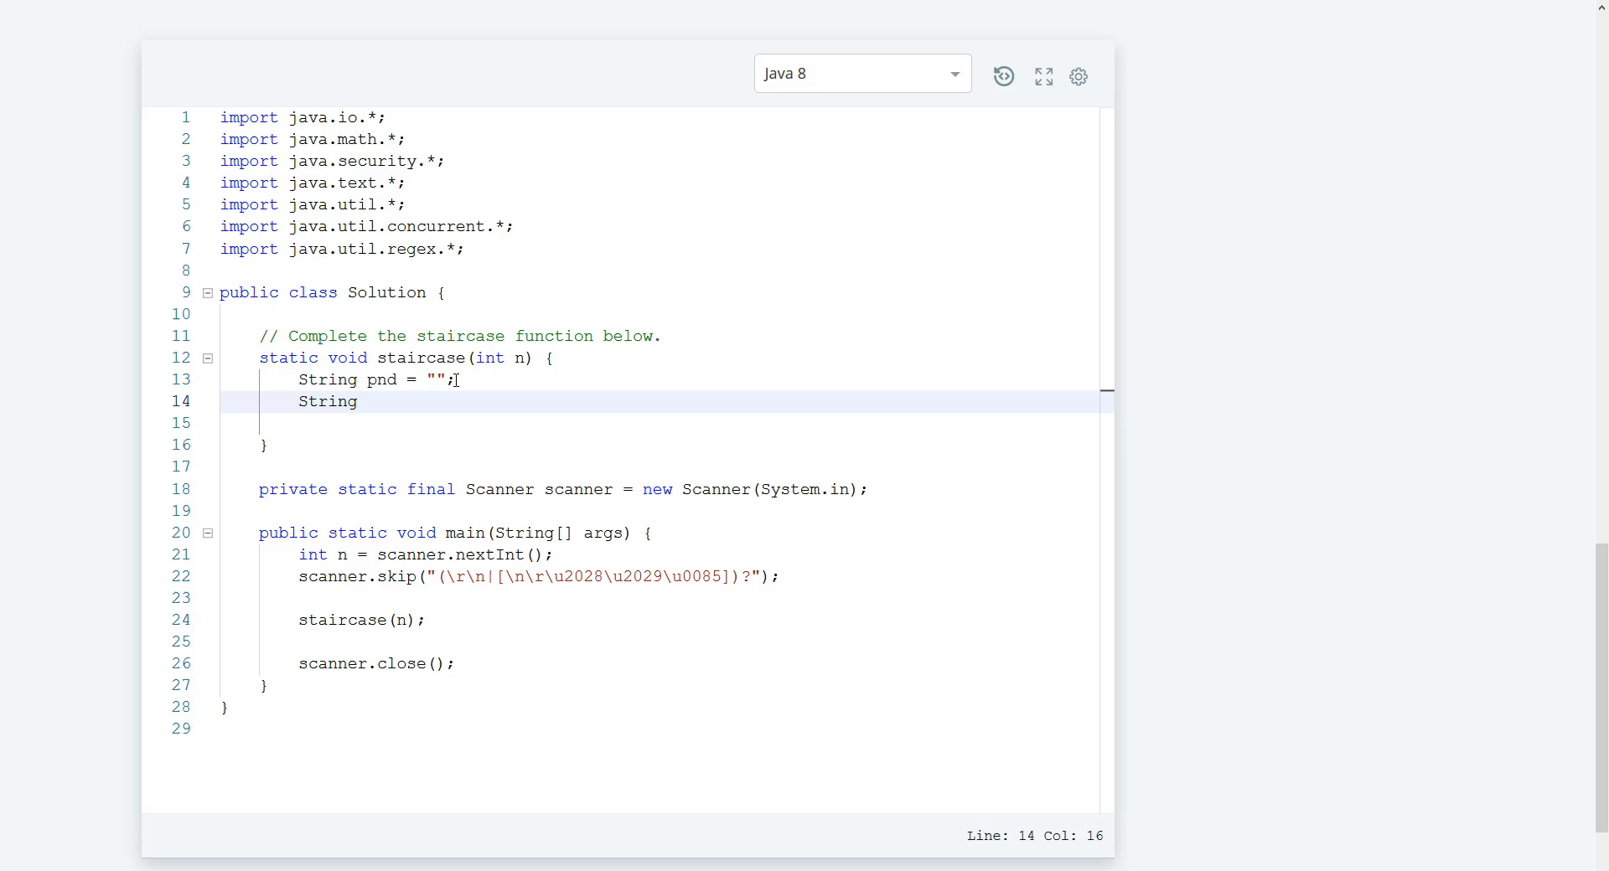
{"action": "type", "text": "format"}
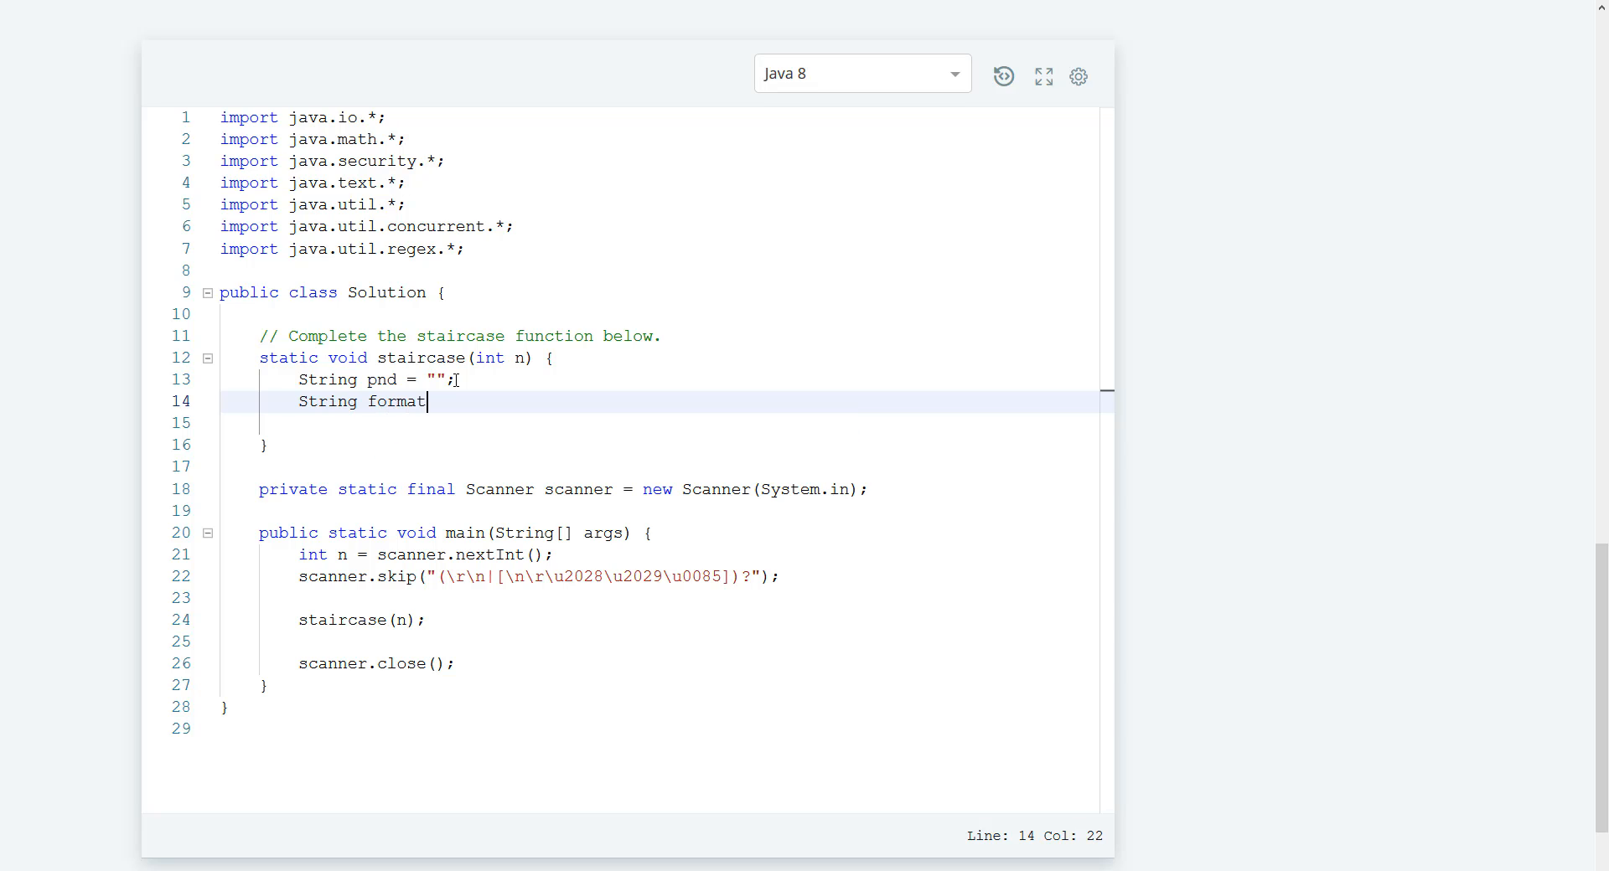
{"action": "type", "text": "="}
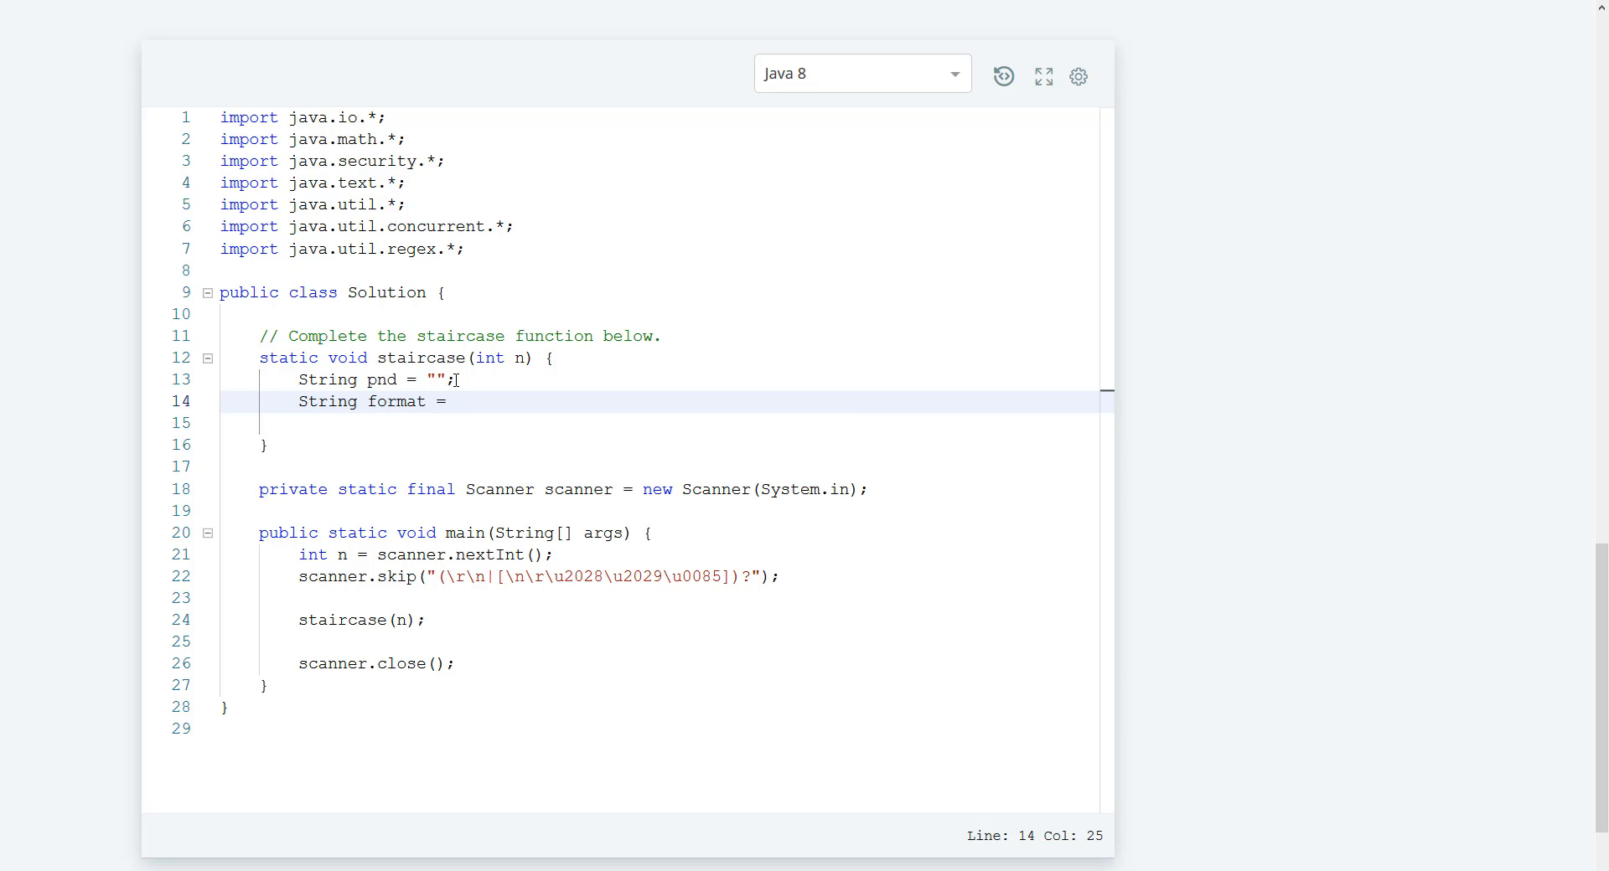
{"action": "type", "text": "\"\""}
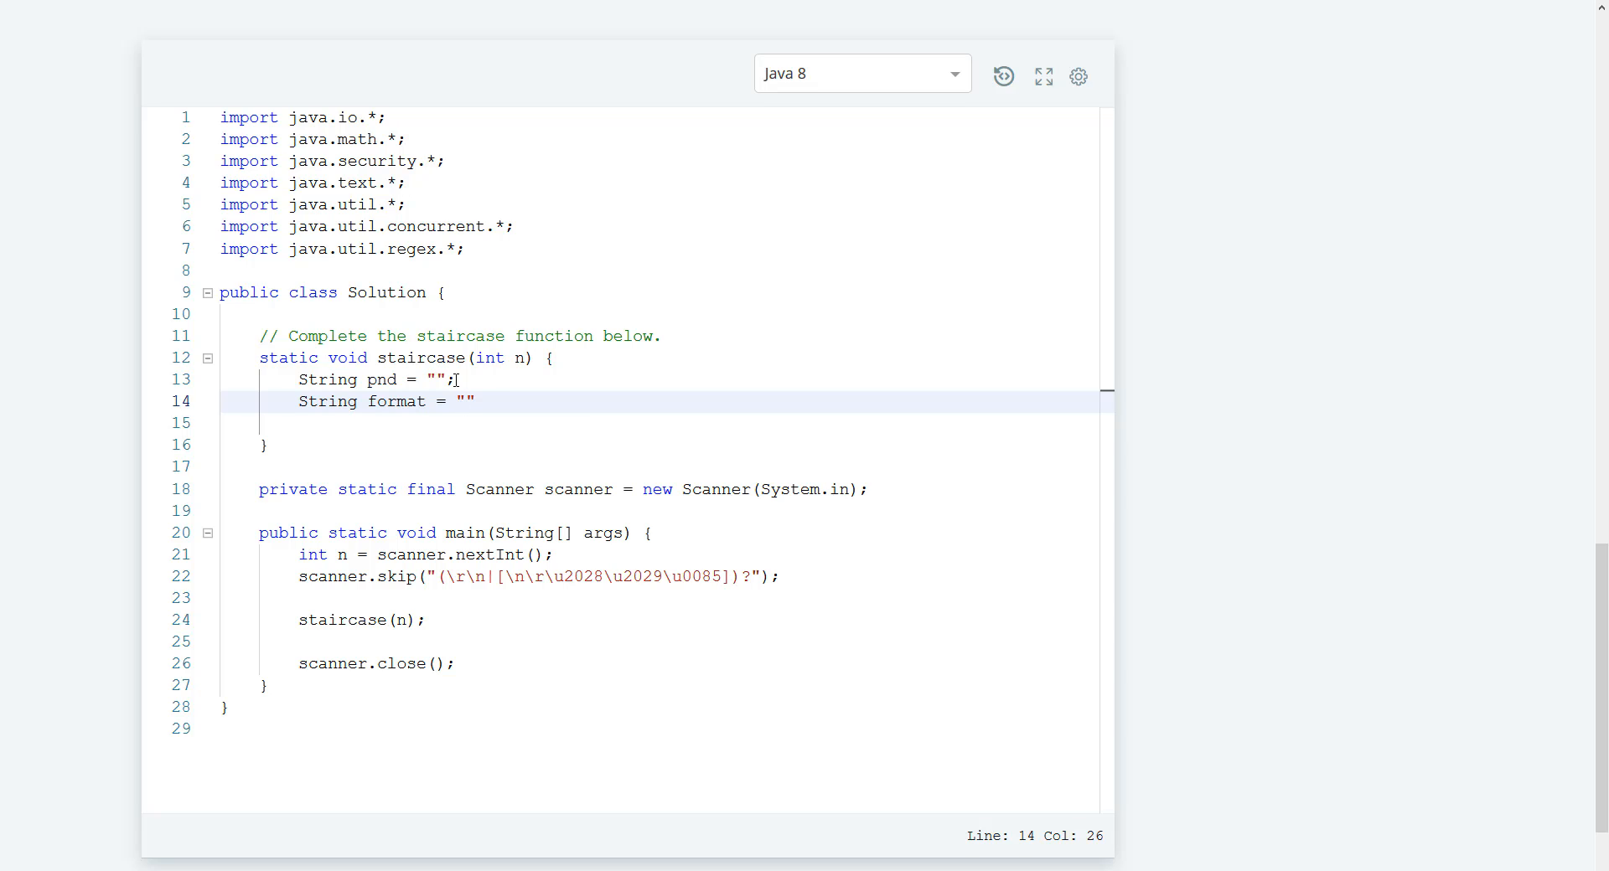
{"action": "type", "text": "%"}
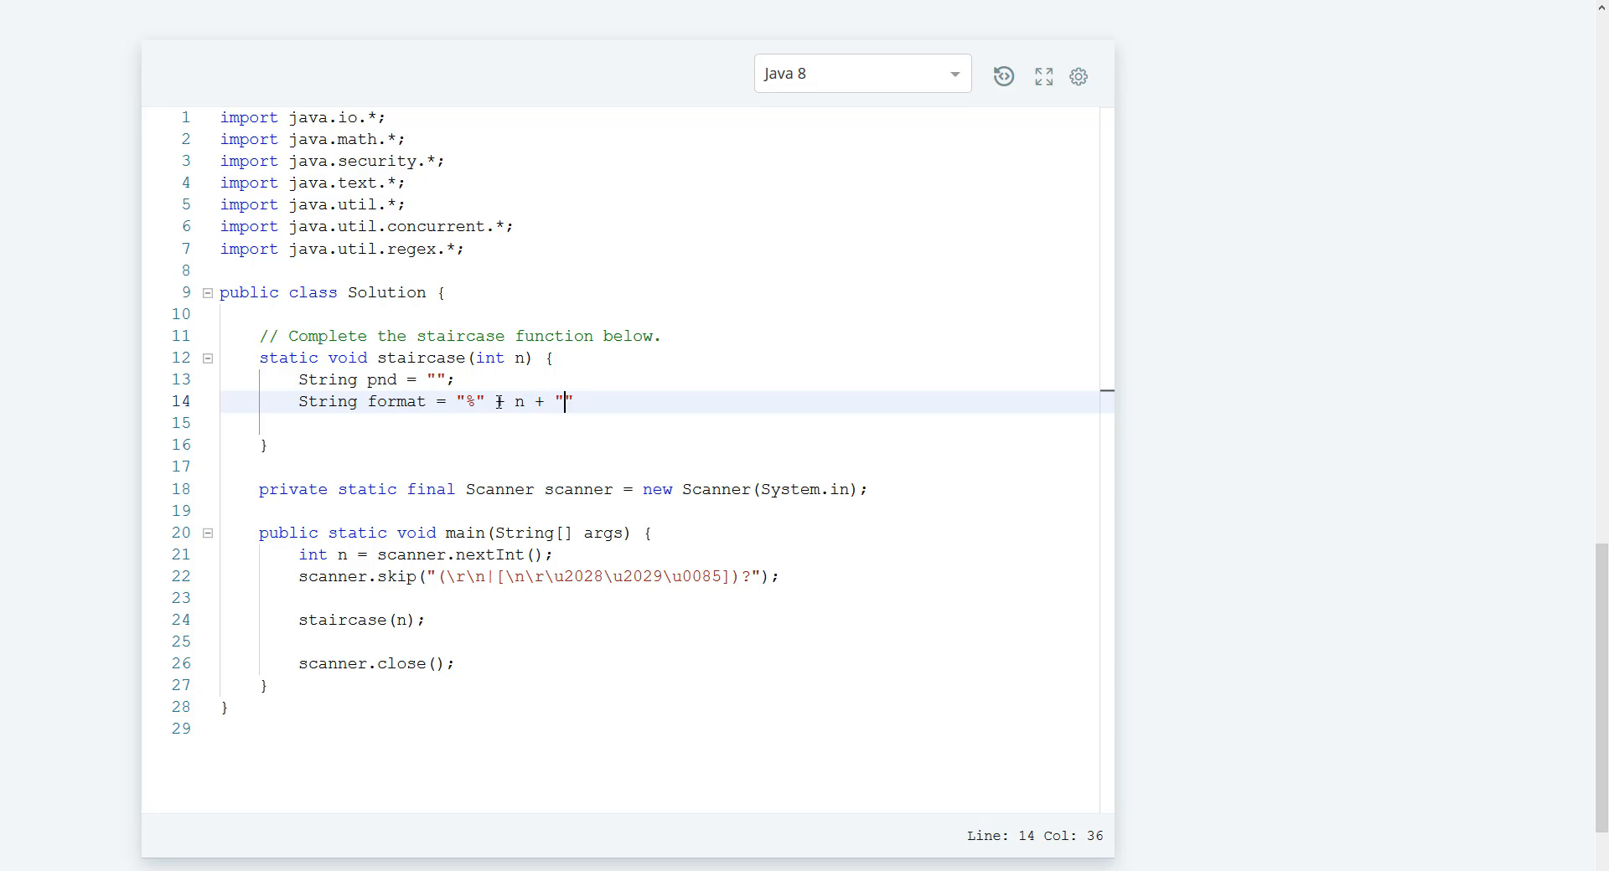
{"action": "type", "text": "s"}
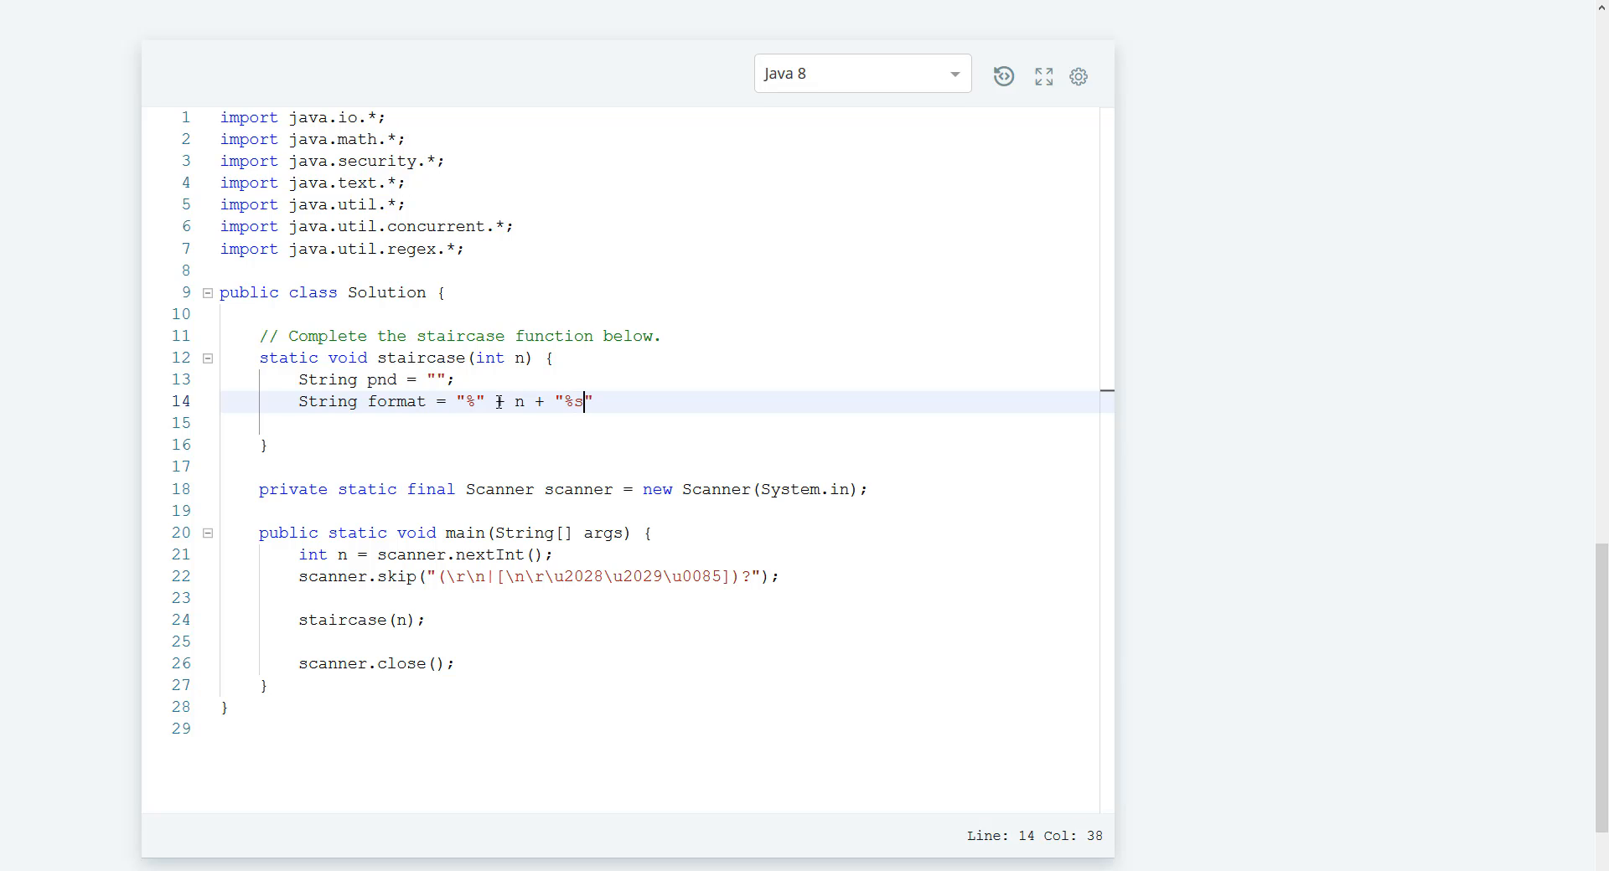
{"action": "type", "text": "%"}
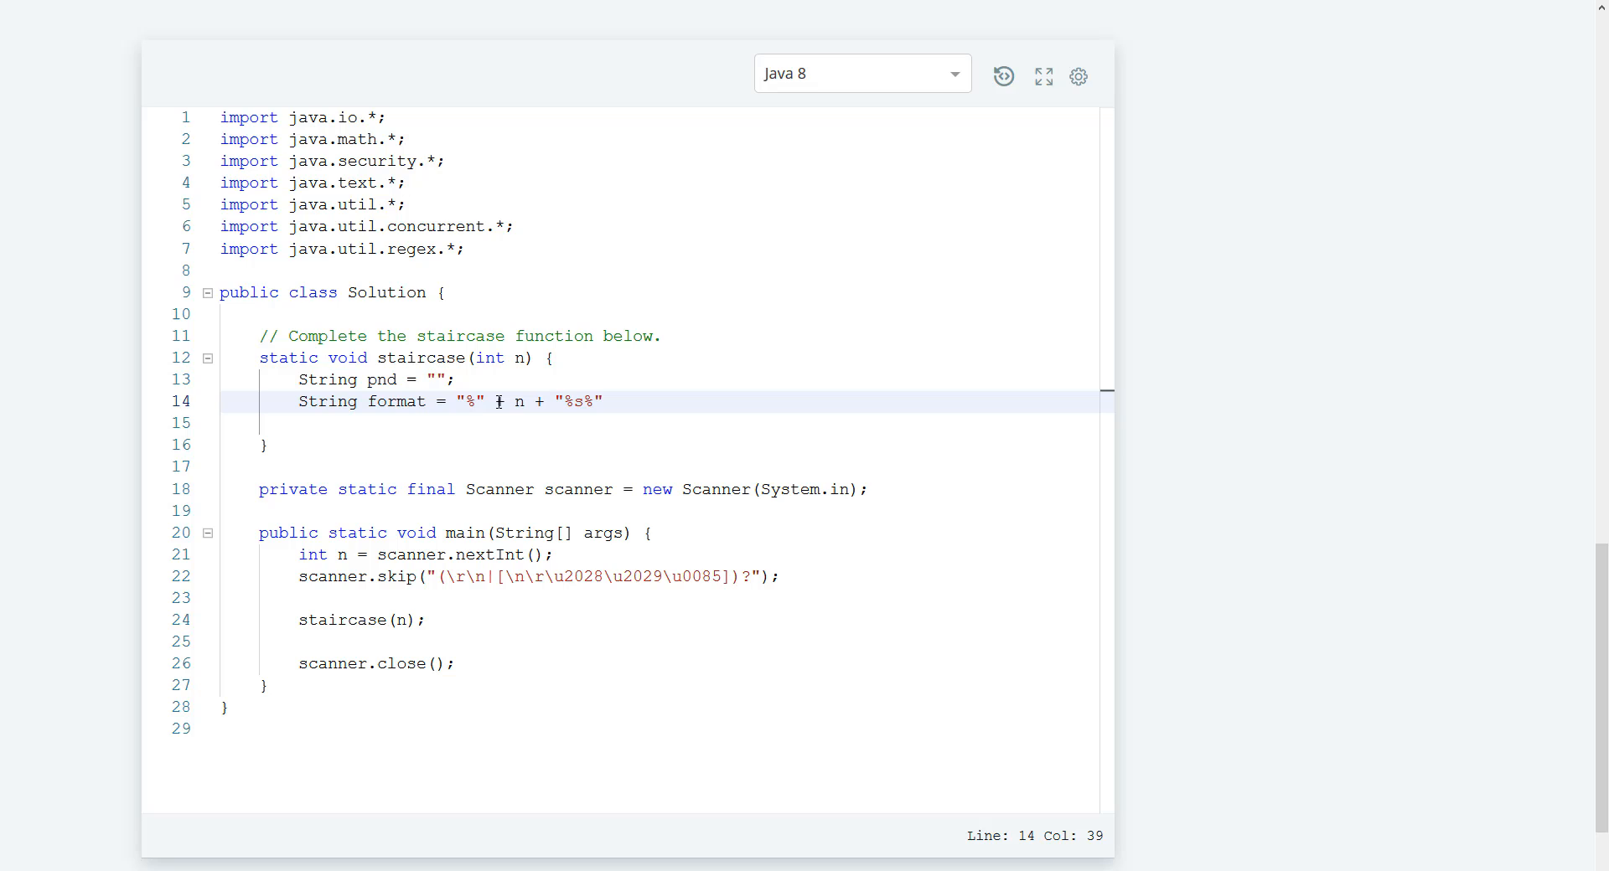
{"action": "type", "text": "n"}
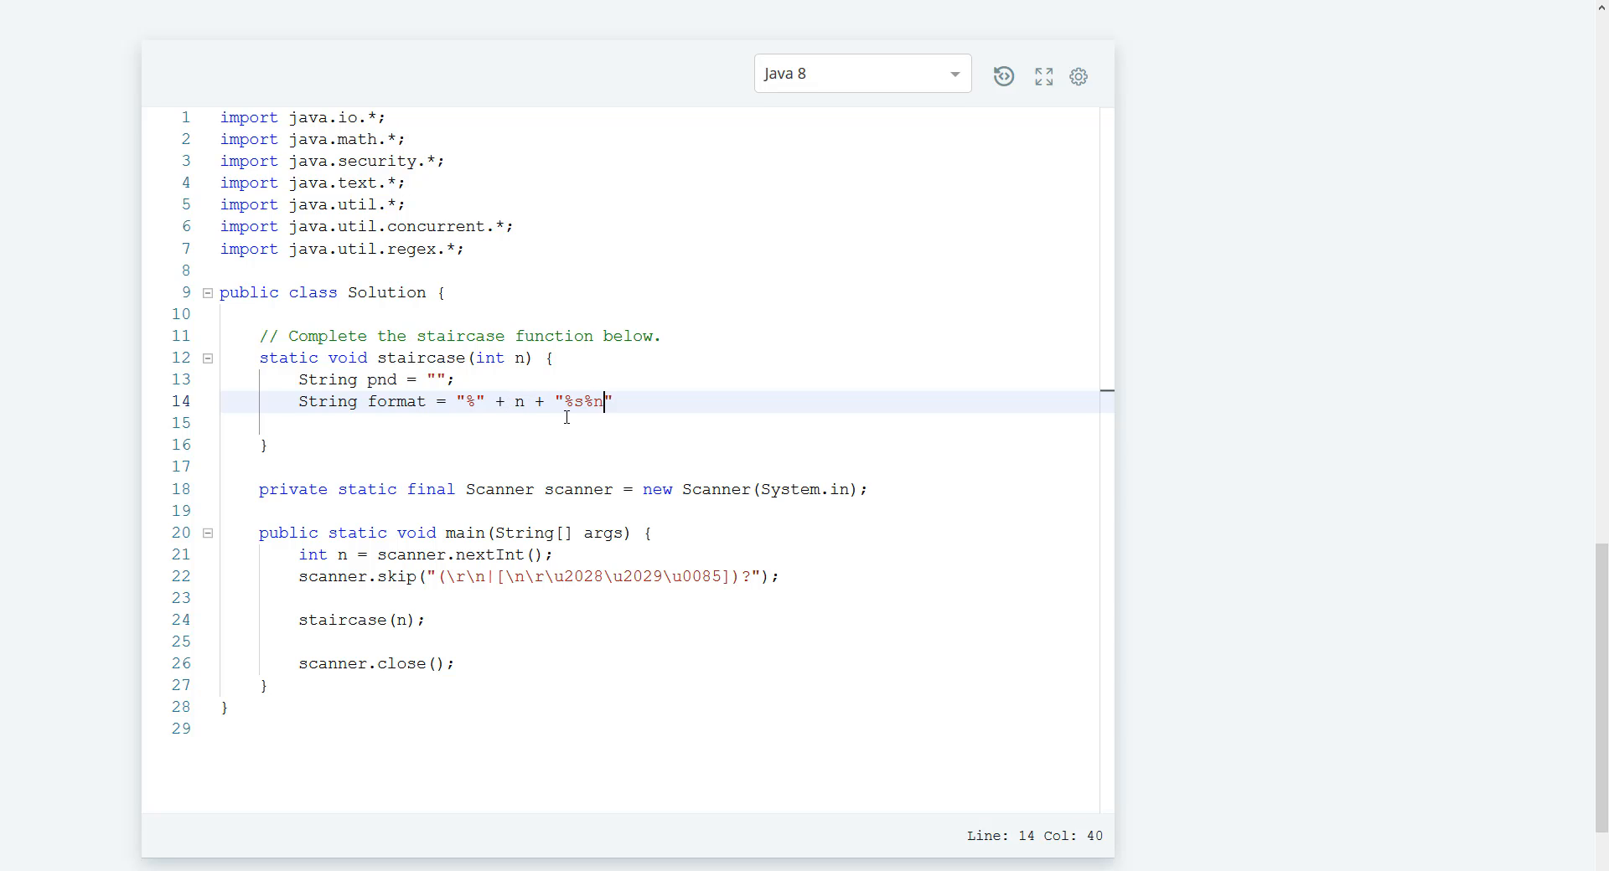
{"action": "type", "text": ";"}
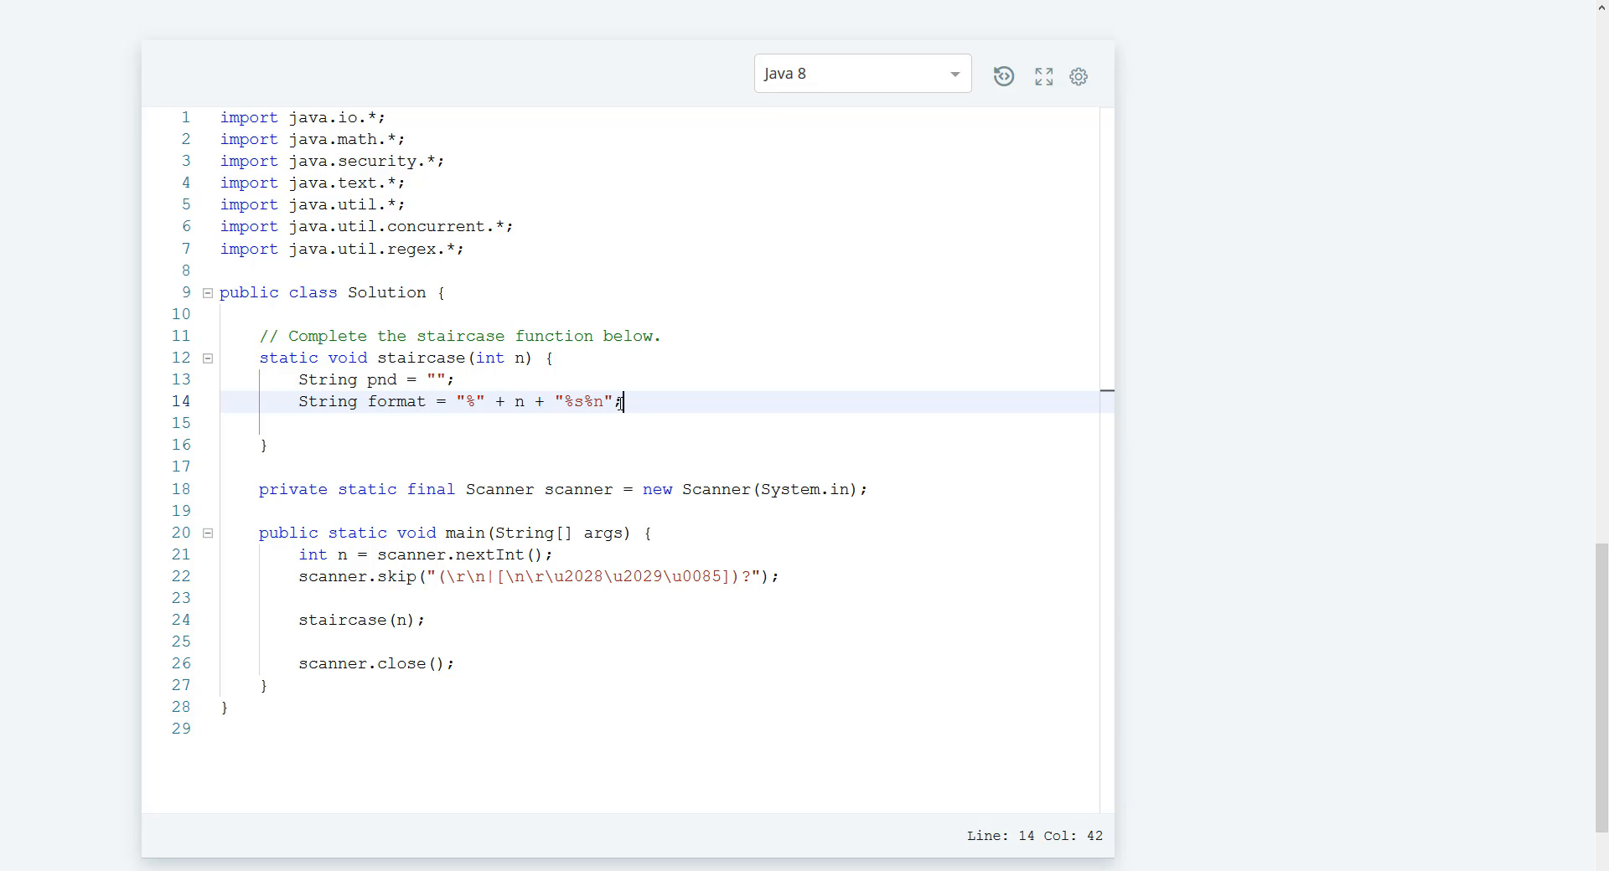
{"action": "key", "text": "Enter"}
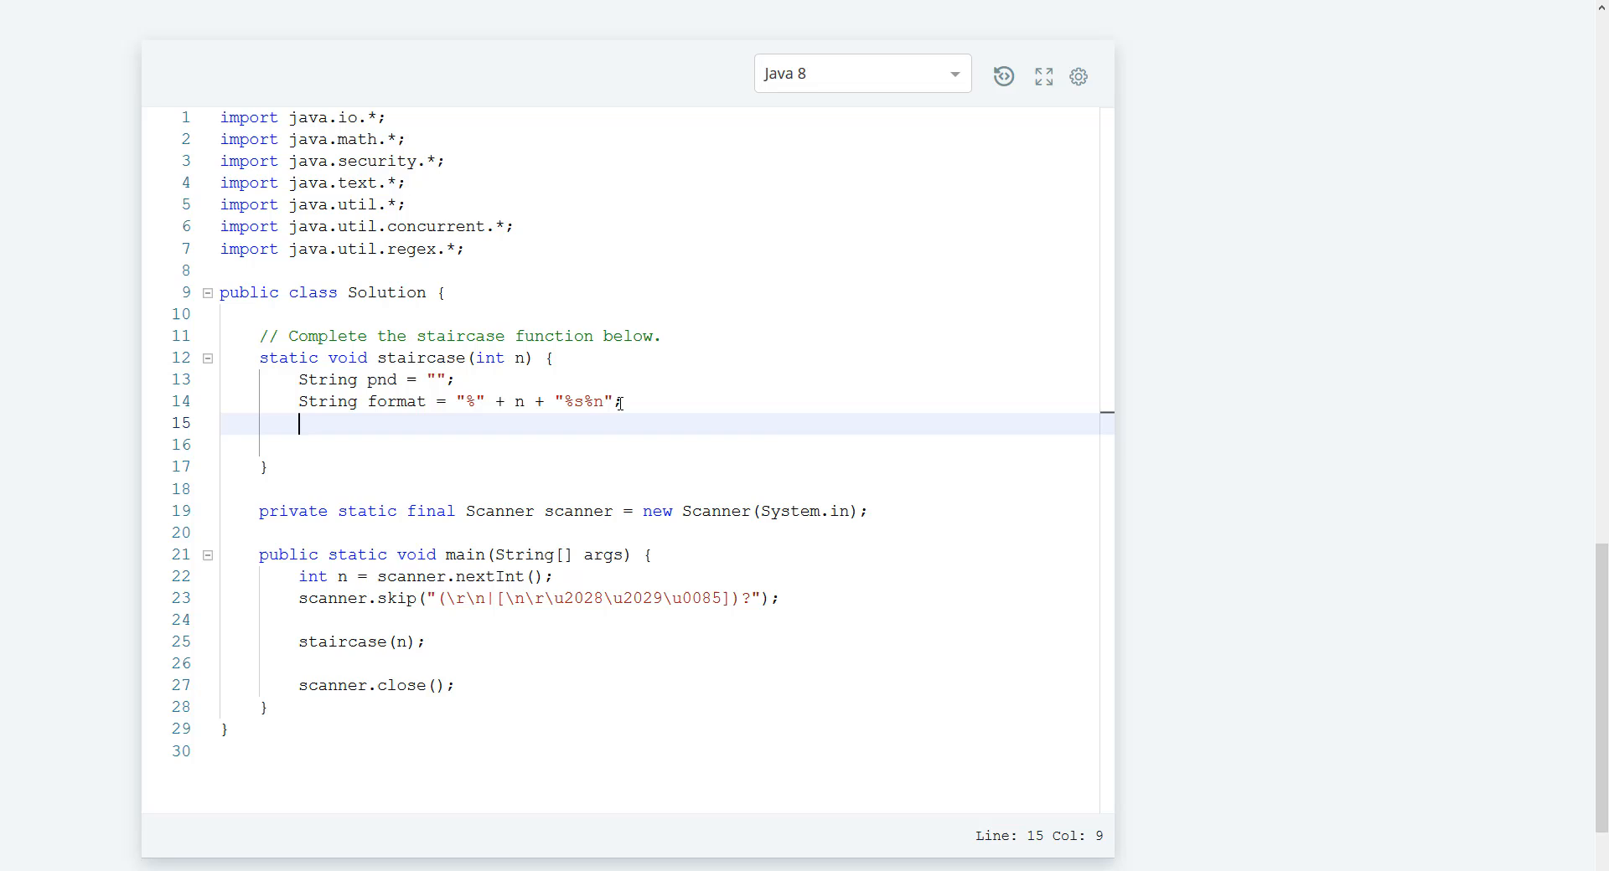
Write the loop header for(int i = 0; i < n; i++){ with an empty body
{"action": "type", "text": "for("}
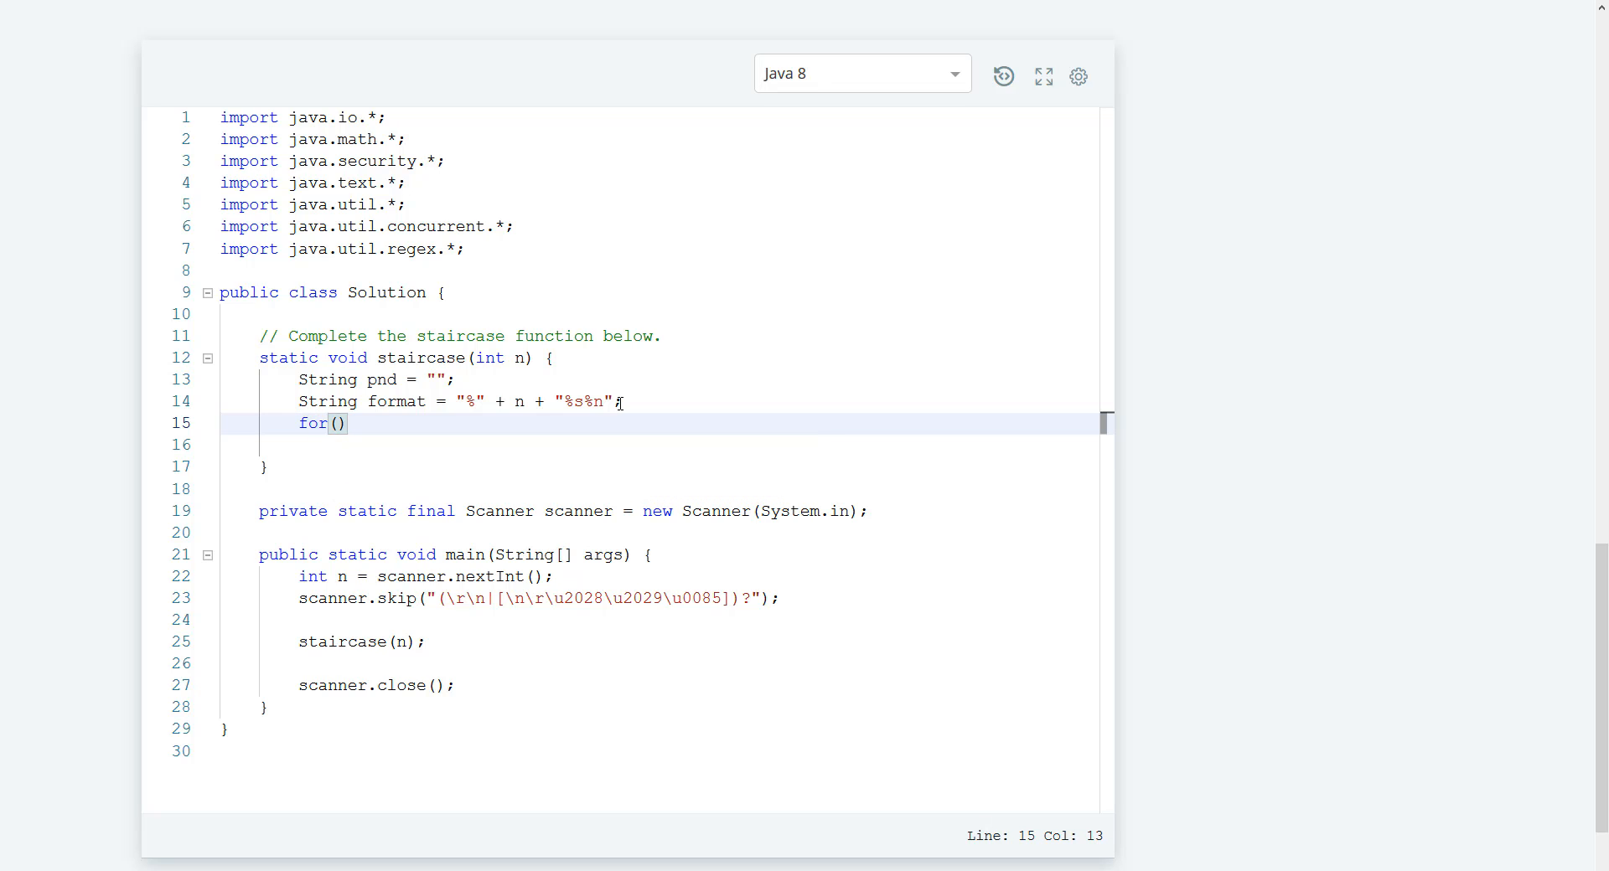
{"action": "type", "text": "int"}
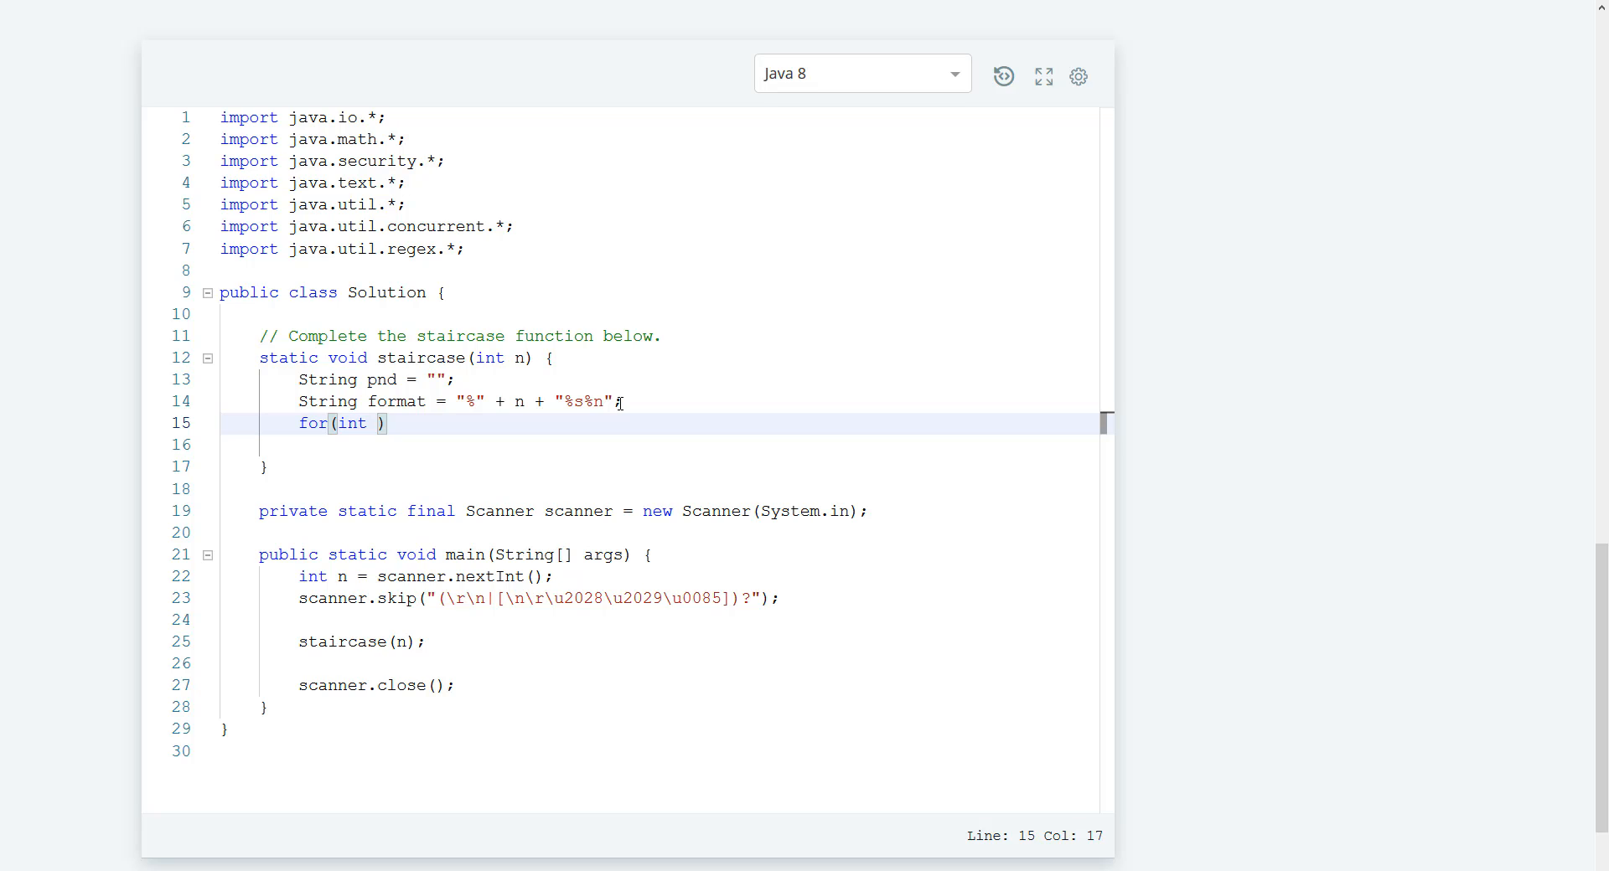
{"action": "type", "text": "i"}
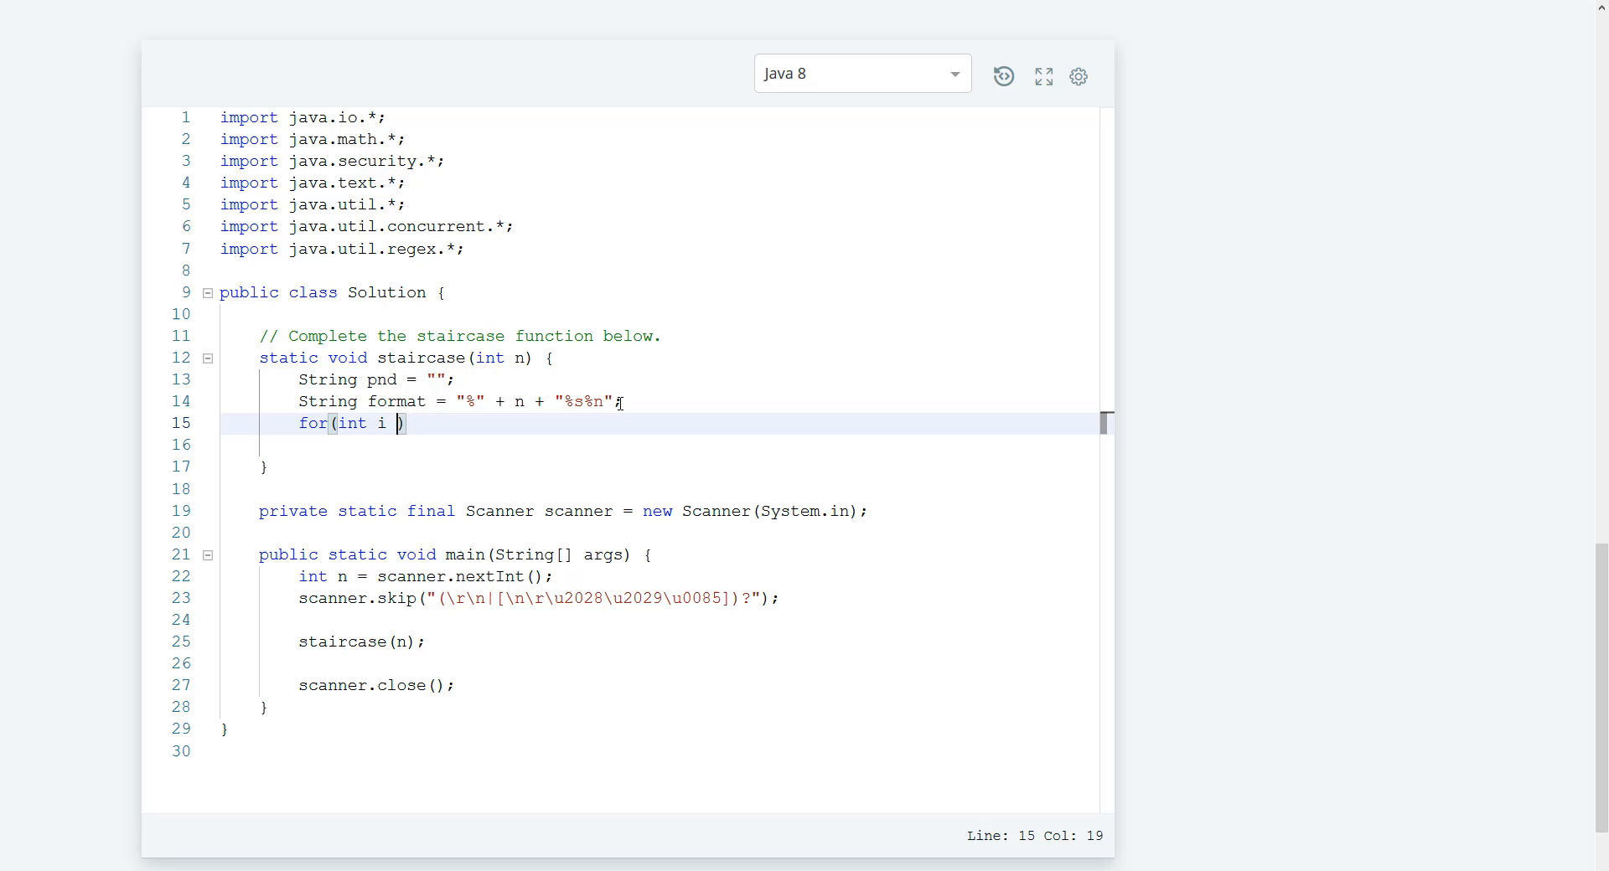
{"action": "type", "text": "= 0;"}
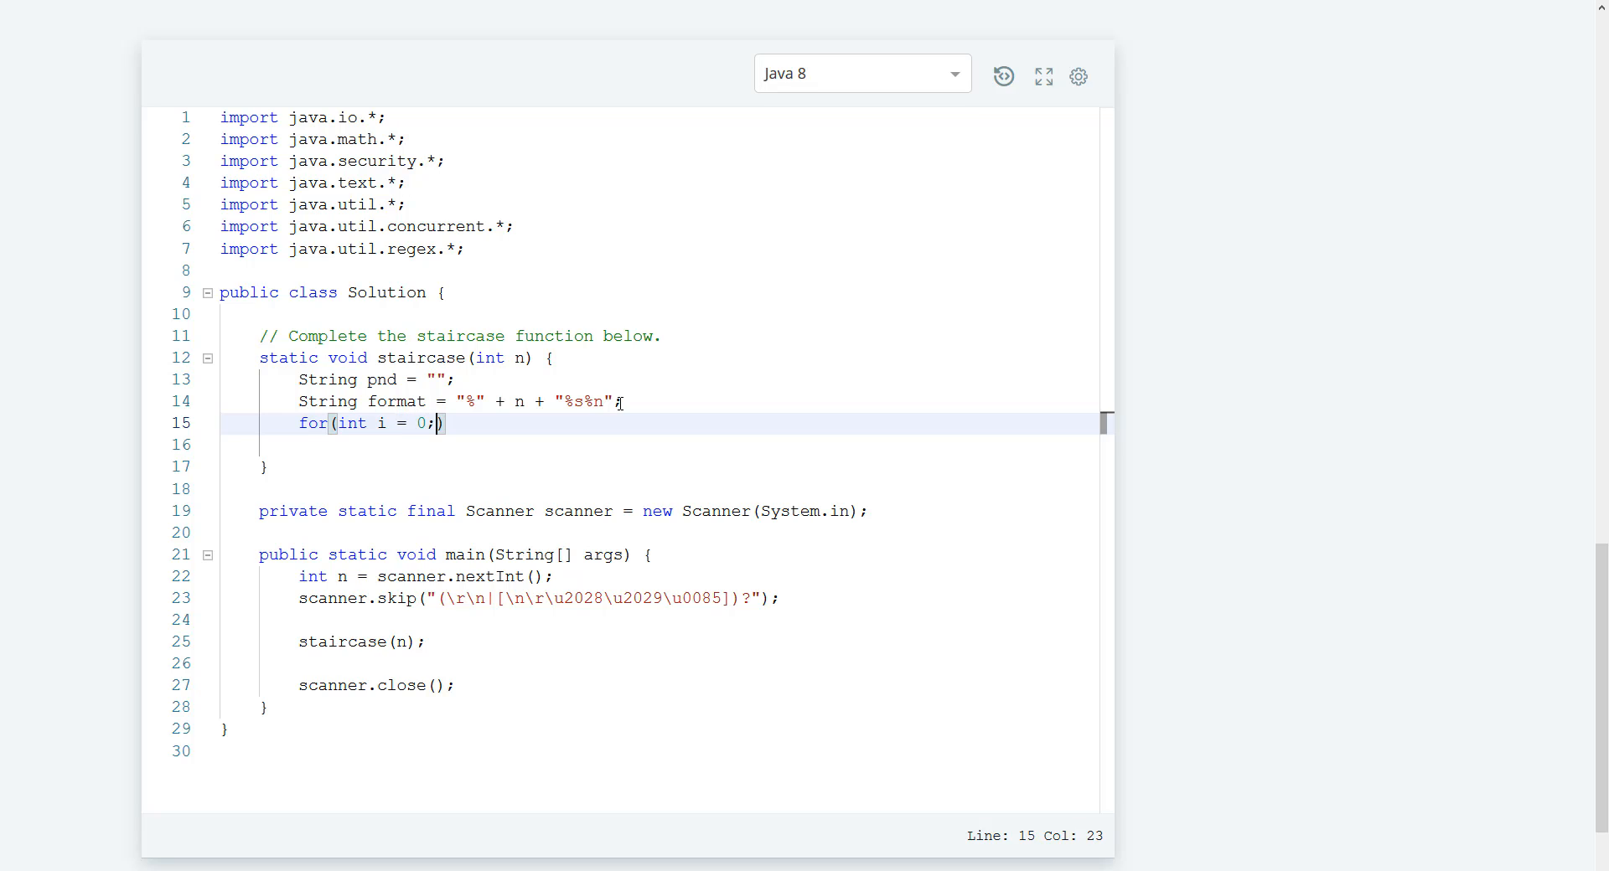
{"action": "type", "text": "i <"}
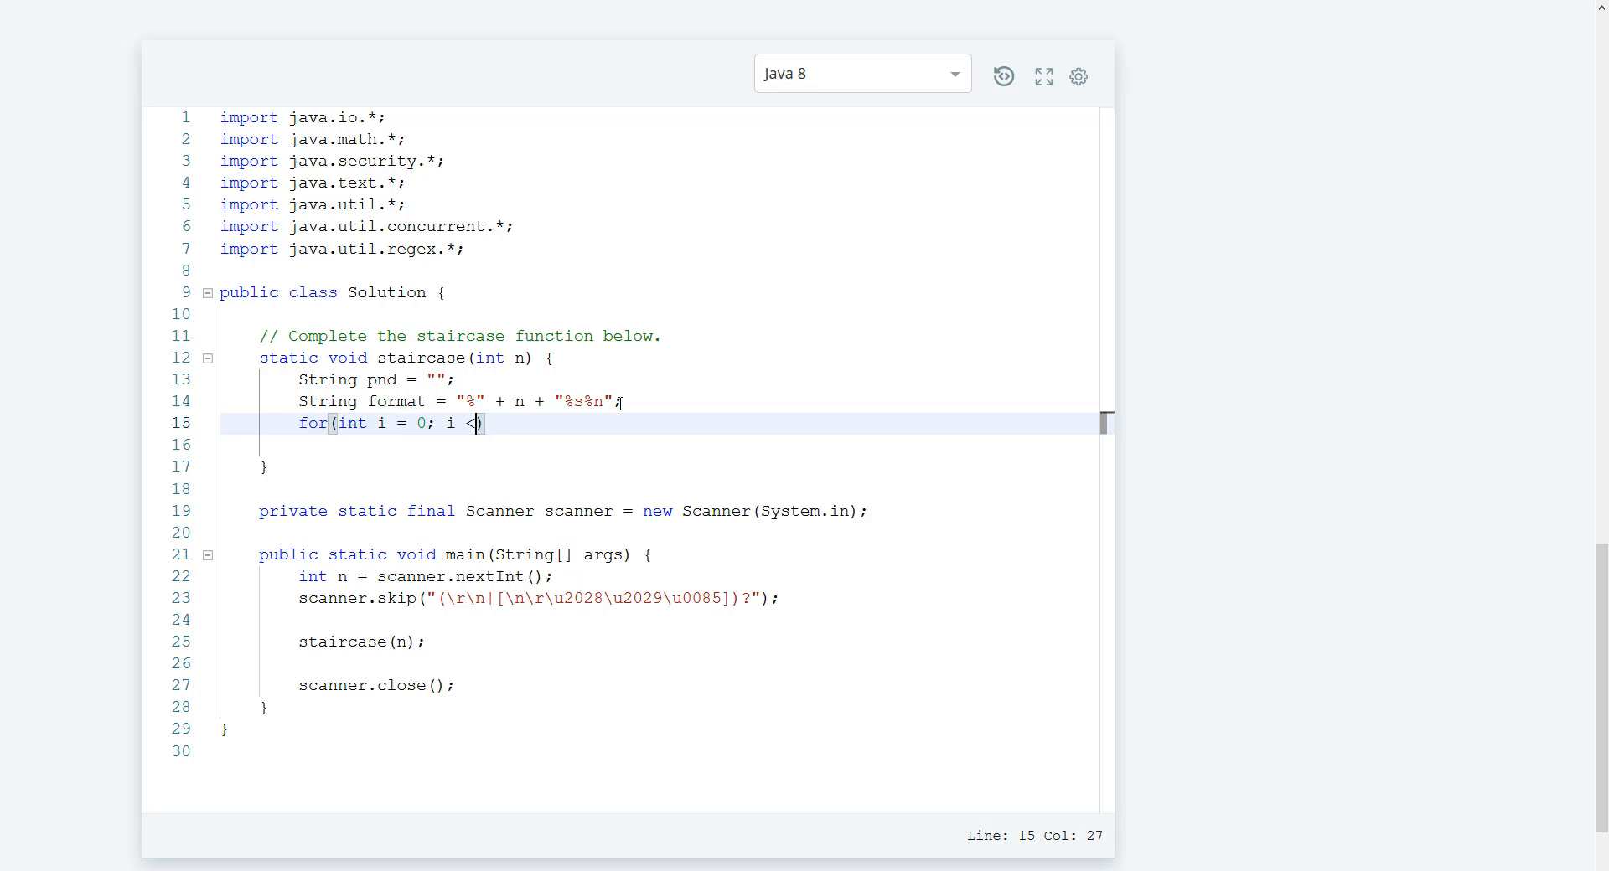
{"action": "type", "text": "n;"}
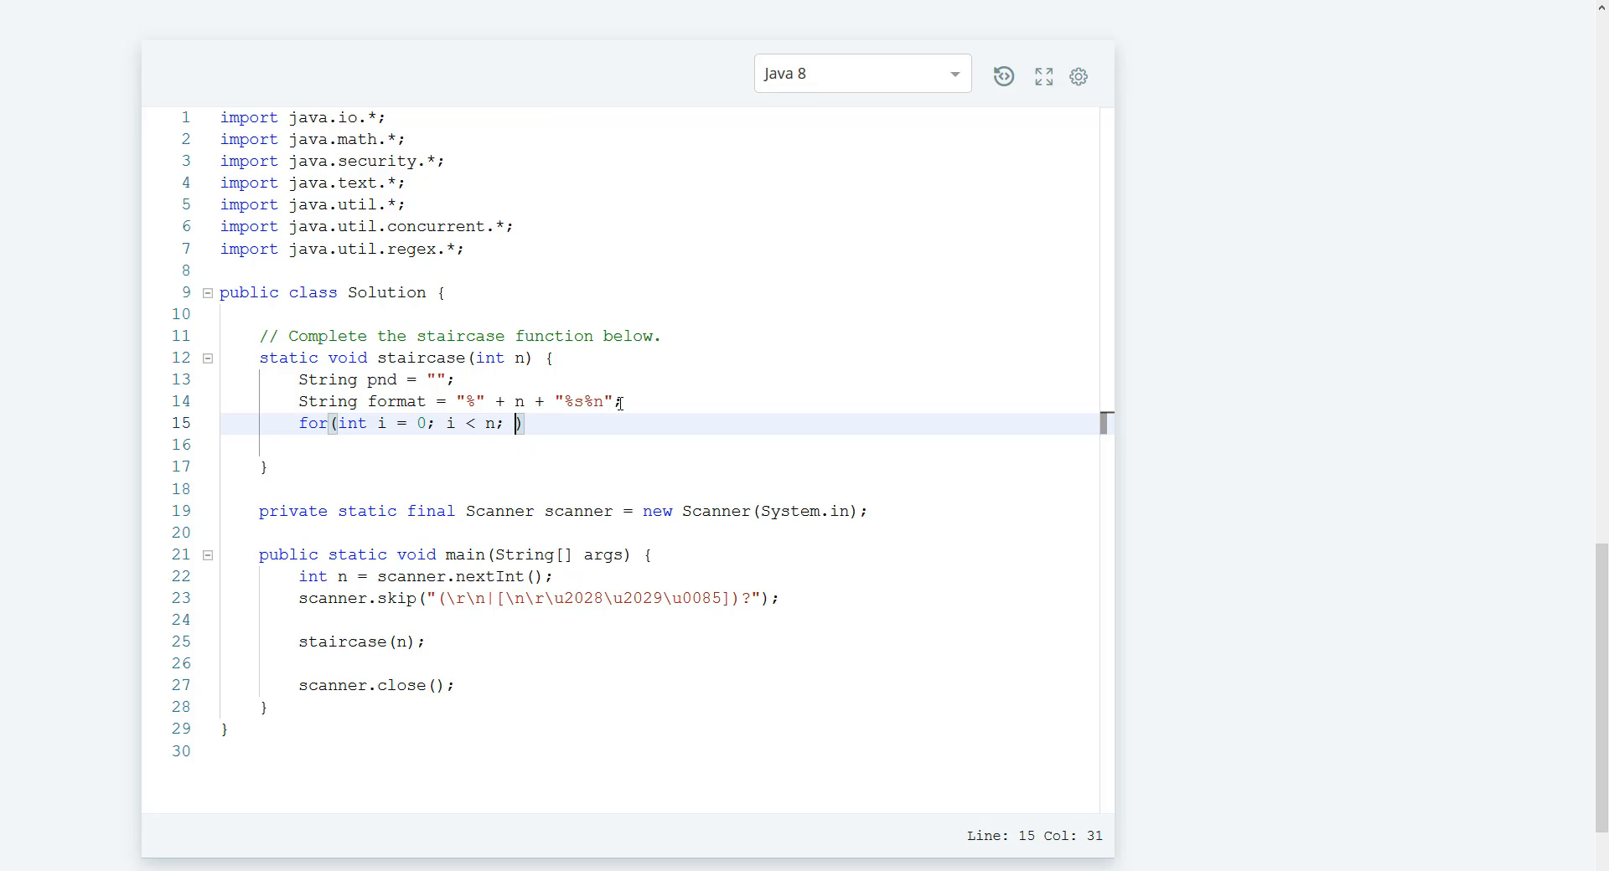
{"action": "type", "text": "i"}
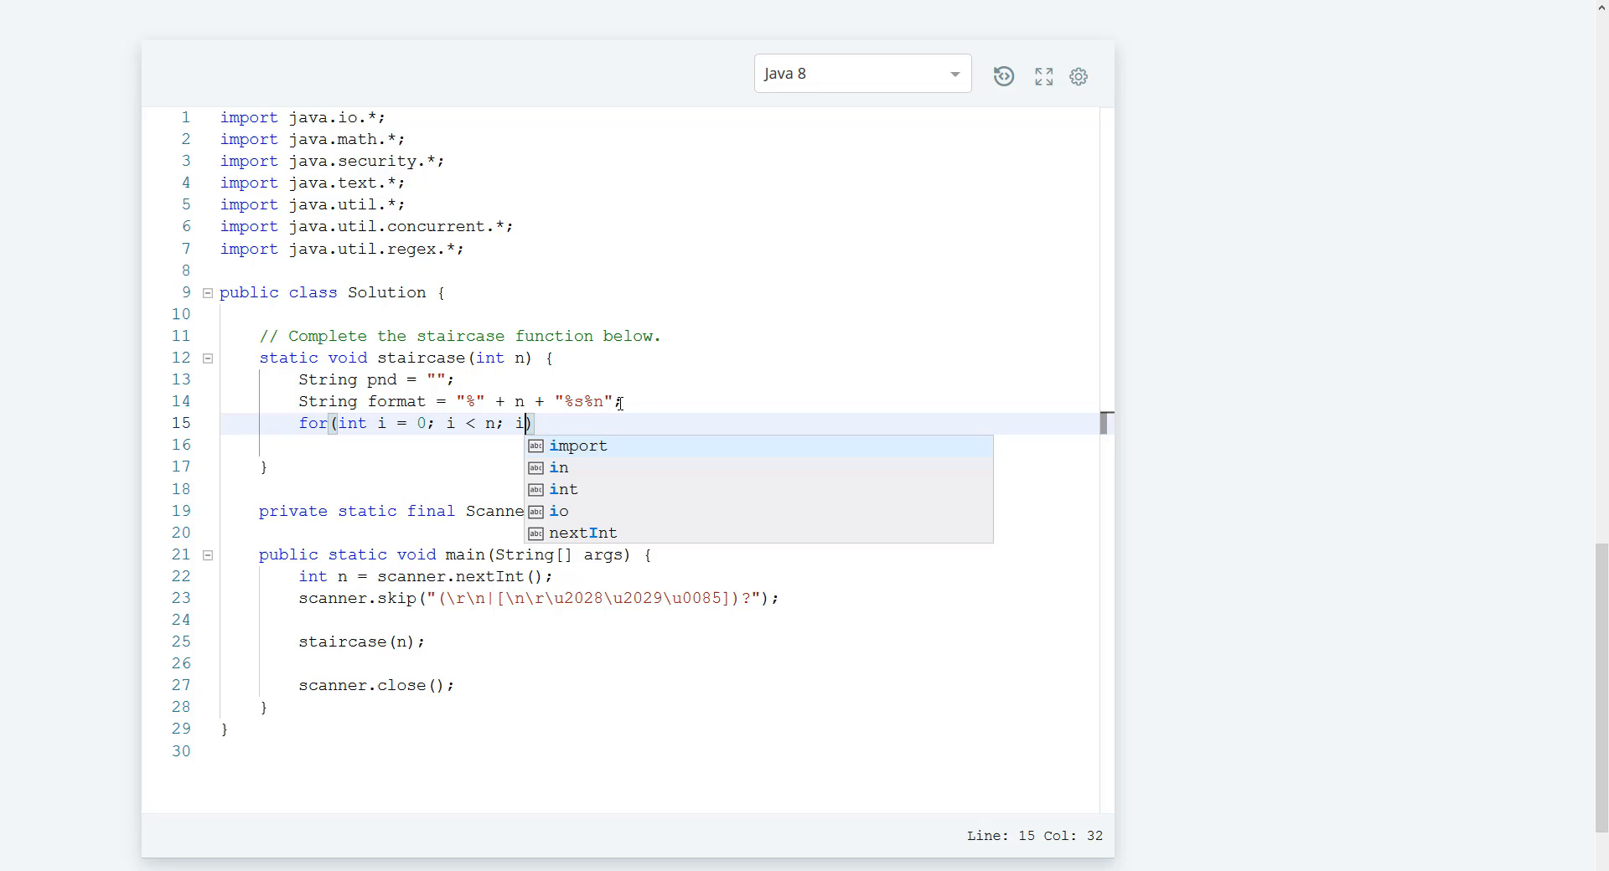
{"action": "type", "text": "++"}
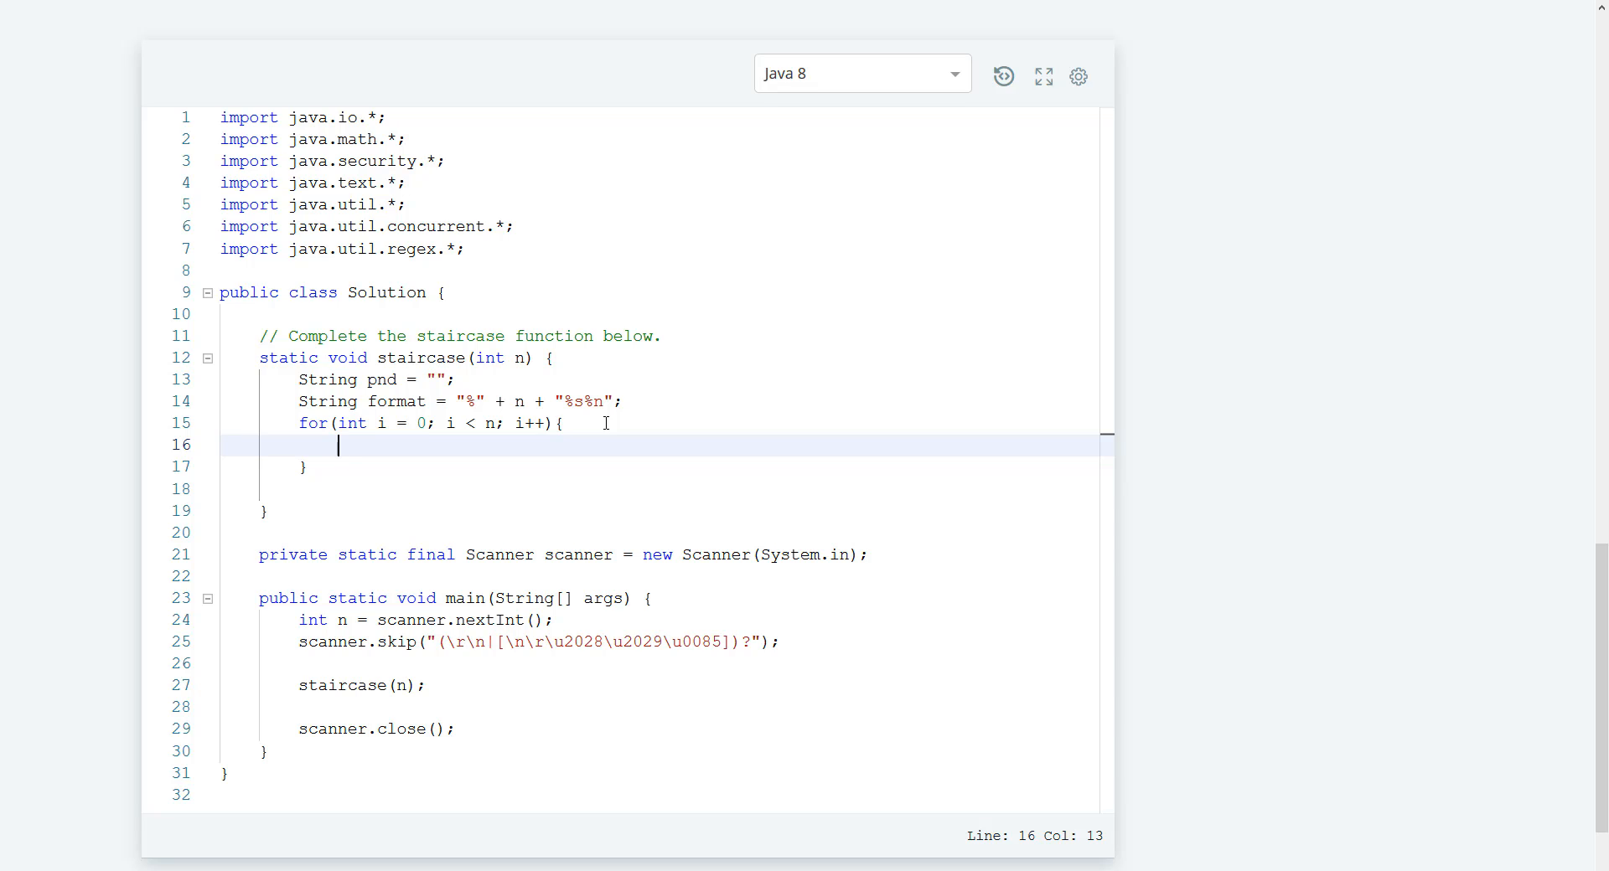
Inside the loop, append a hash each pass with pnd += "#";
{"action": "type", "text": "pnd ="}
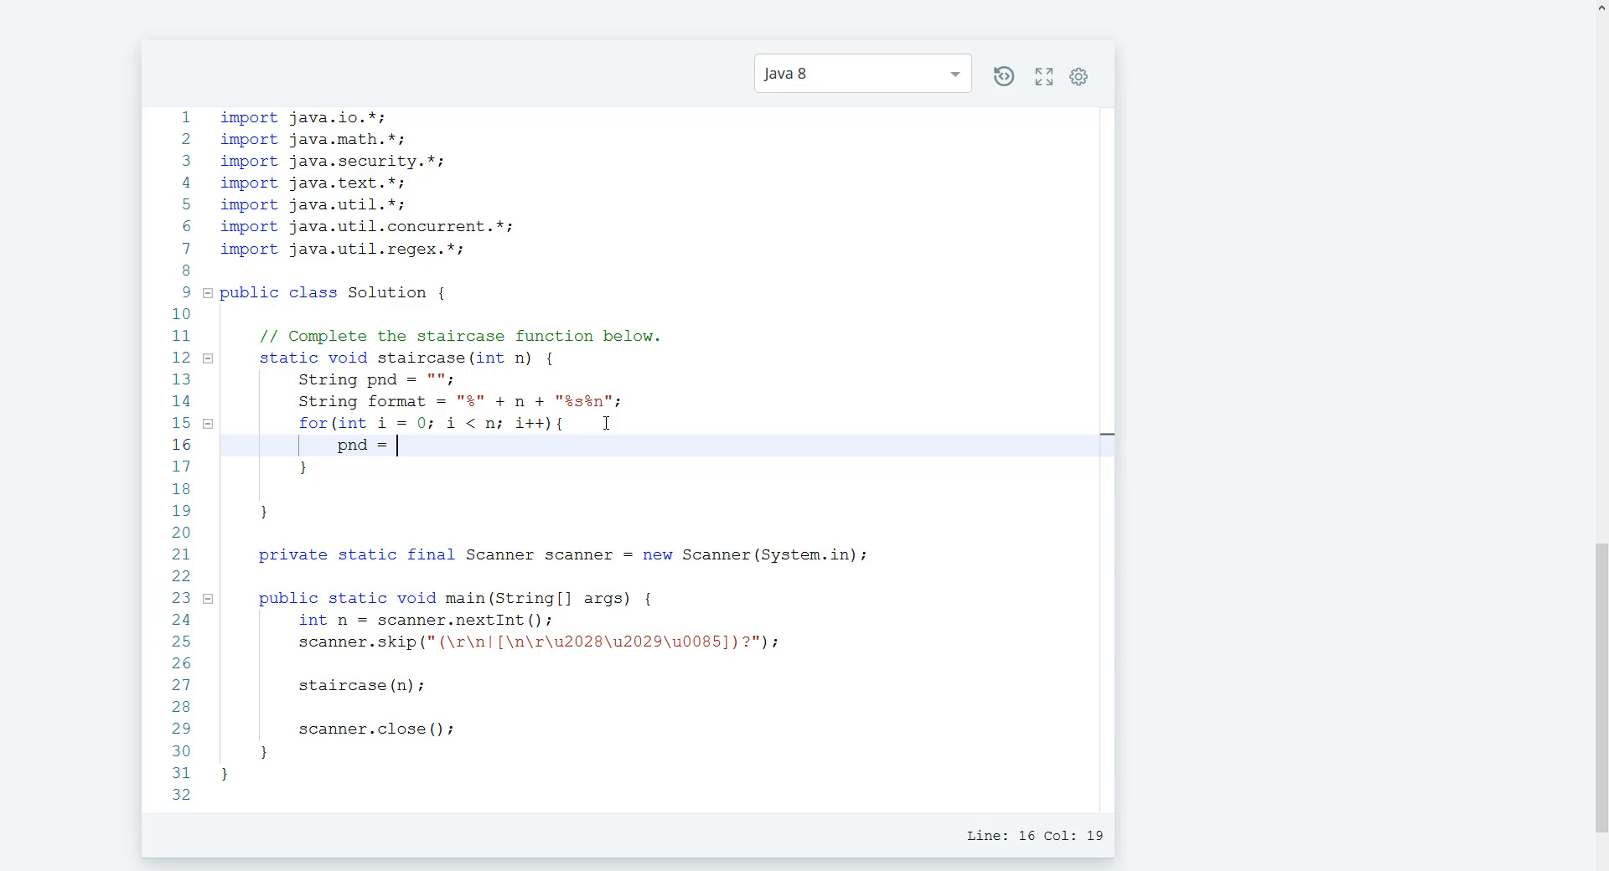
{"action": "type", "text": "+"}
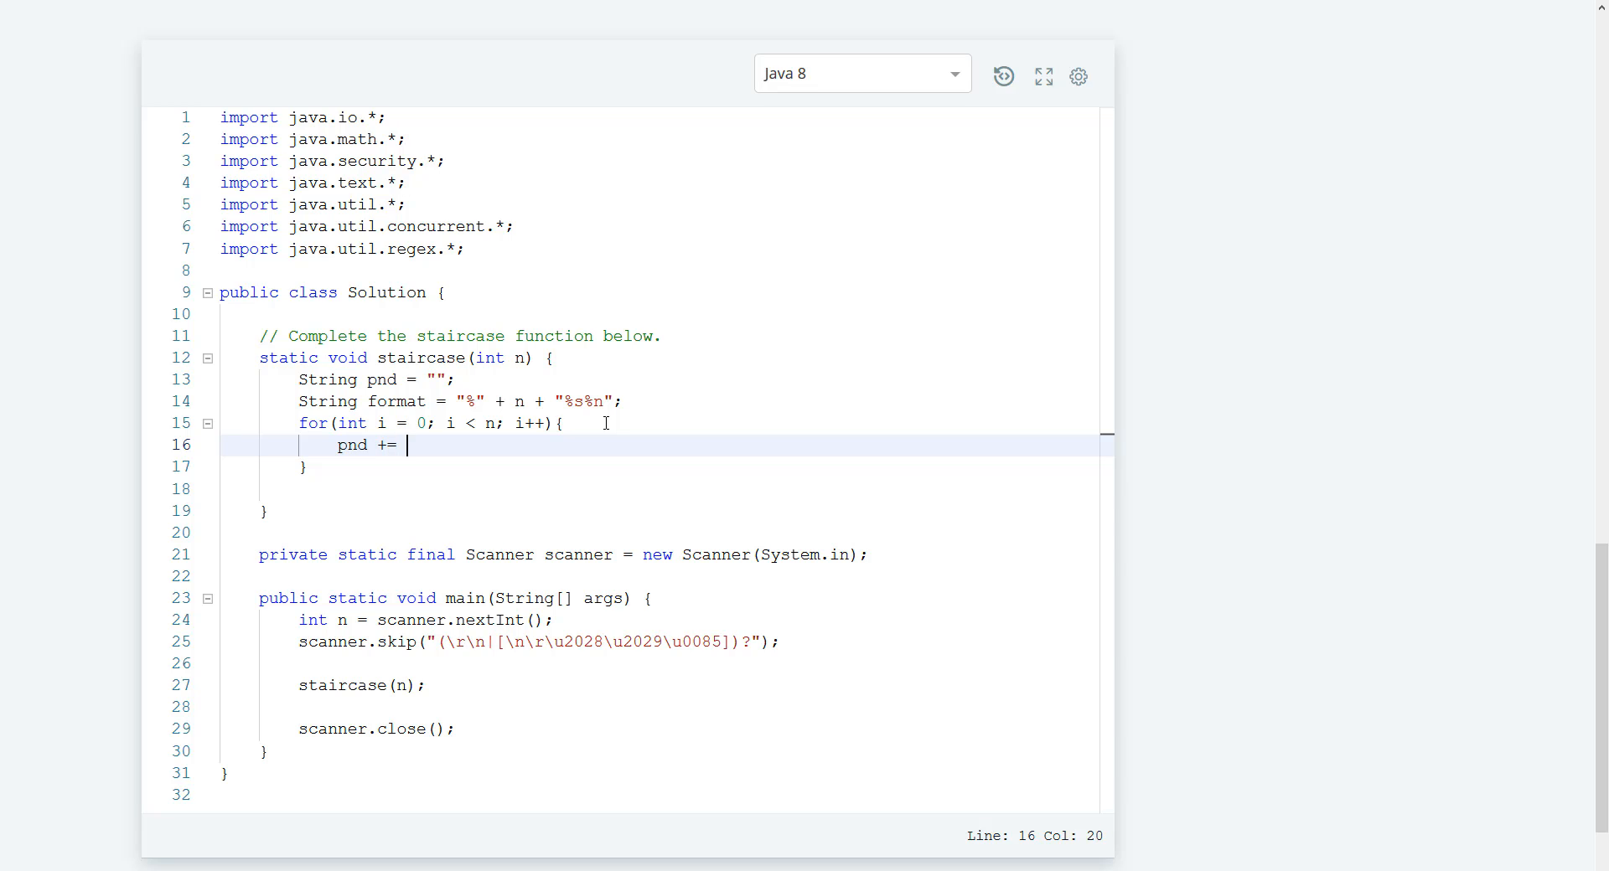
{"action": "type", "text": "\""}
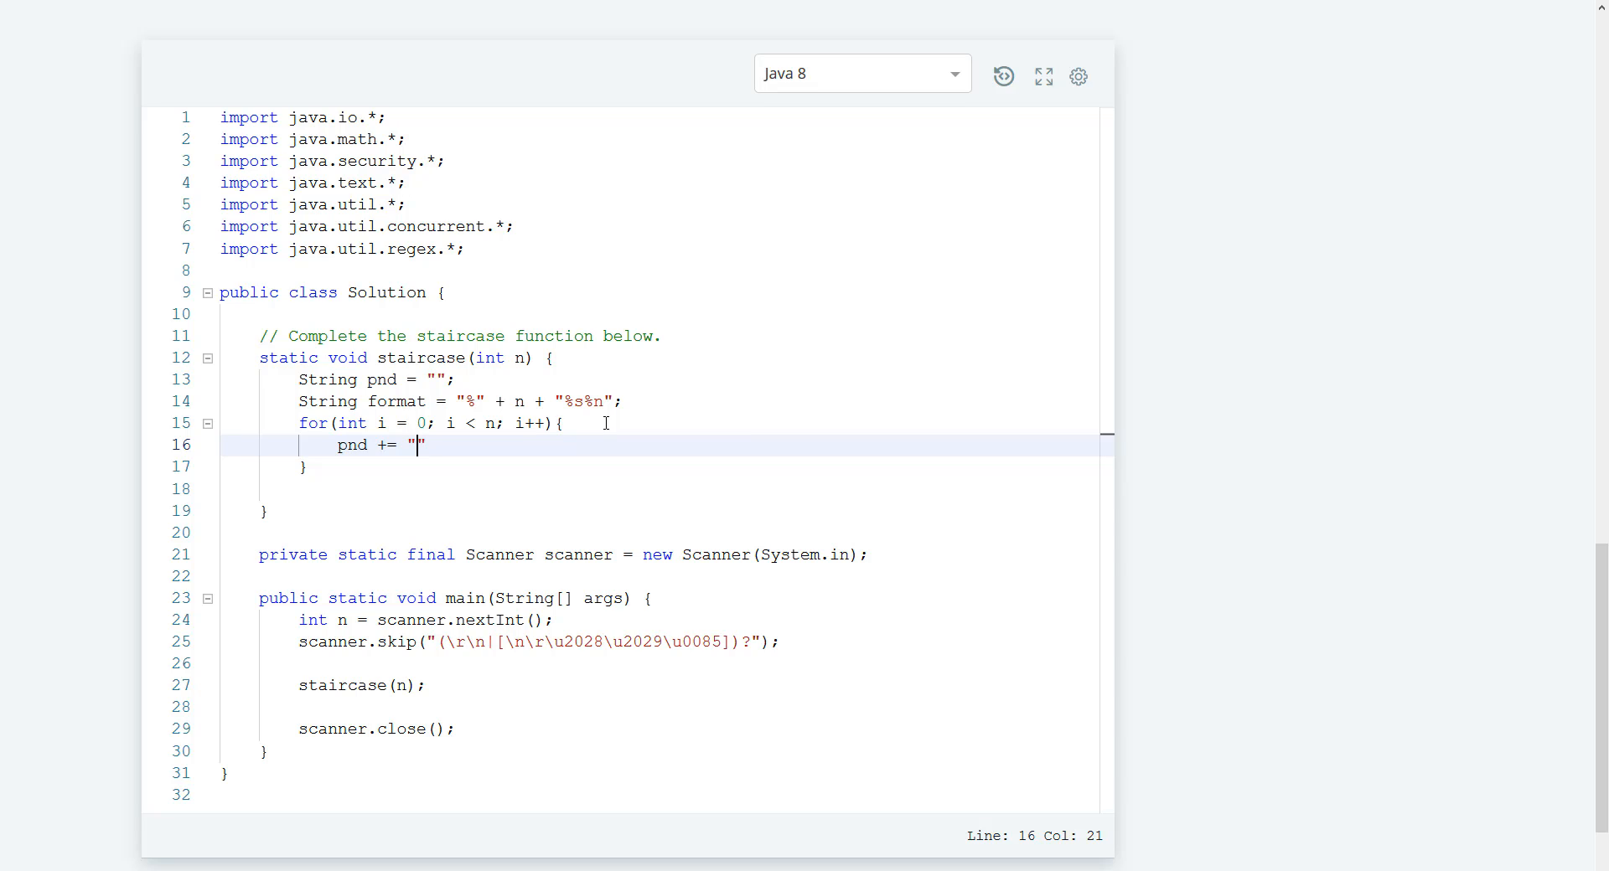
{"action": "type", "text": "#"}
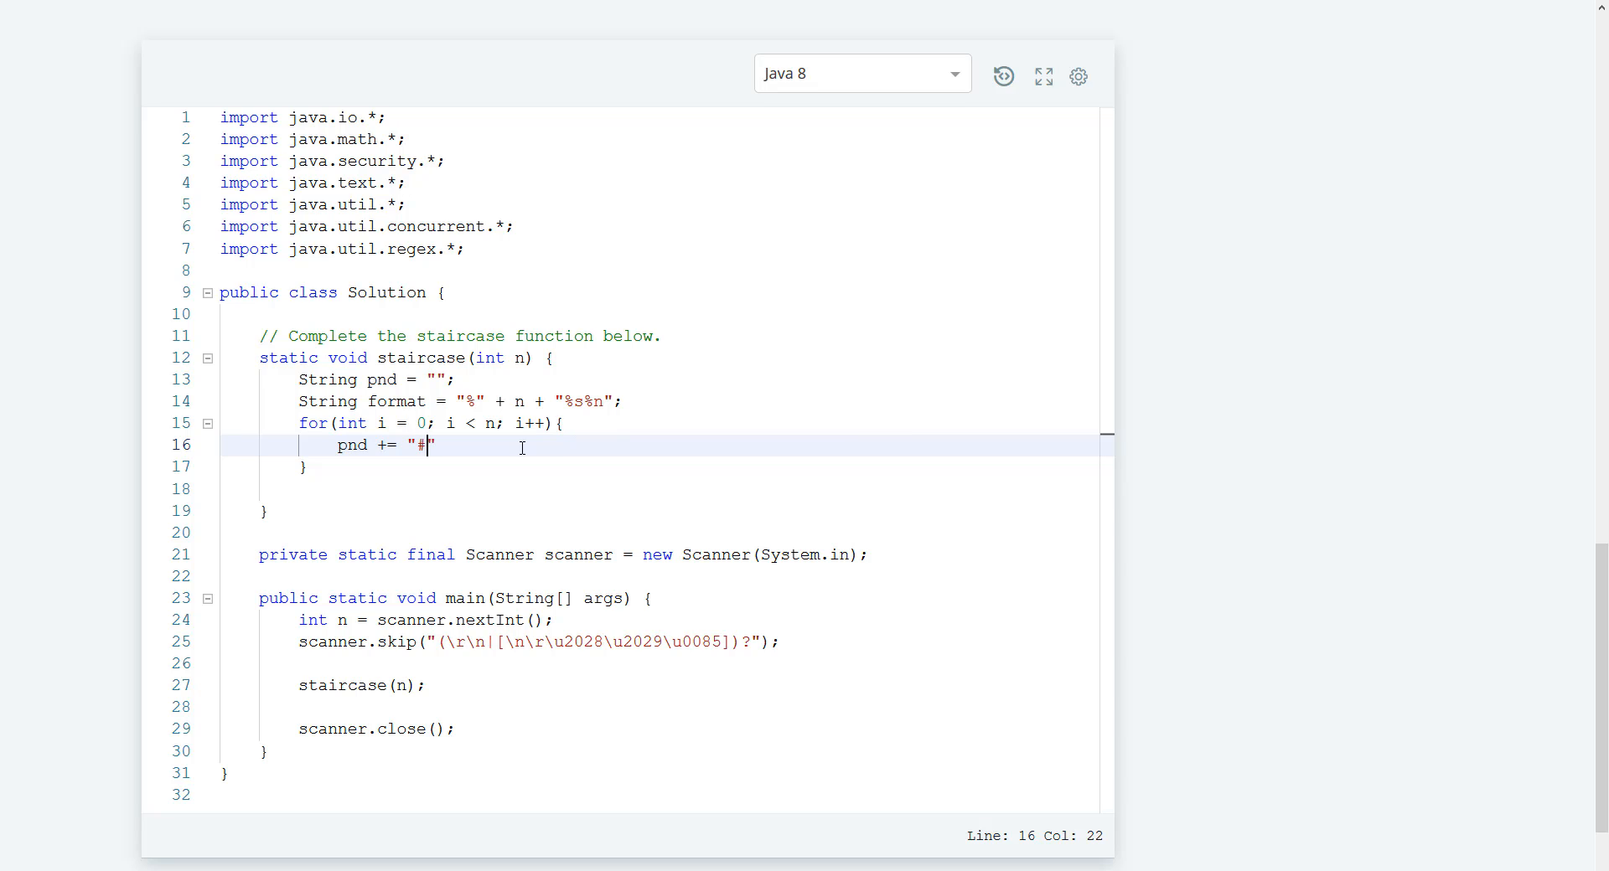
{"action": "type", "text": "\";"}
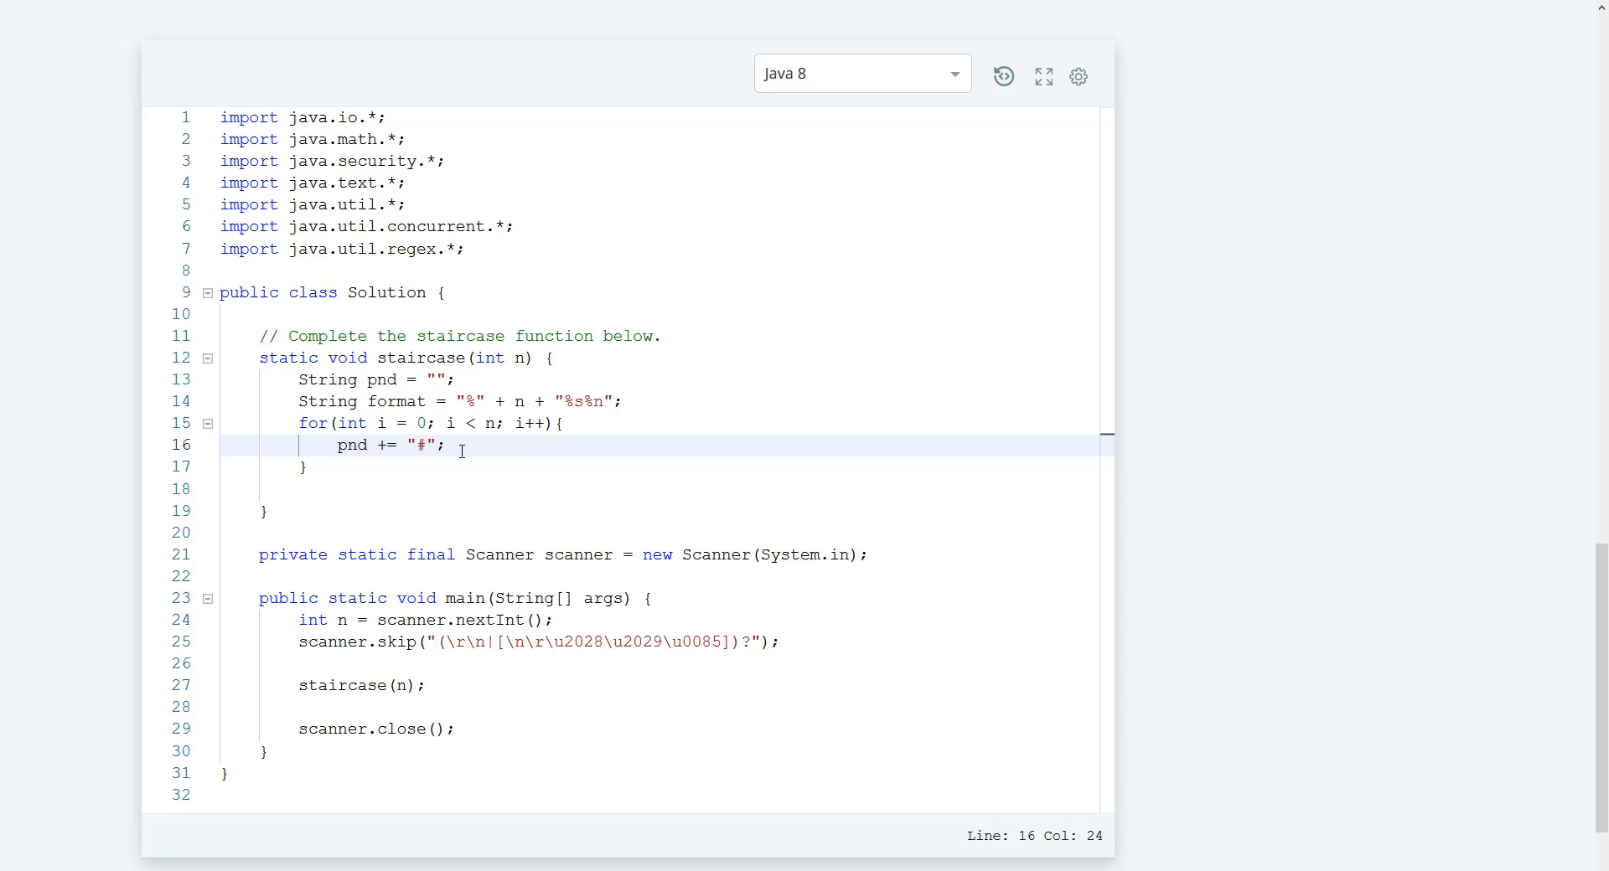
{"action": "key", "text": "Enter"}
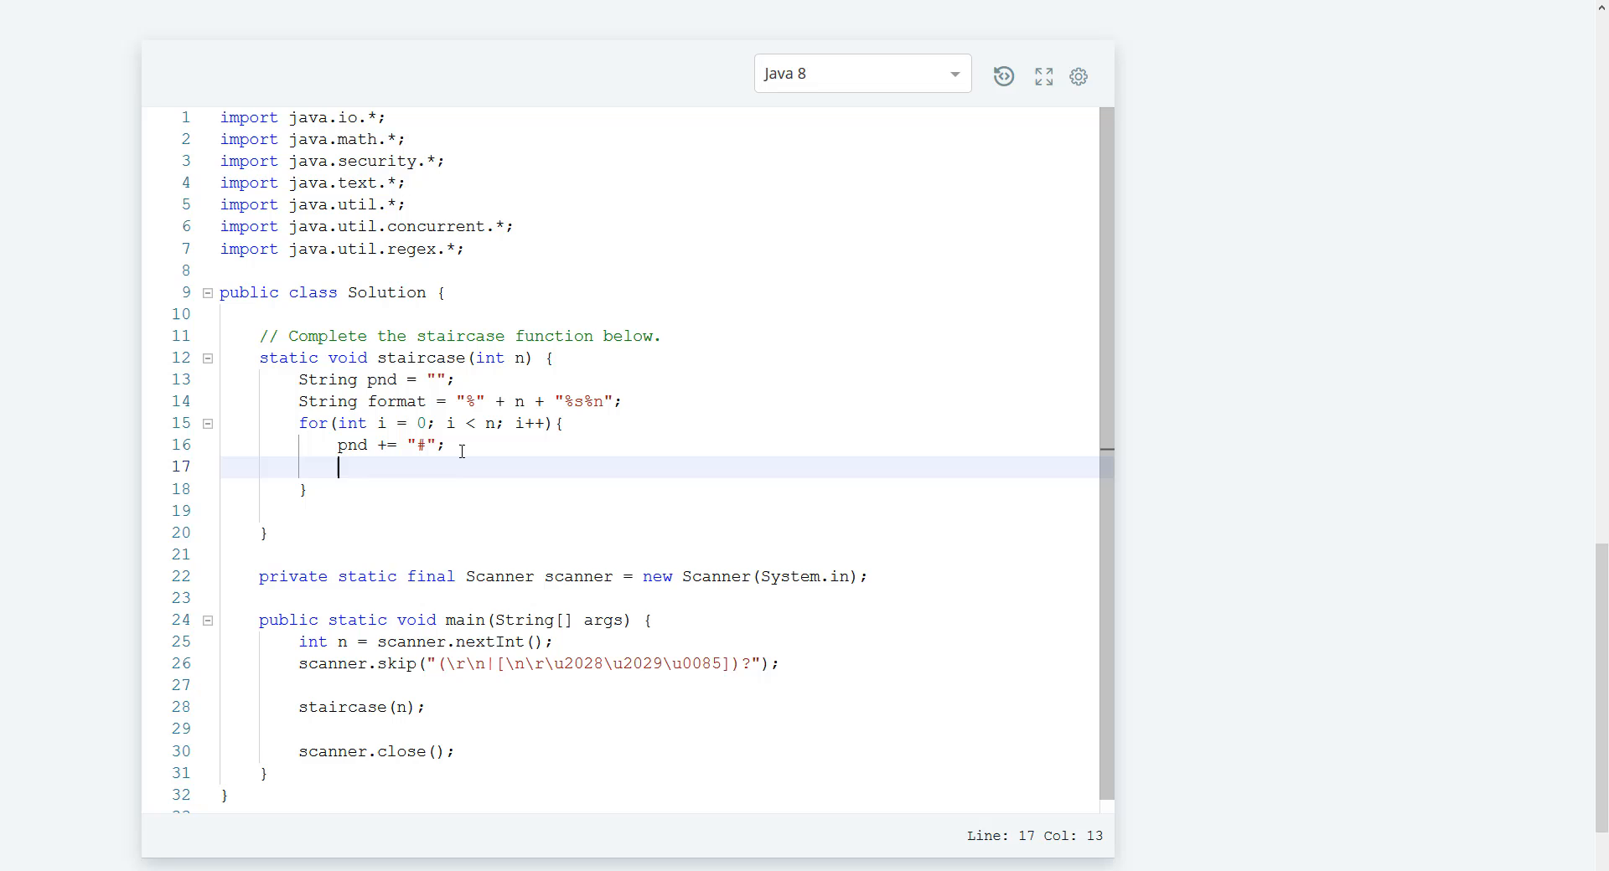
Print each row with System.out.printf(format, pnd); and run the code against the sample test
{"action": "type", "text": "System"}
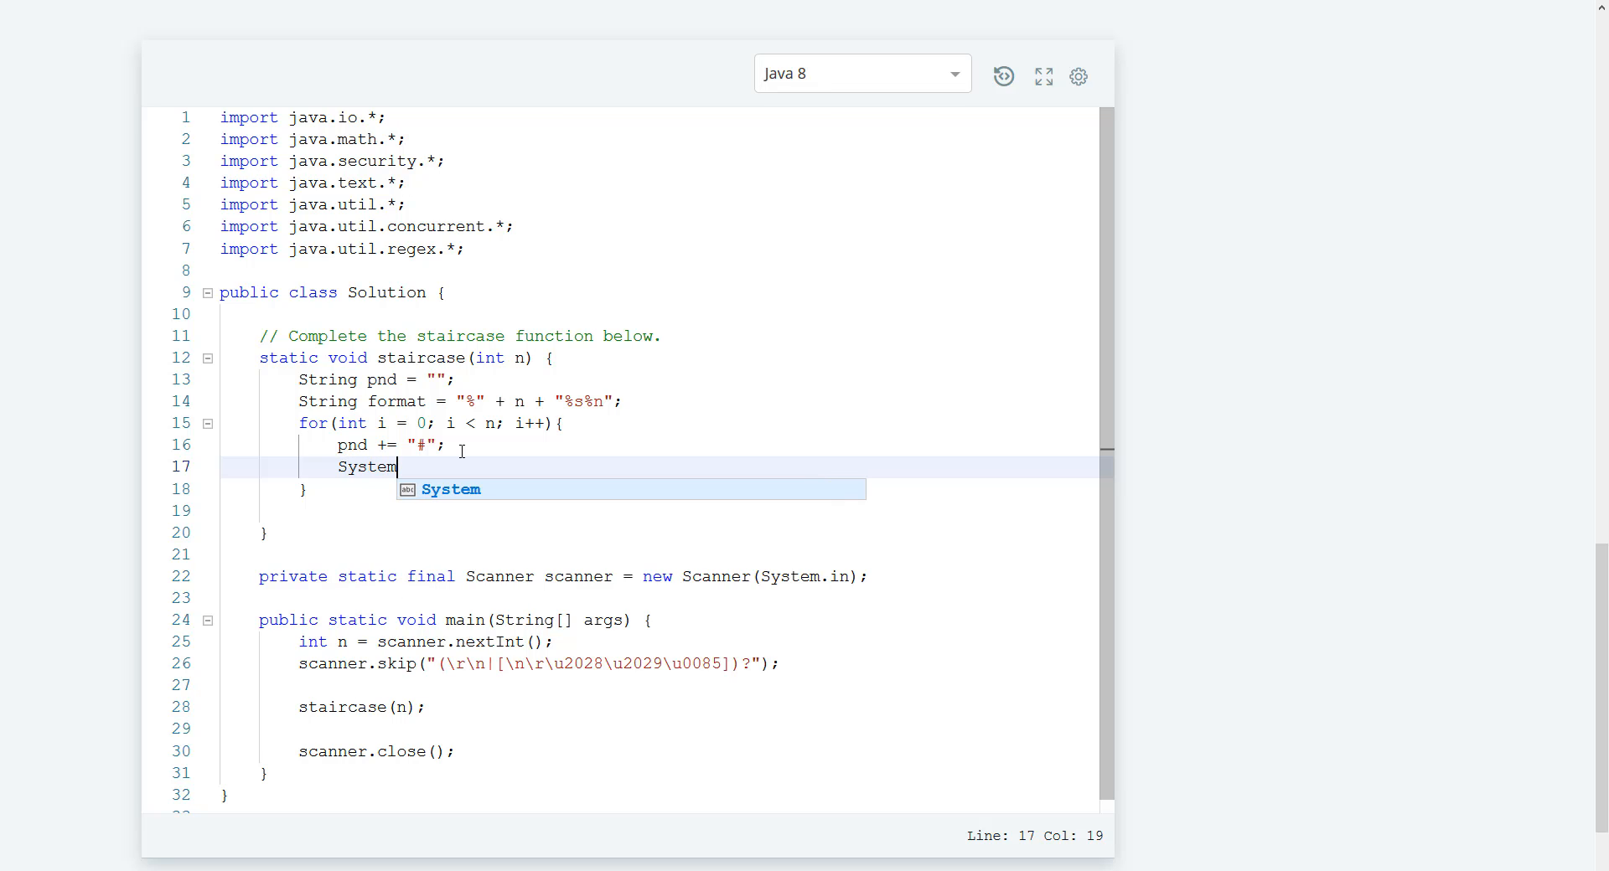
{"action": "type", "text": ".out.prin"}
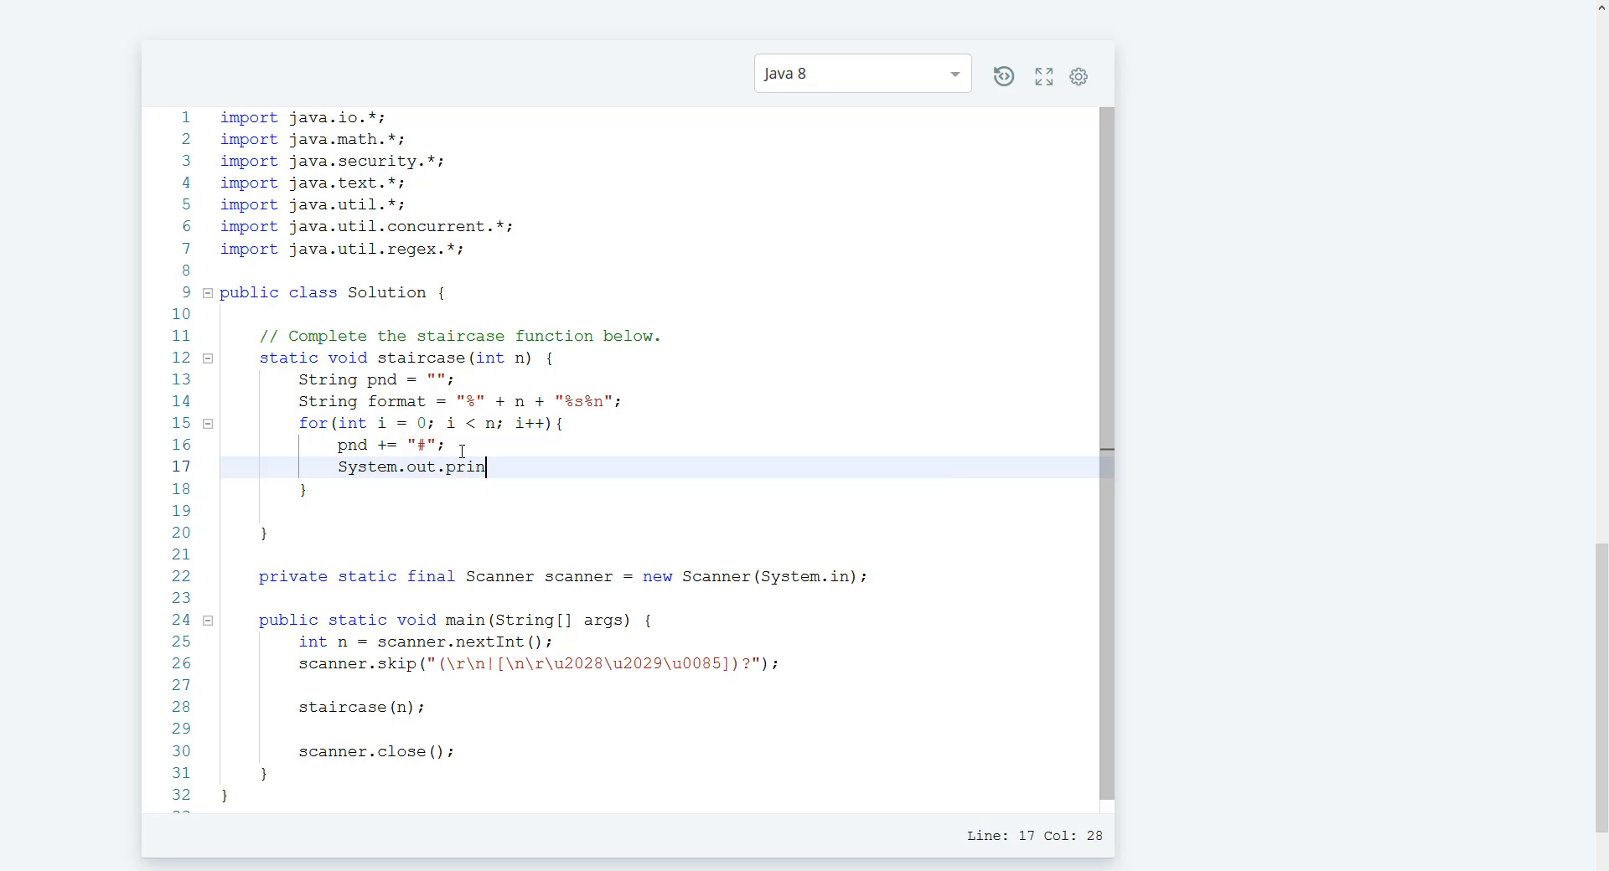
{"action": "type", "text": "tf()"}
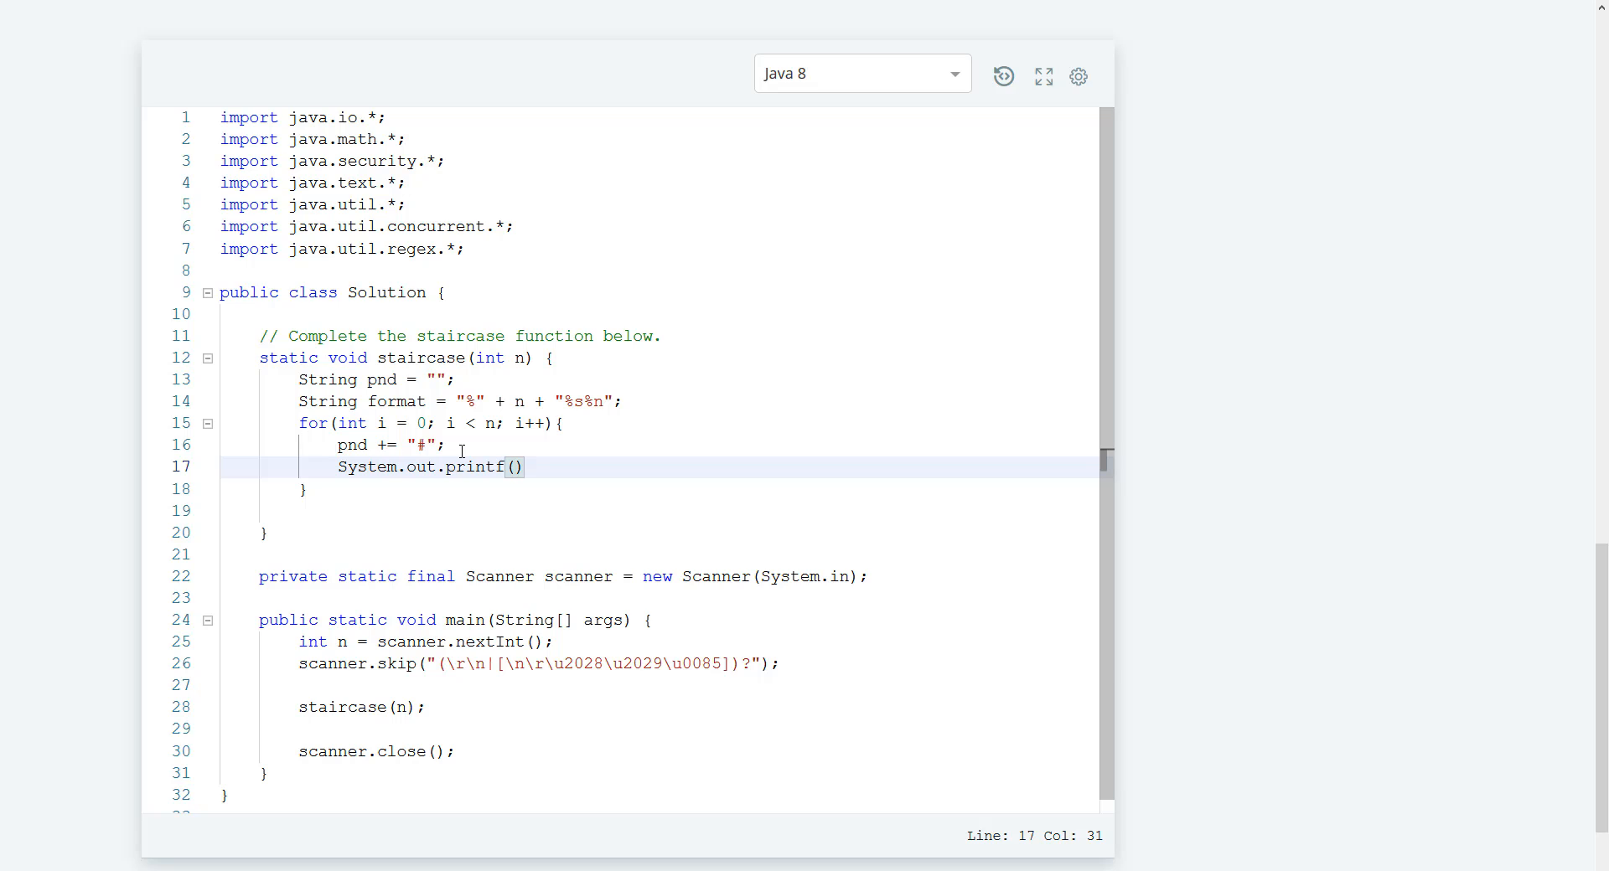
{"action": "type", "text": "for"}
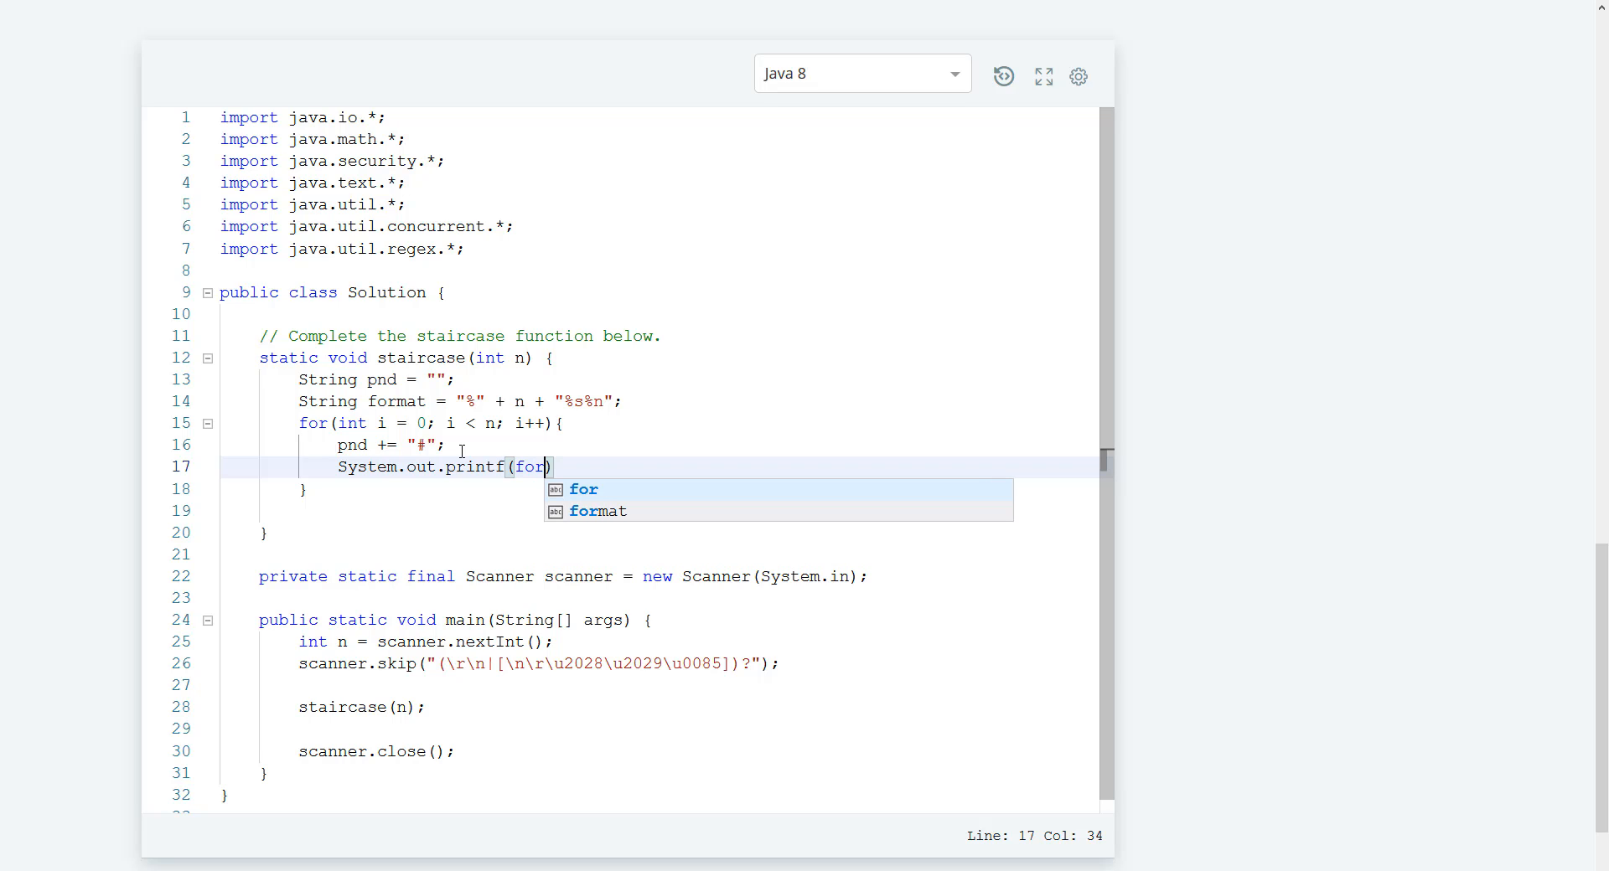
{"action": "left_click", "coordinate": [597, 511]}
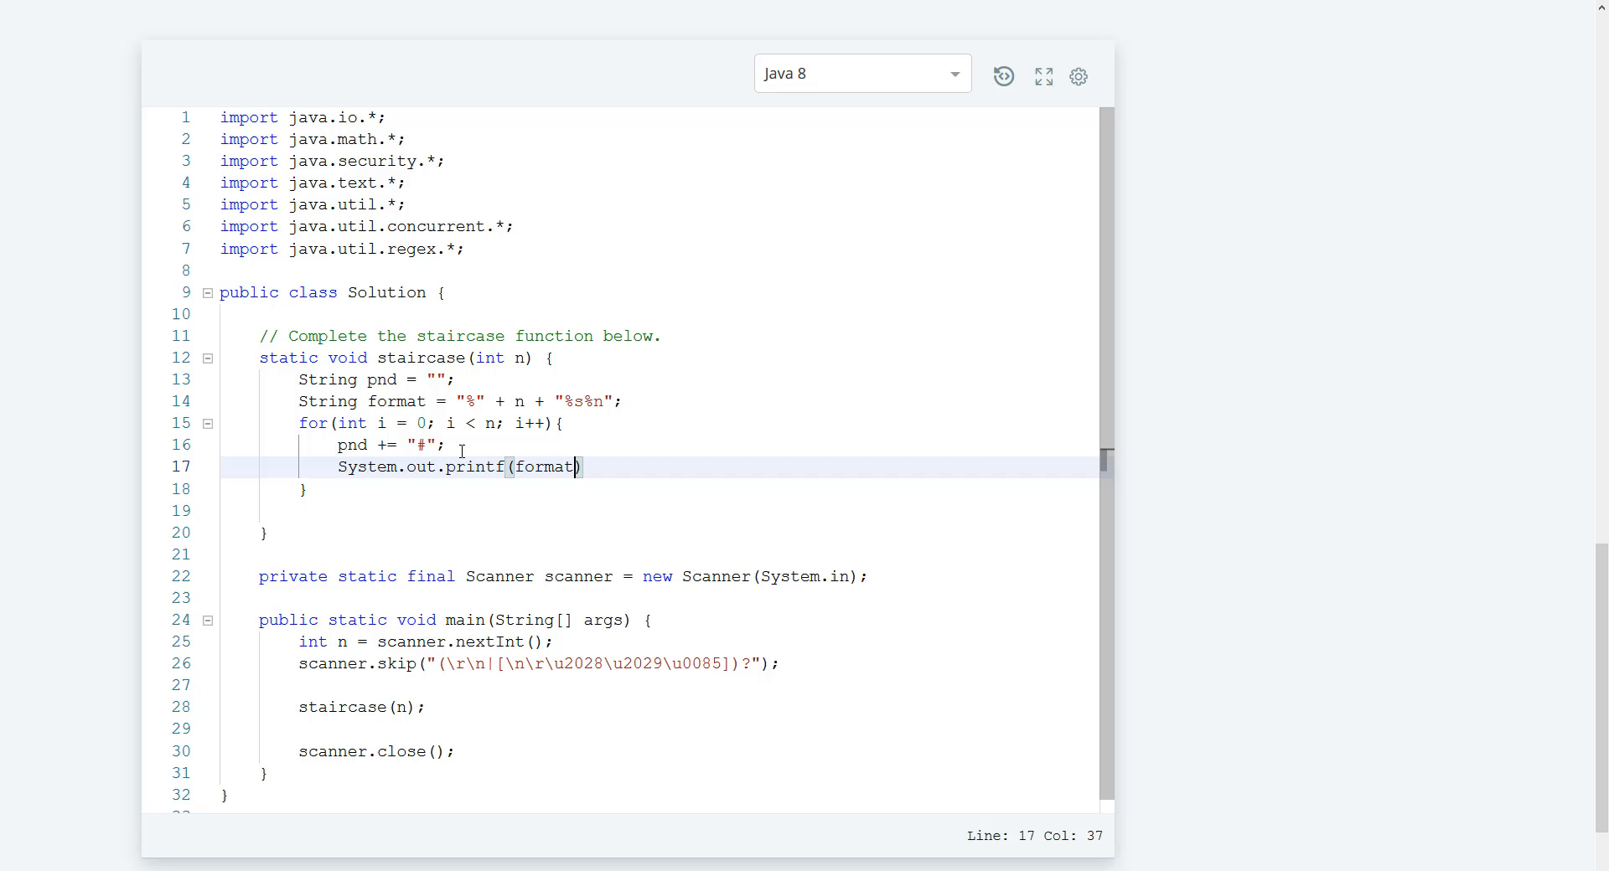
{"action": "type", "text": "\", \""}
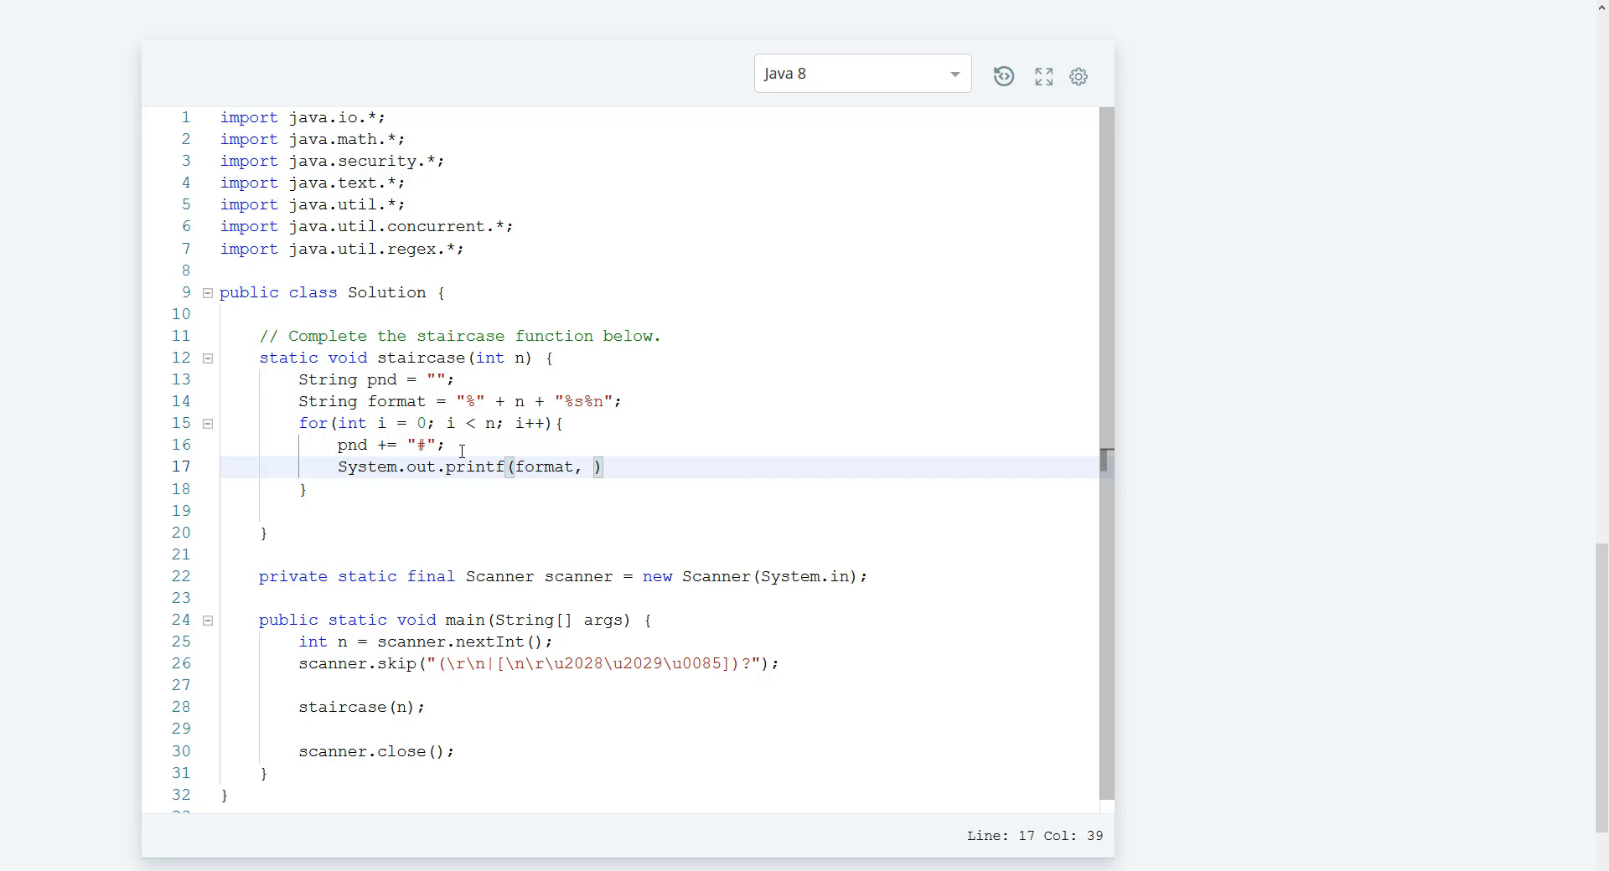
{"action": "type", "text": "pnd"}
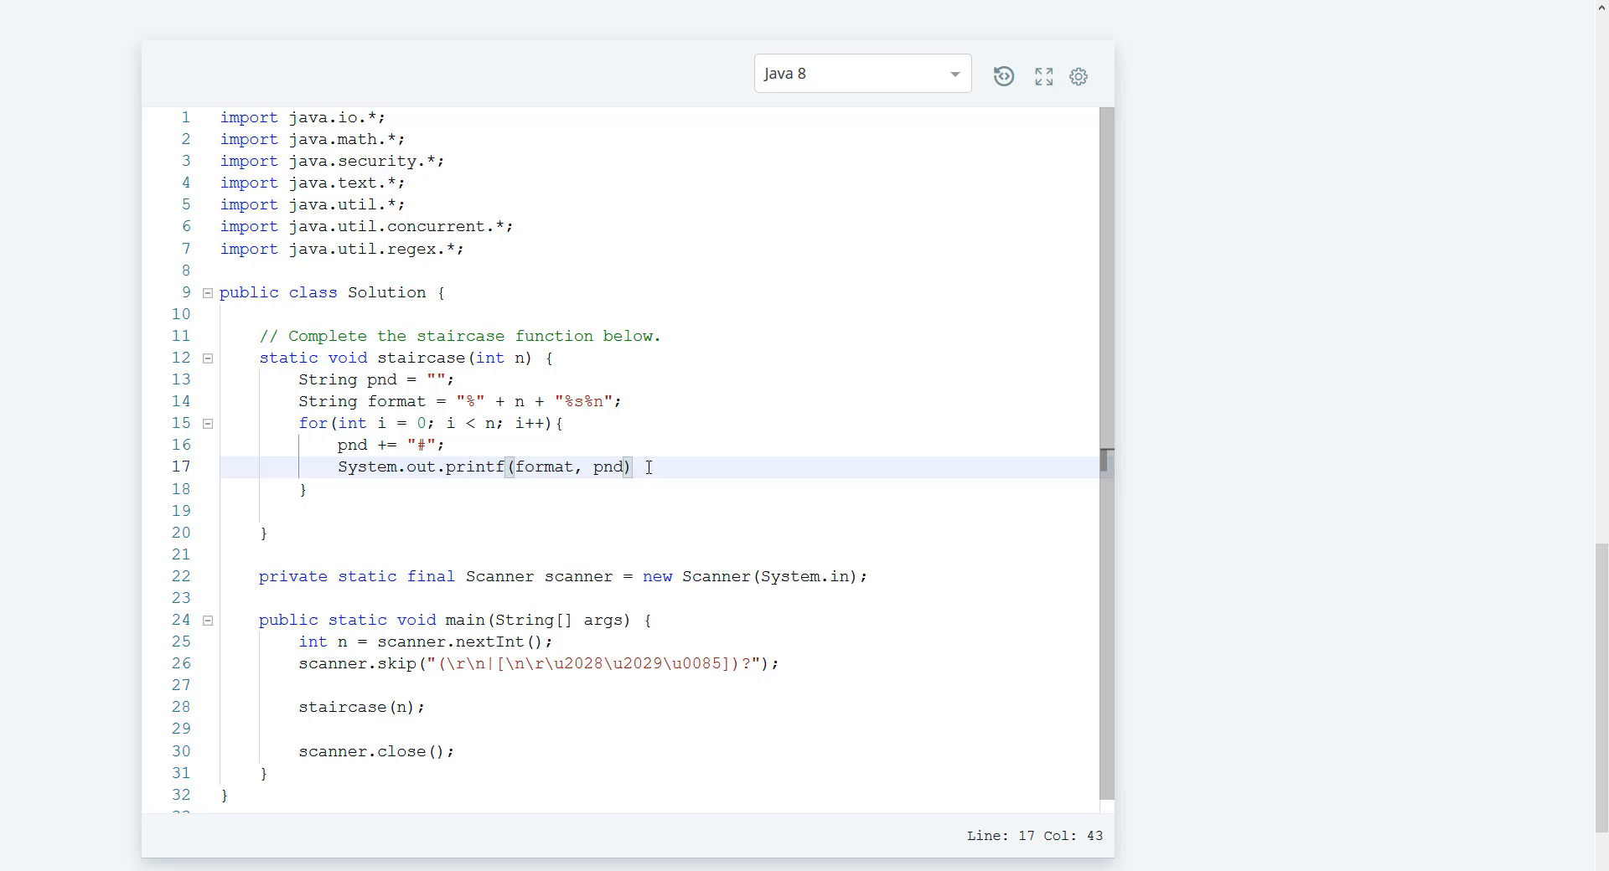
{"action": "type", "text": ";"}
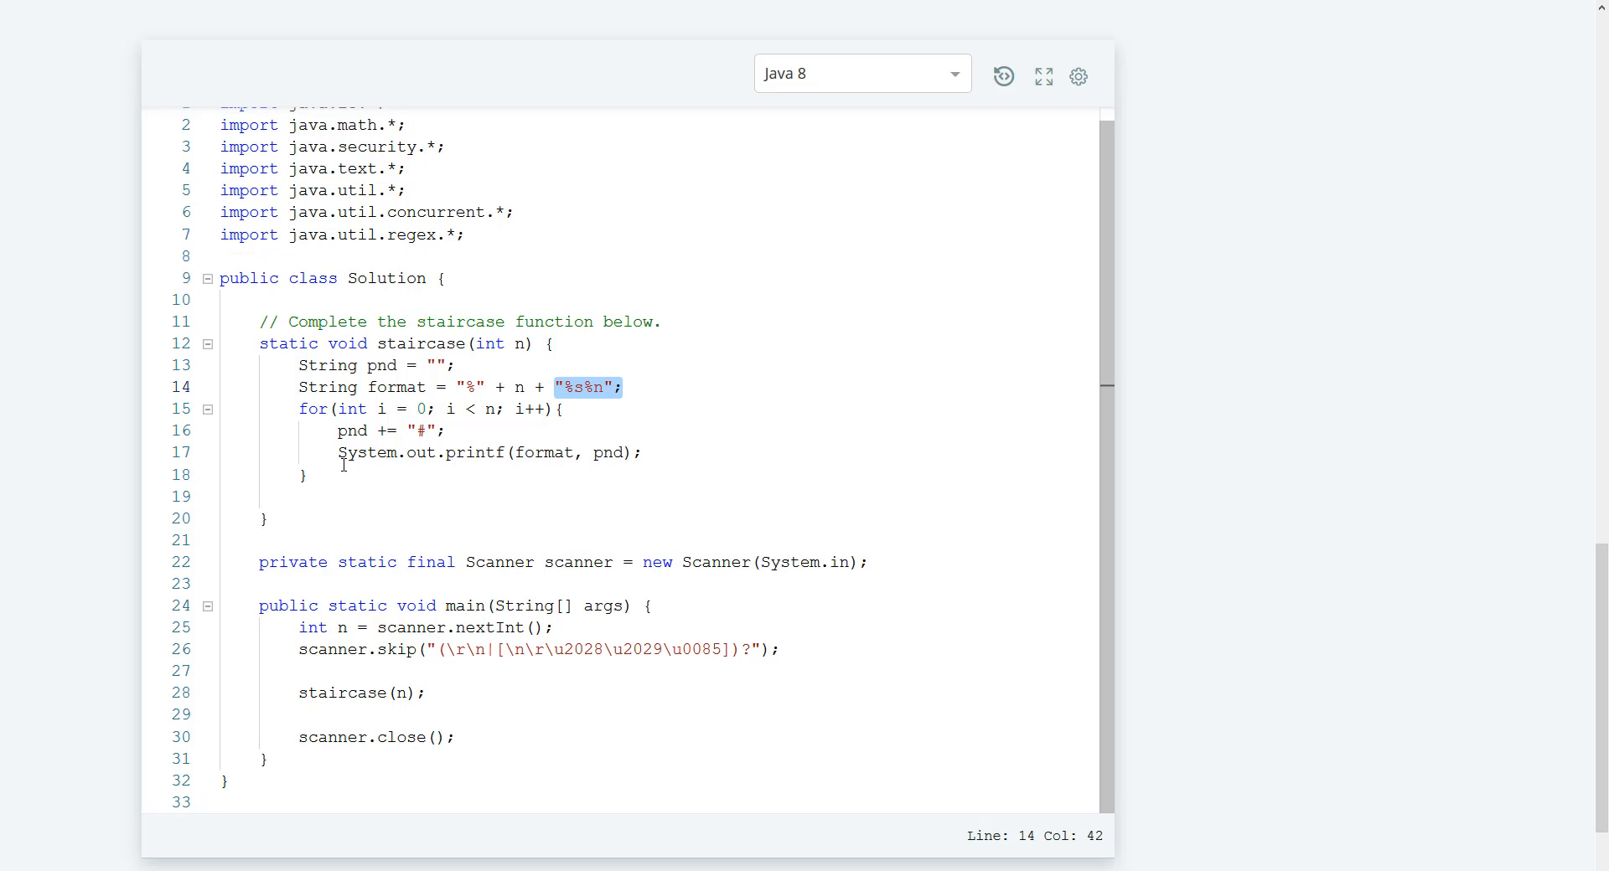
{"action": "left_click", "coordinate": [1033, 593]}
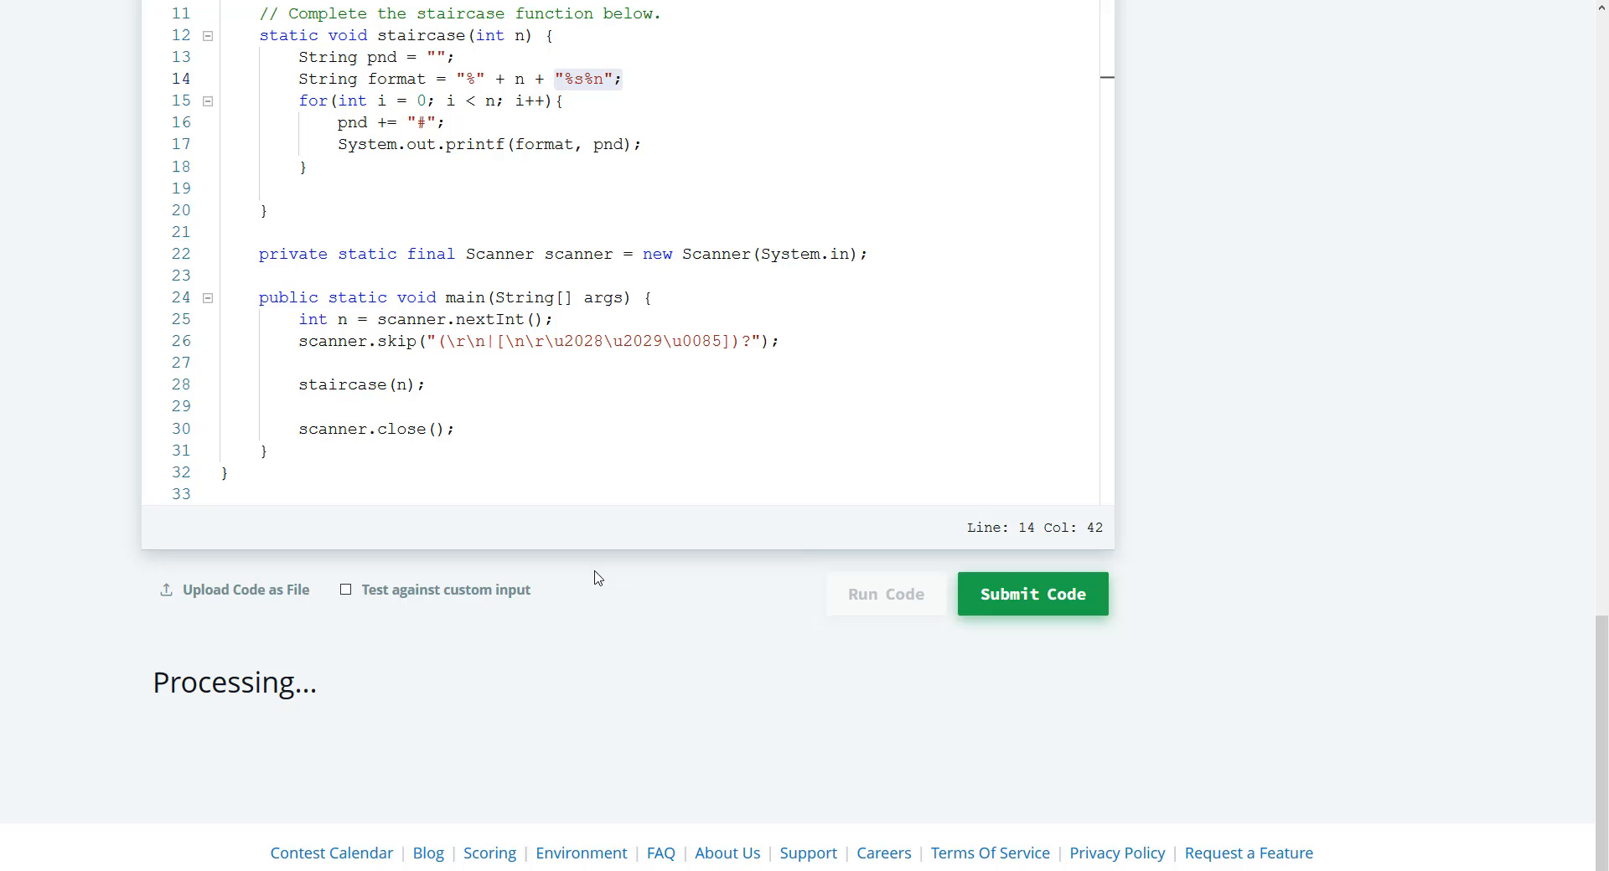
{"action": "mouse_move", "coordinate": [587, 491]}
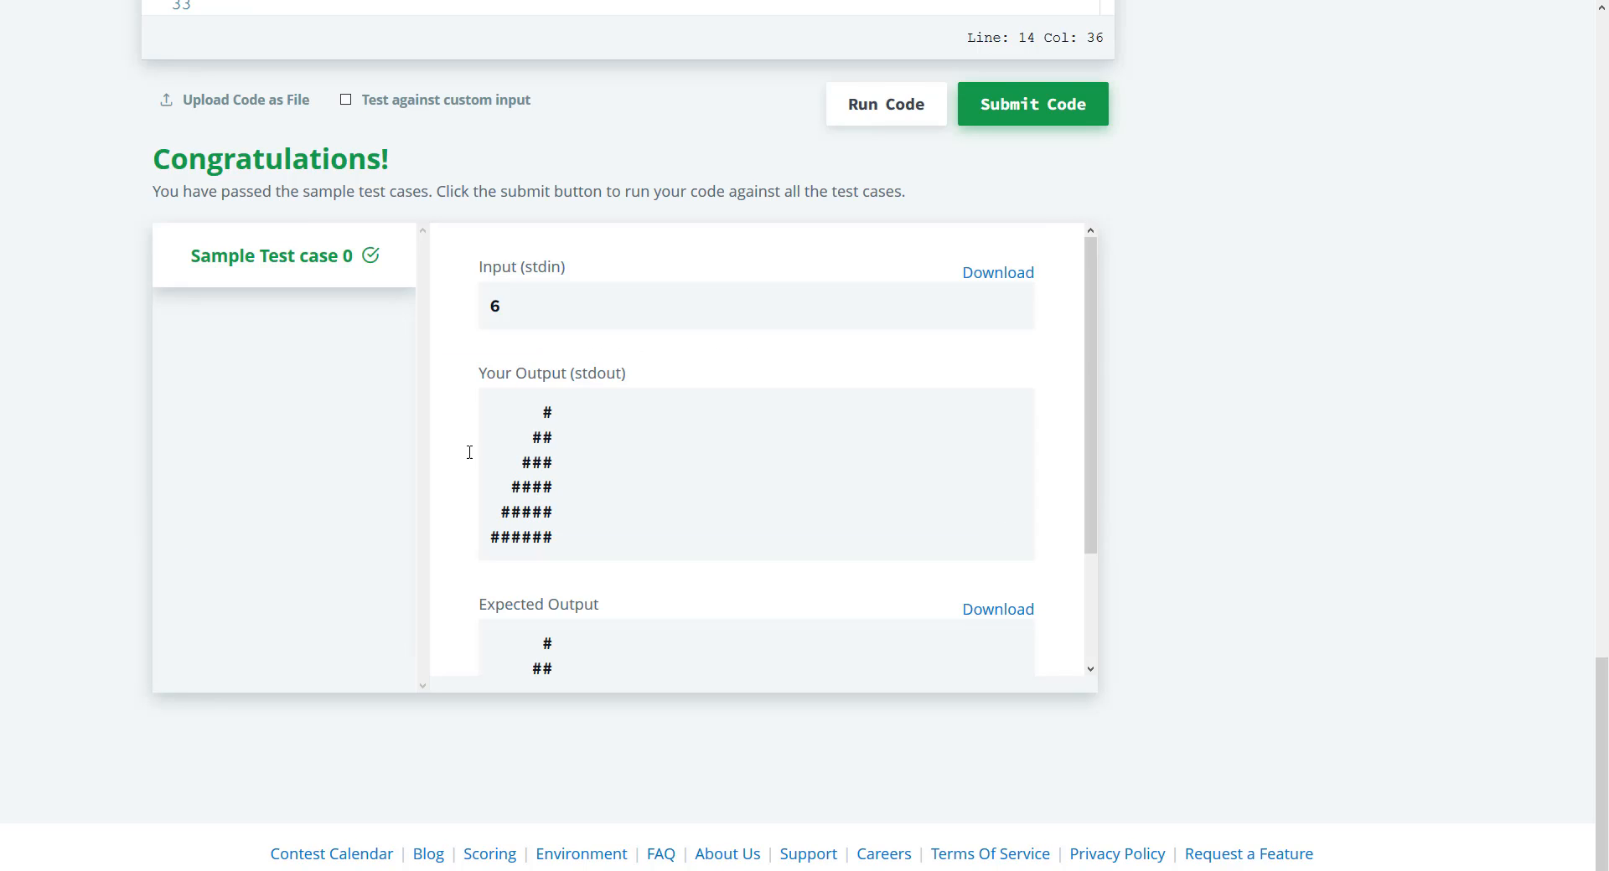
Scroll Sample Test case 0 to confirm the six-row staircase output matches the expected output
{"action": "scroll", "scroll_direction": "down", "scroll_amount": 3}
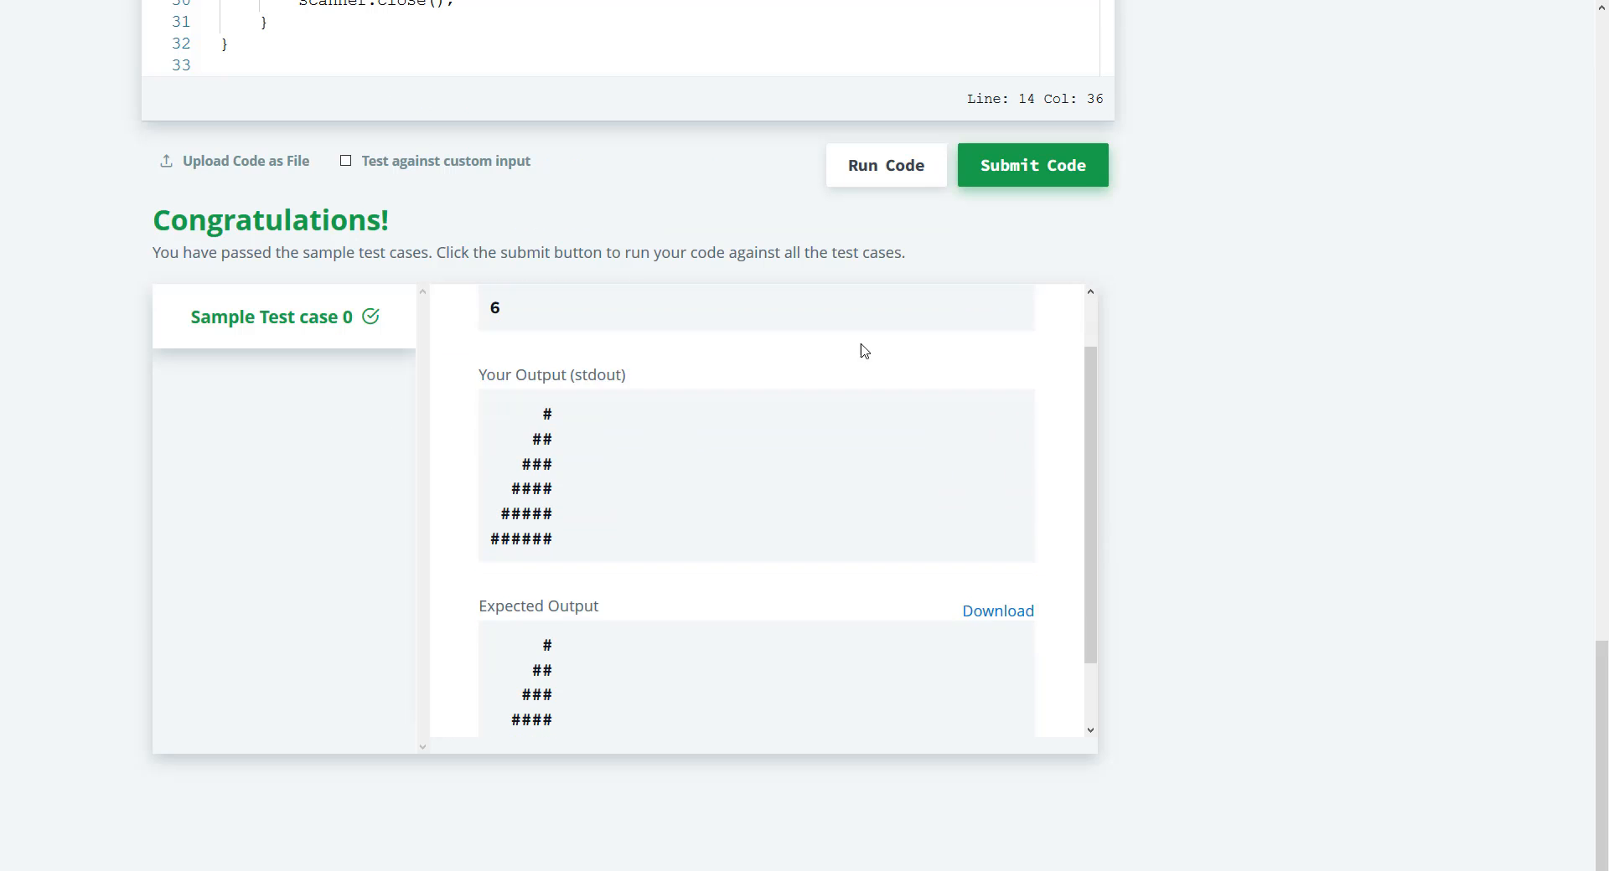
{"action": "scroll", "scroll_direction": "down", "scroll_amount": 3}
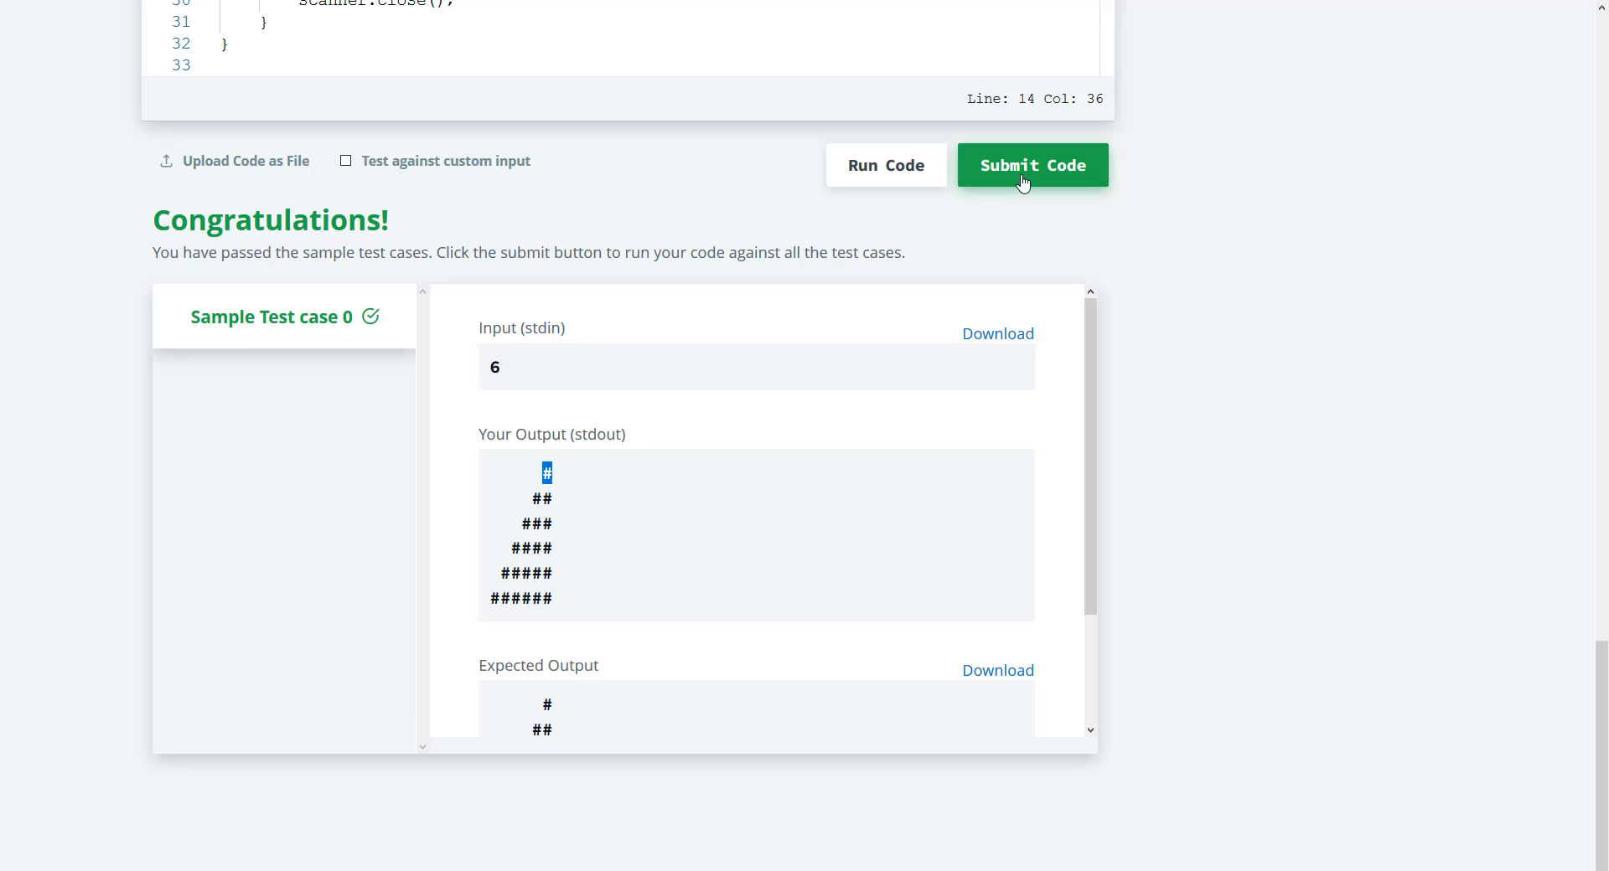
{"action": "mouse_move", "coordinate": [1034, 182]}
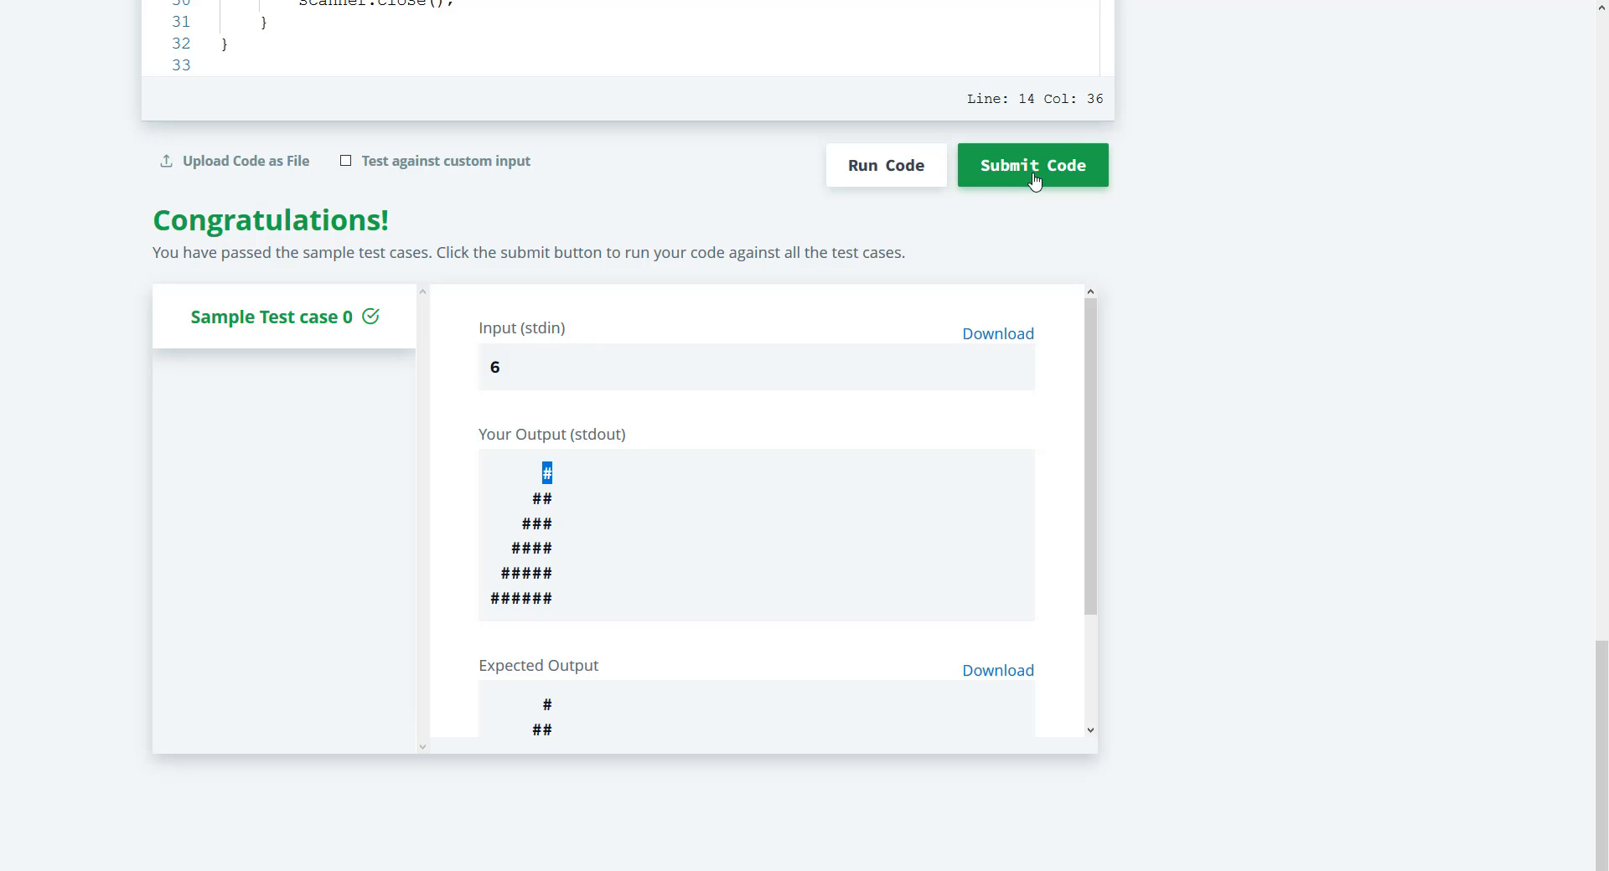
Submit the solution so test cases 0 through 4 pass with the Congratulations banner
{"action": "left_click", "coordinate": [1032, 166]}
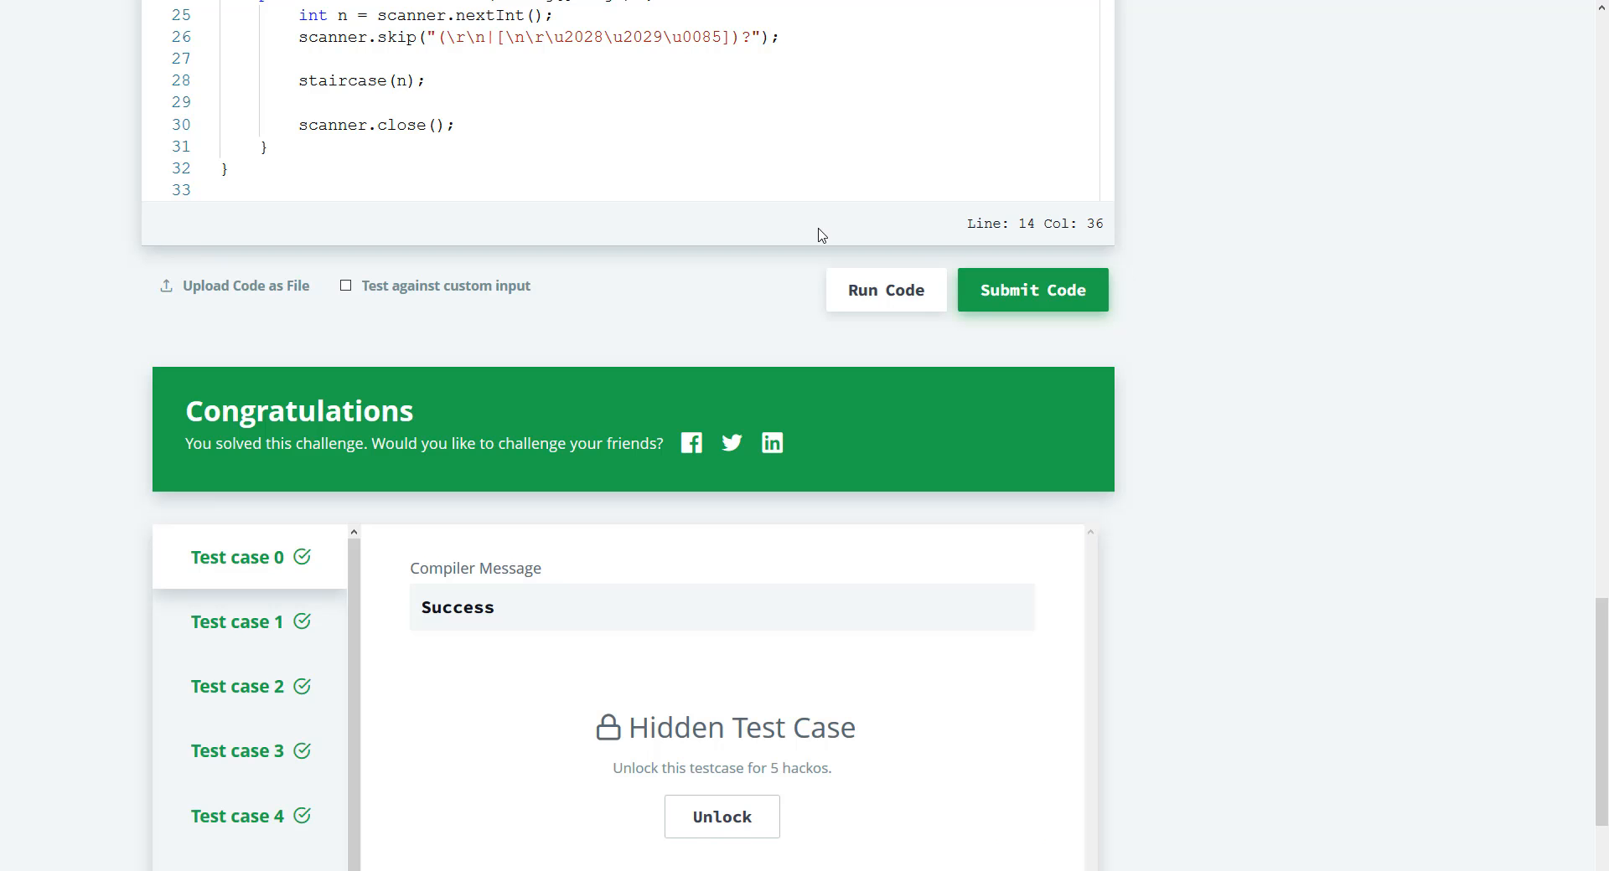
{"action": "mouse_move", "coordinate": [627, 340]}
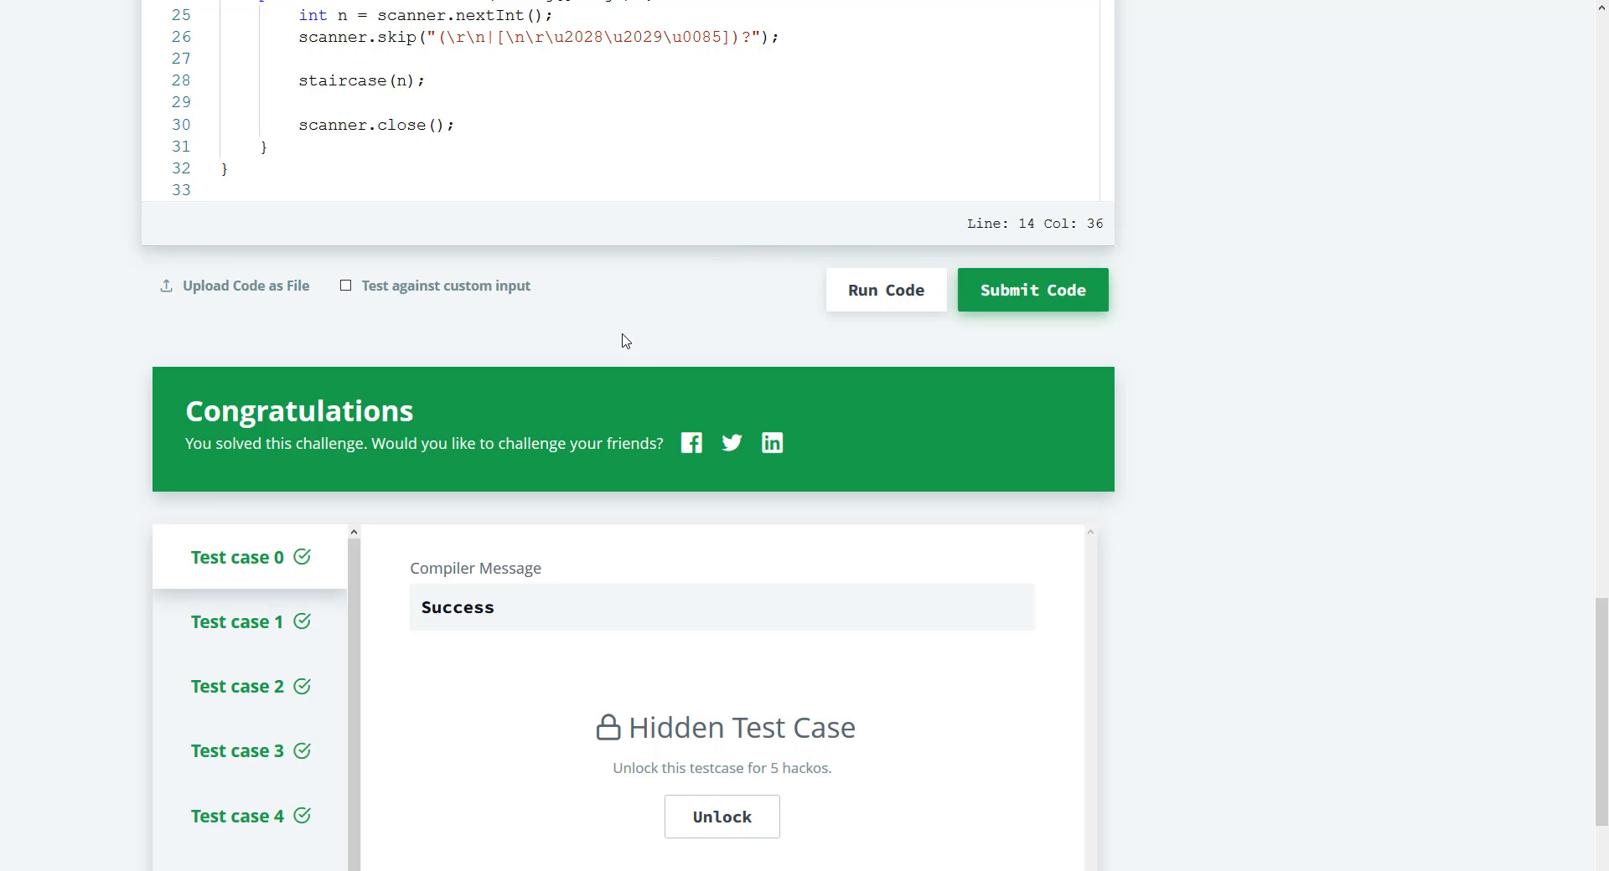